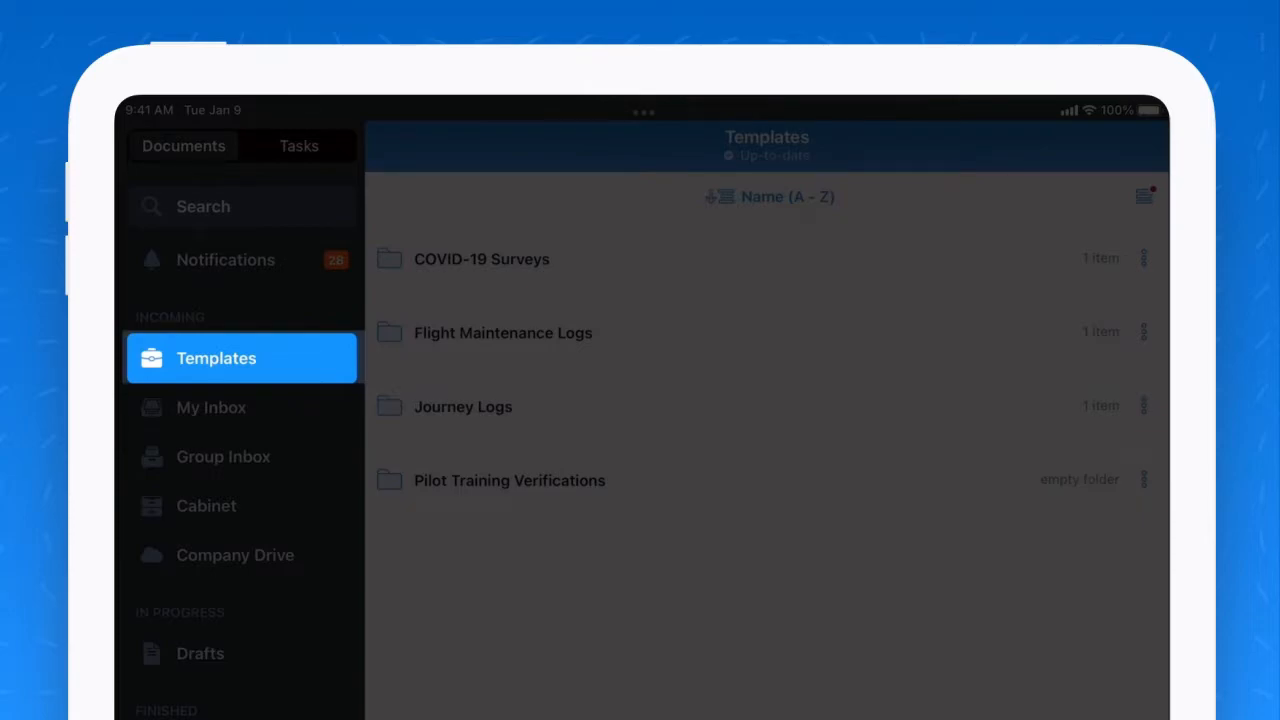
Step: Open the Fluix Journey Log EASA template and scroll to its blank flight fields
left_click(463, 406)
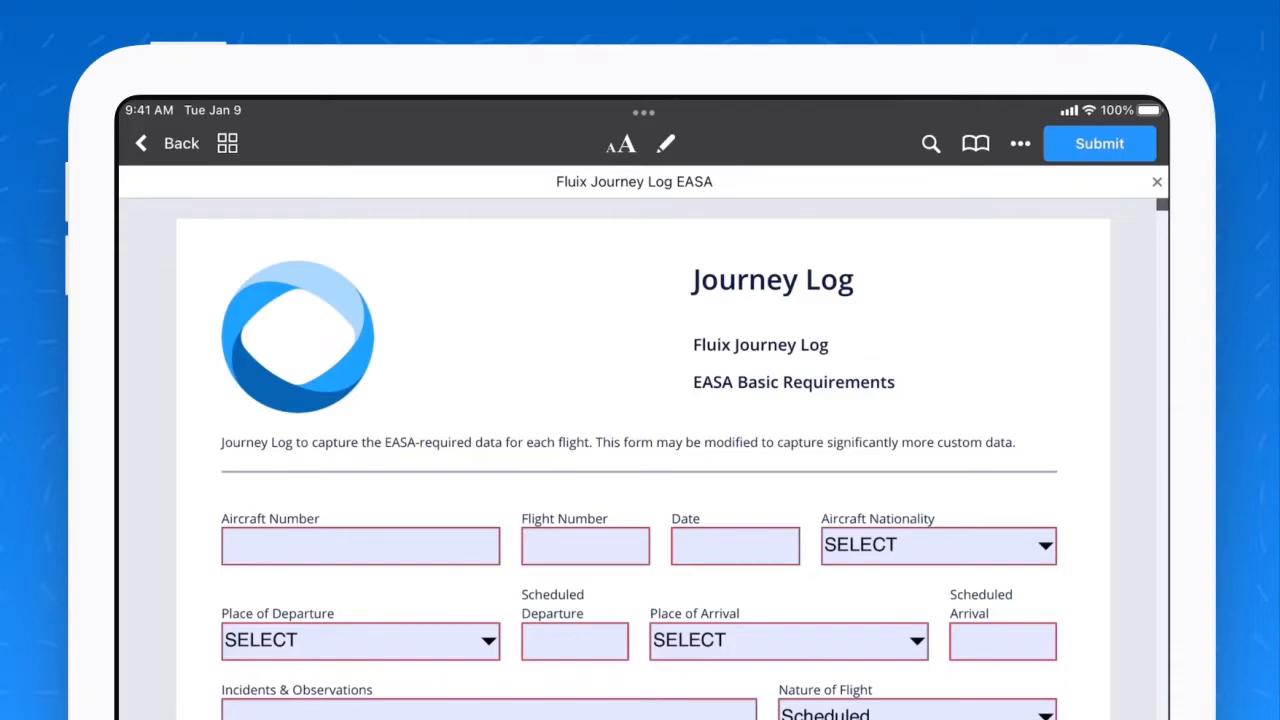
scroll("down", 3)
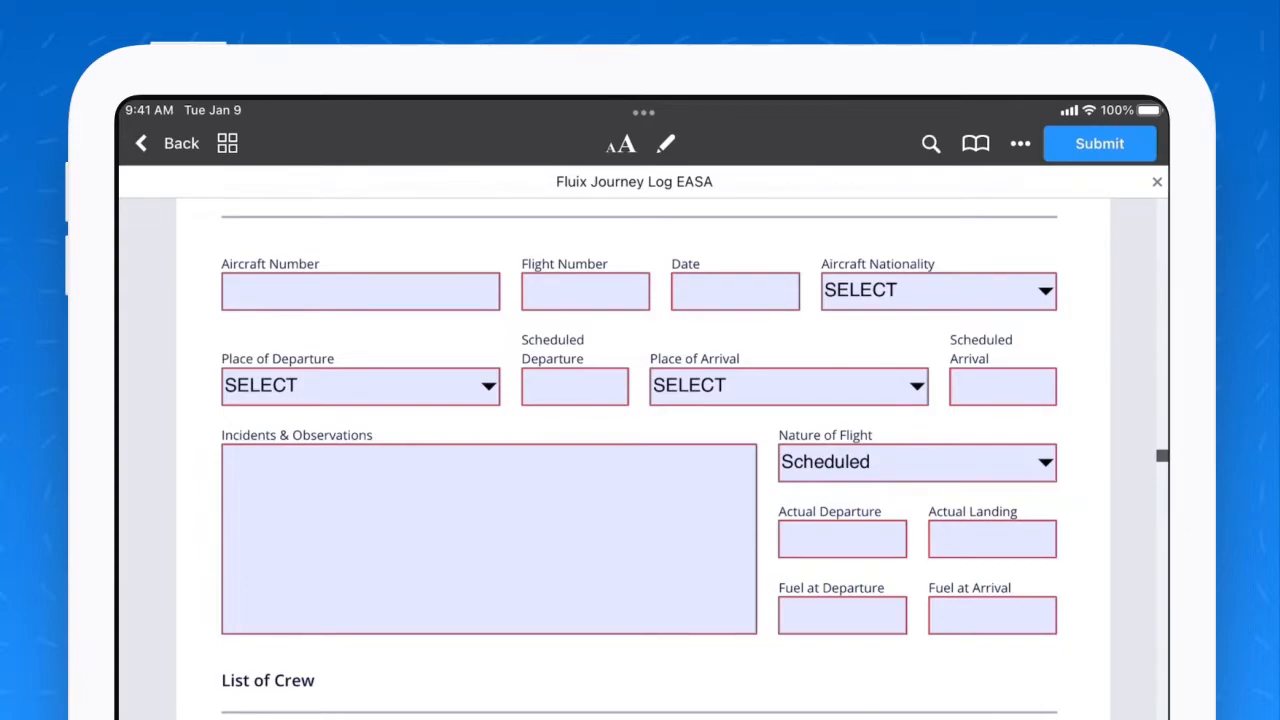
Step: Enter date 2022-04-21, aircraft AE-1234 and Berlin as arrival in the journey log
left_click(734, 291)
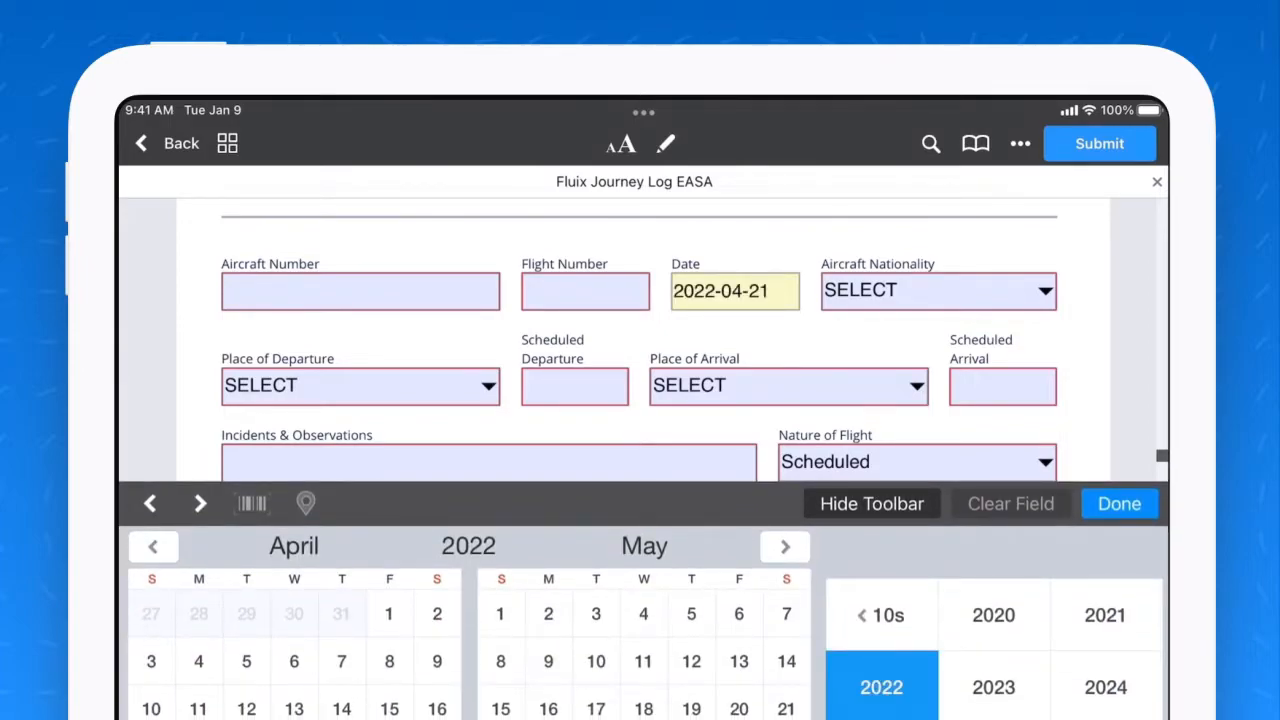
left_click(1119, 503)
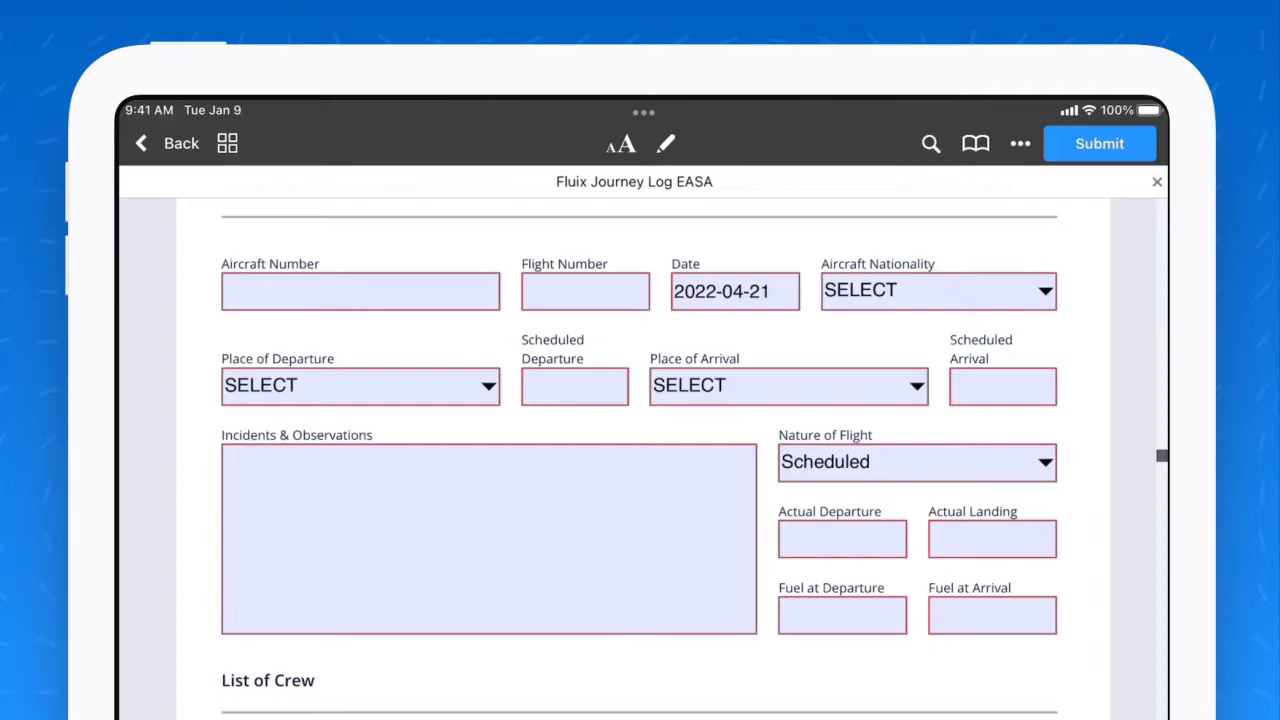
left_click(359, 291)
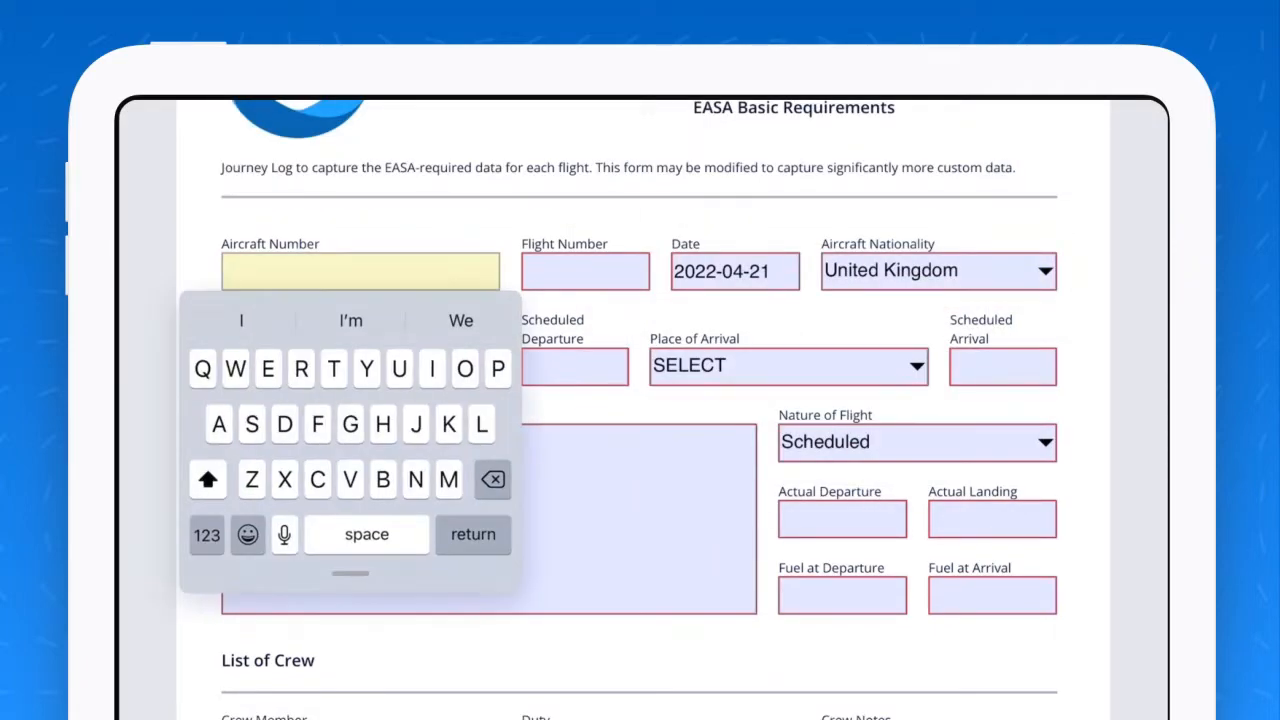
type("AE-1234")
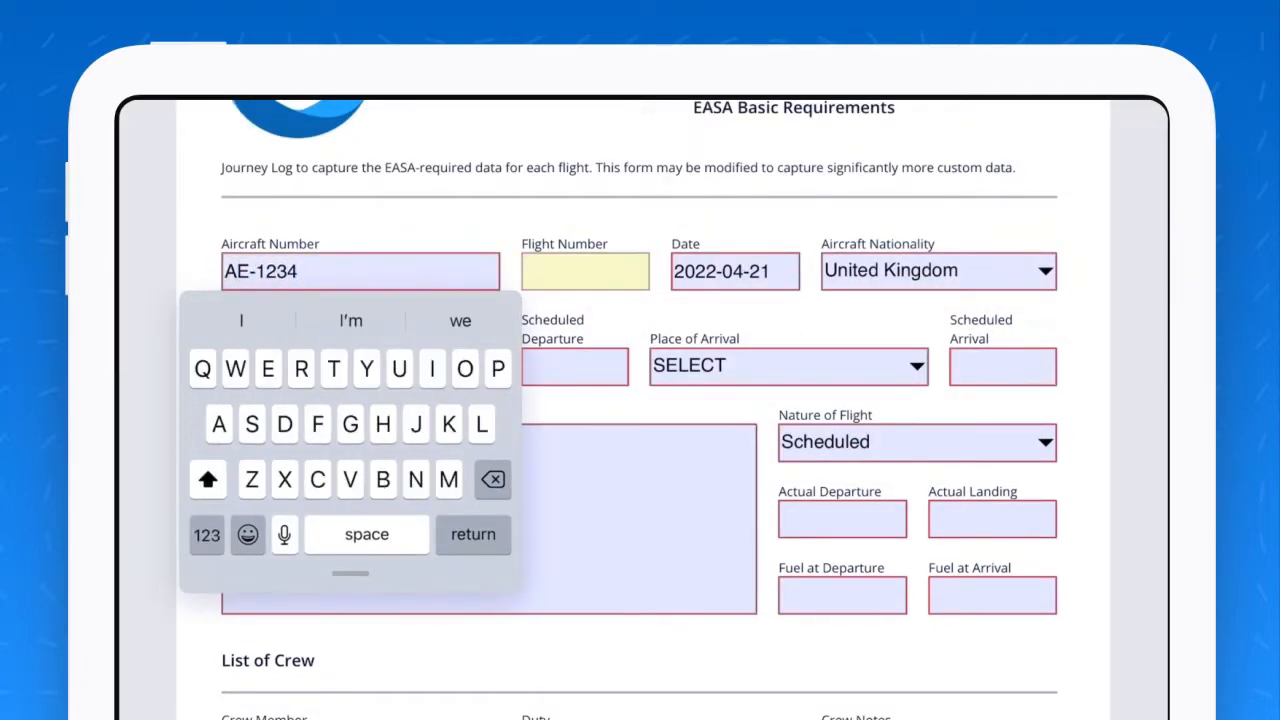
left_click(787, 365)
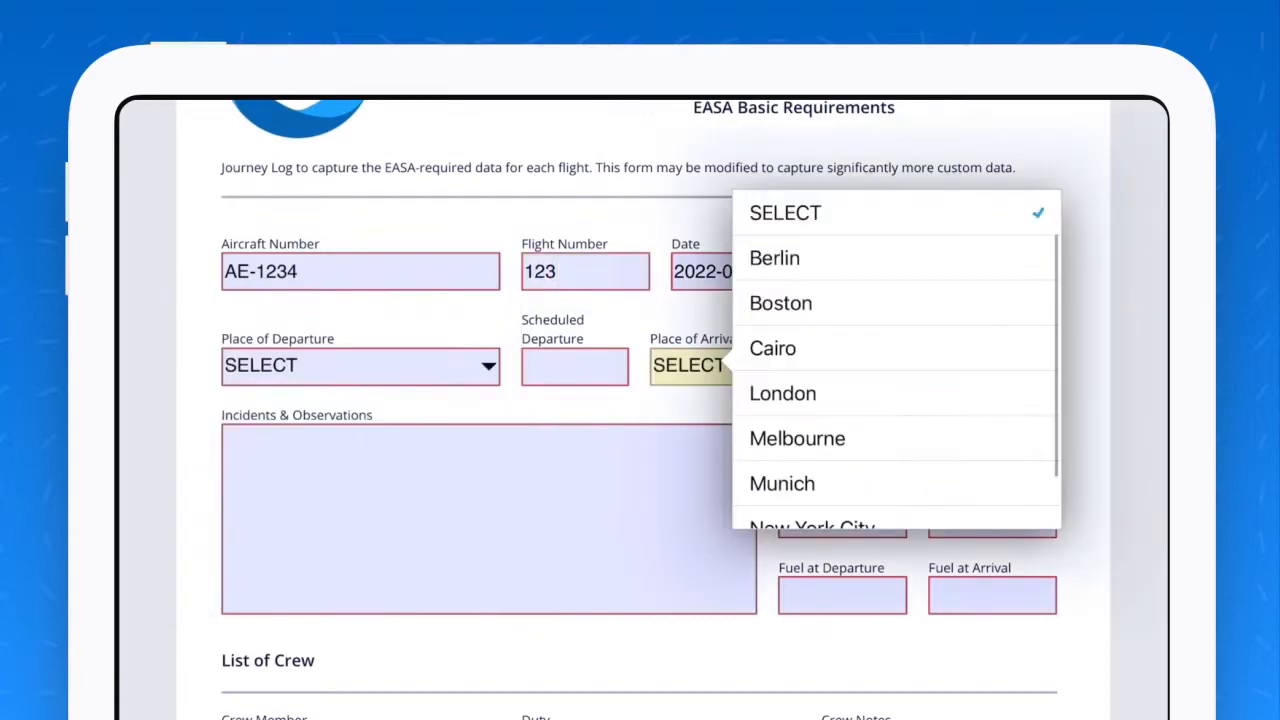
left_click(774, 258)
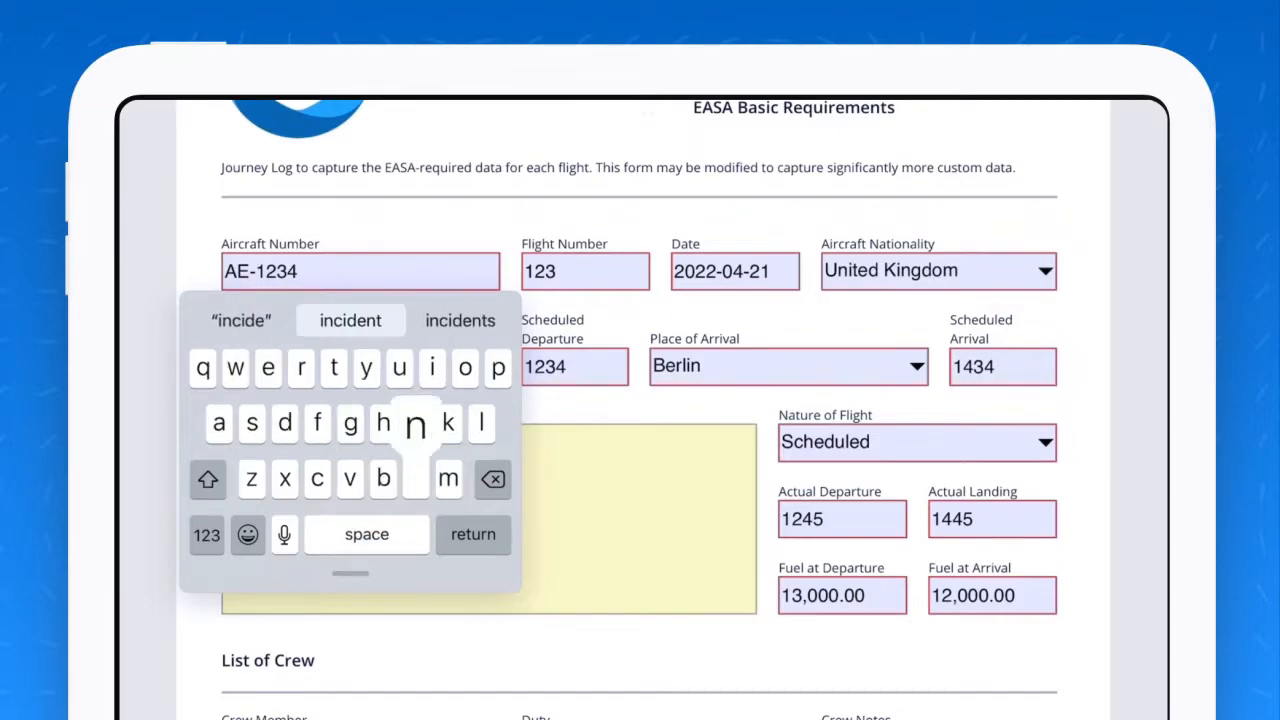
scroll("down", 3)
type("No incidents.")
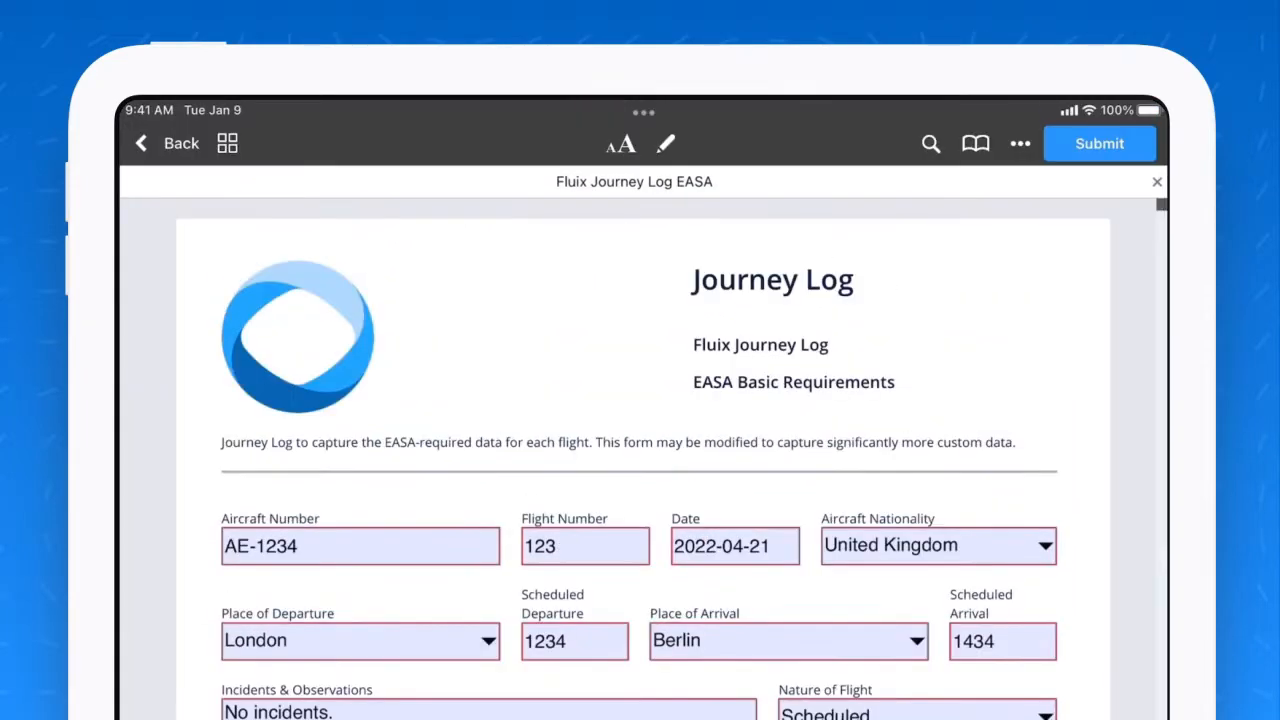
Step: Submit the filled journey log and reassign it to Flight Ops
left_click(1099, 143)
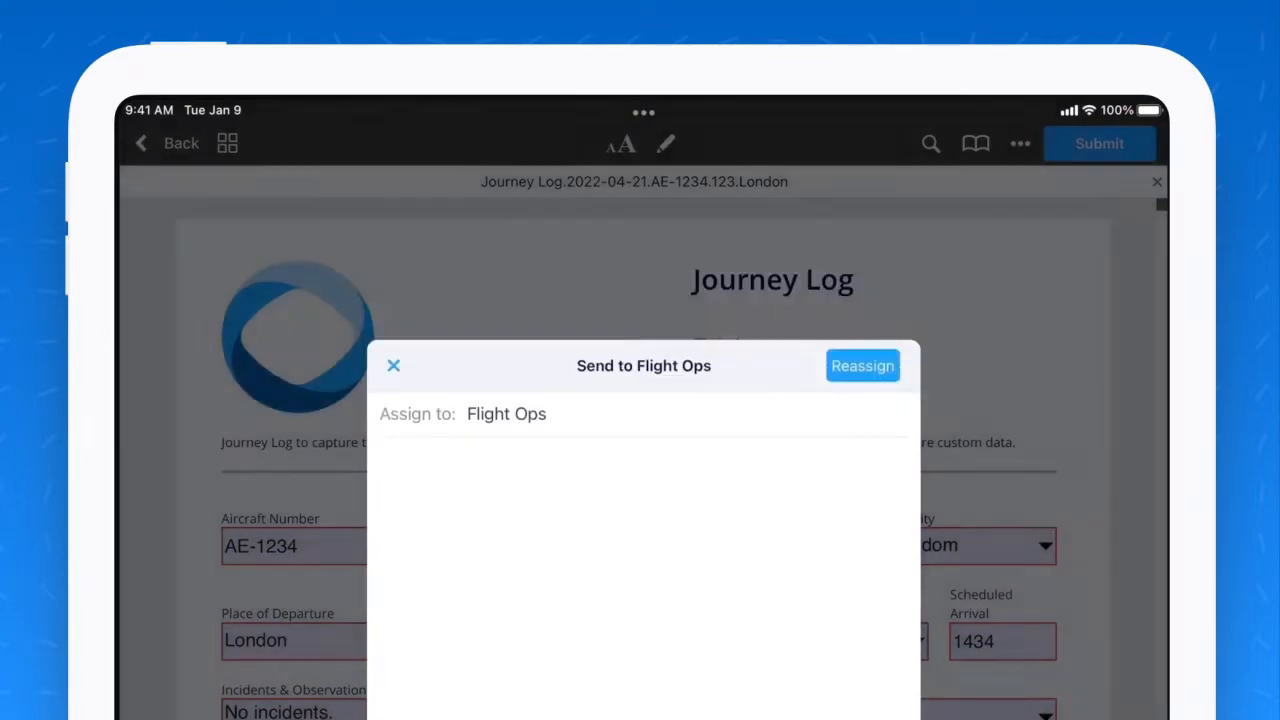
left_click(861, 365)
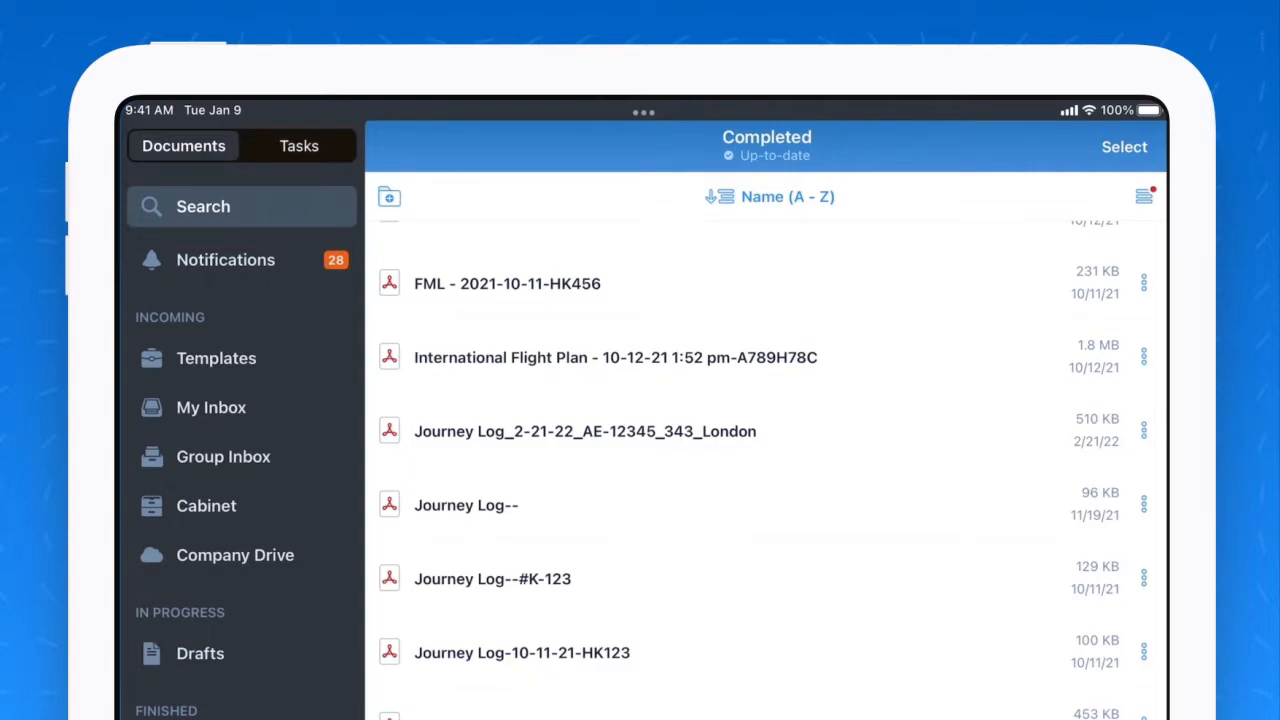
Step: Return to Journey Logs templates, then open the fluix.io User App Templates page
left_click(216, 358)
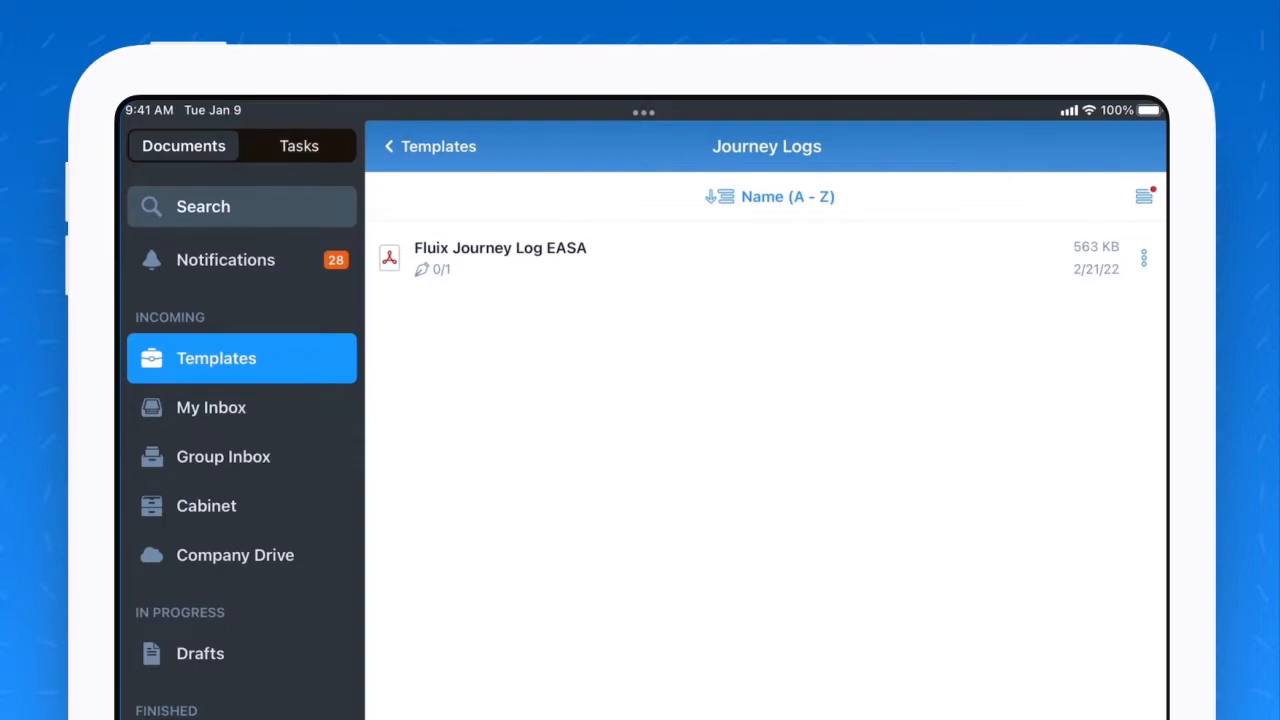
left_click(428, 146)
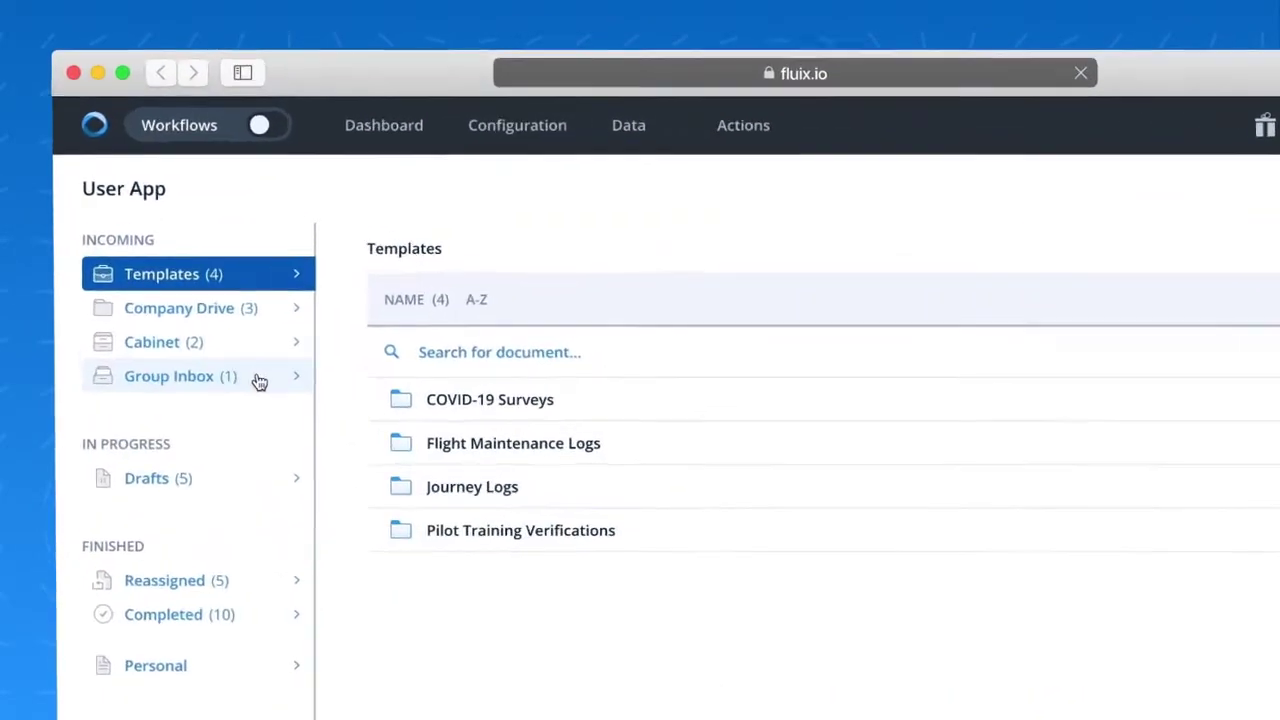
Step: Open the Flight Ops group inbox and scroll through the AE-1234 London journey log
left_click(168, 375)
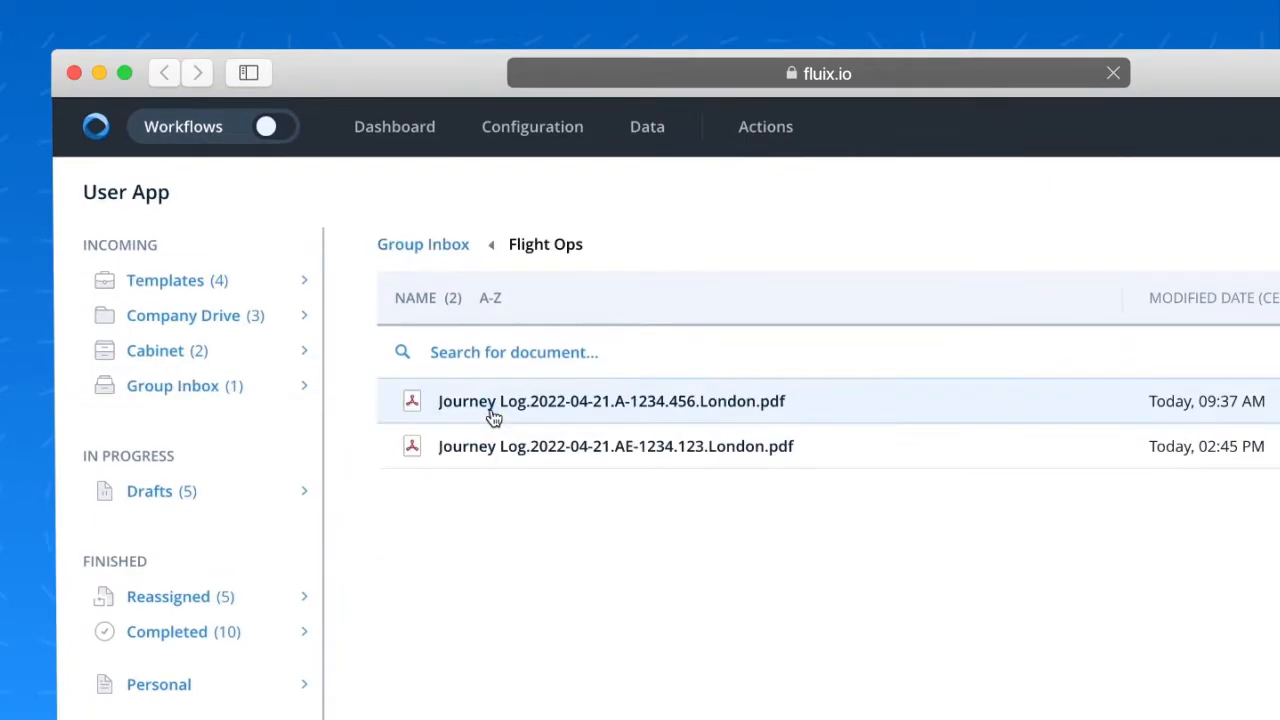
mouse_move(690, 458)
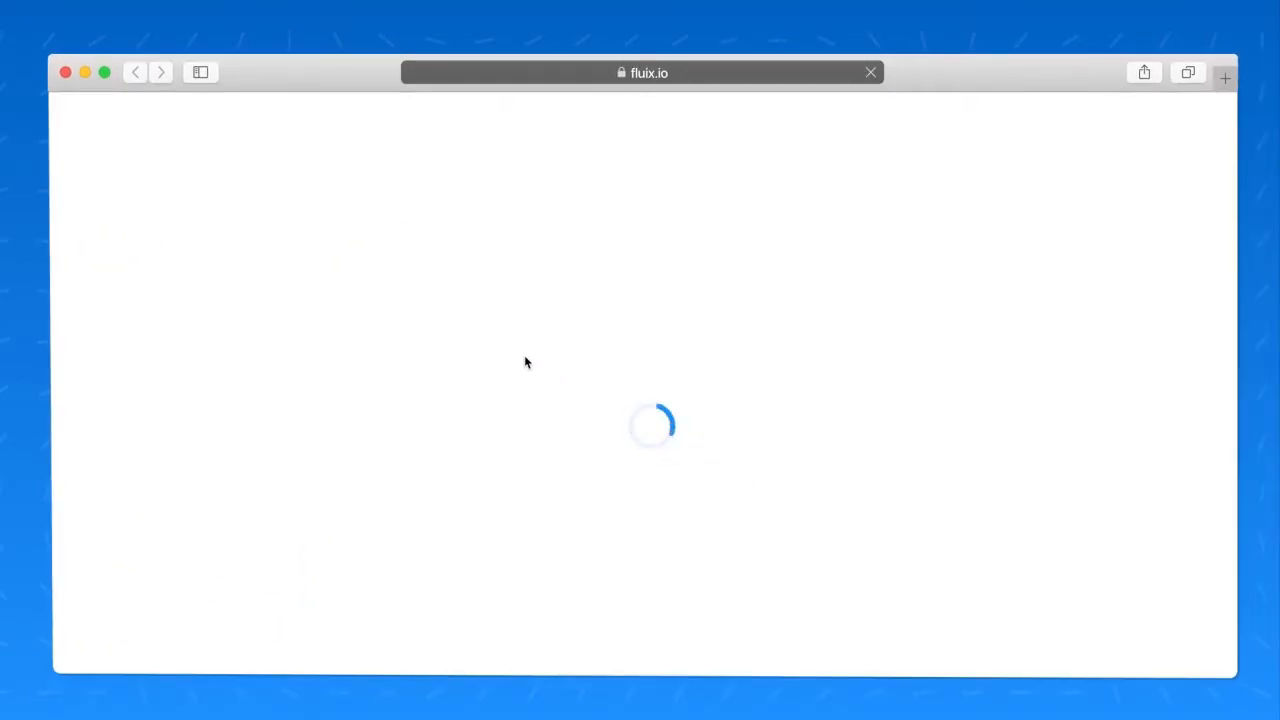
mouse_move(793, 315)
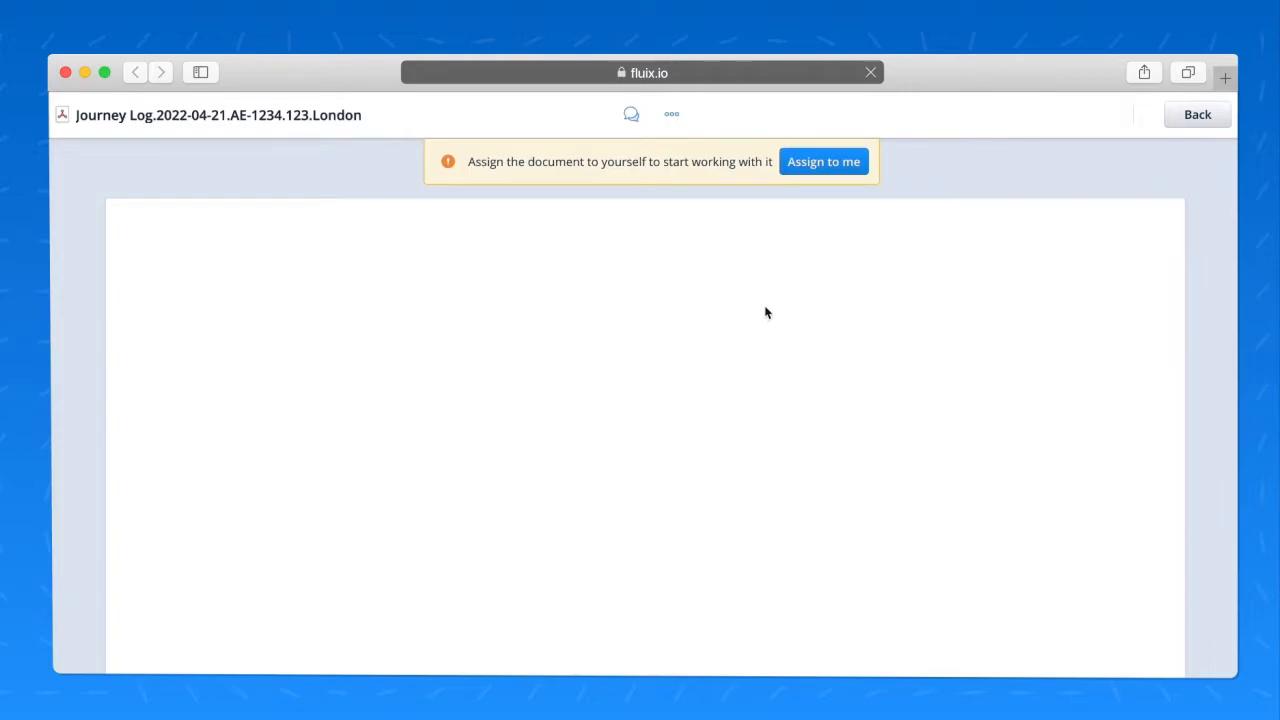
scroll("down", 3)
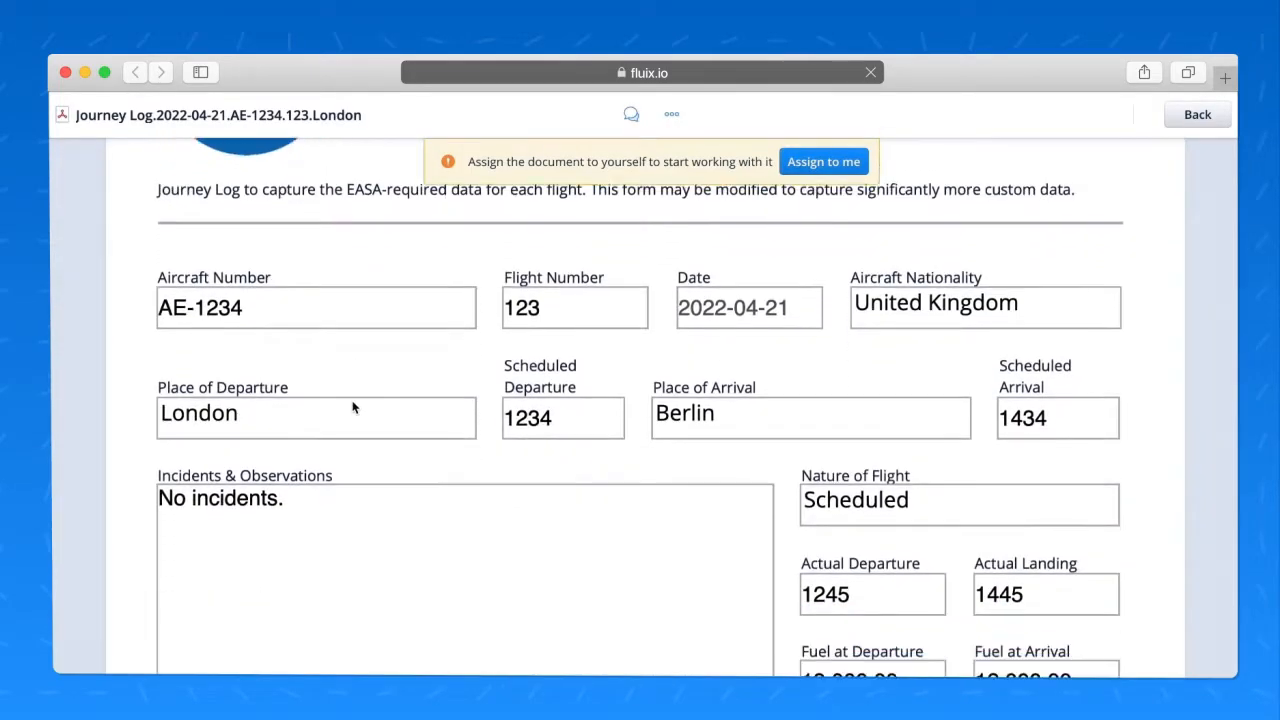
scroll("down", 3)
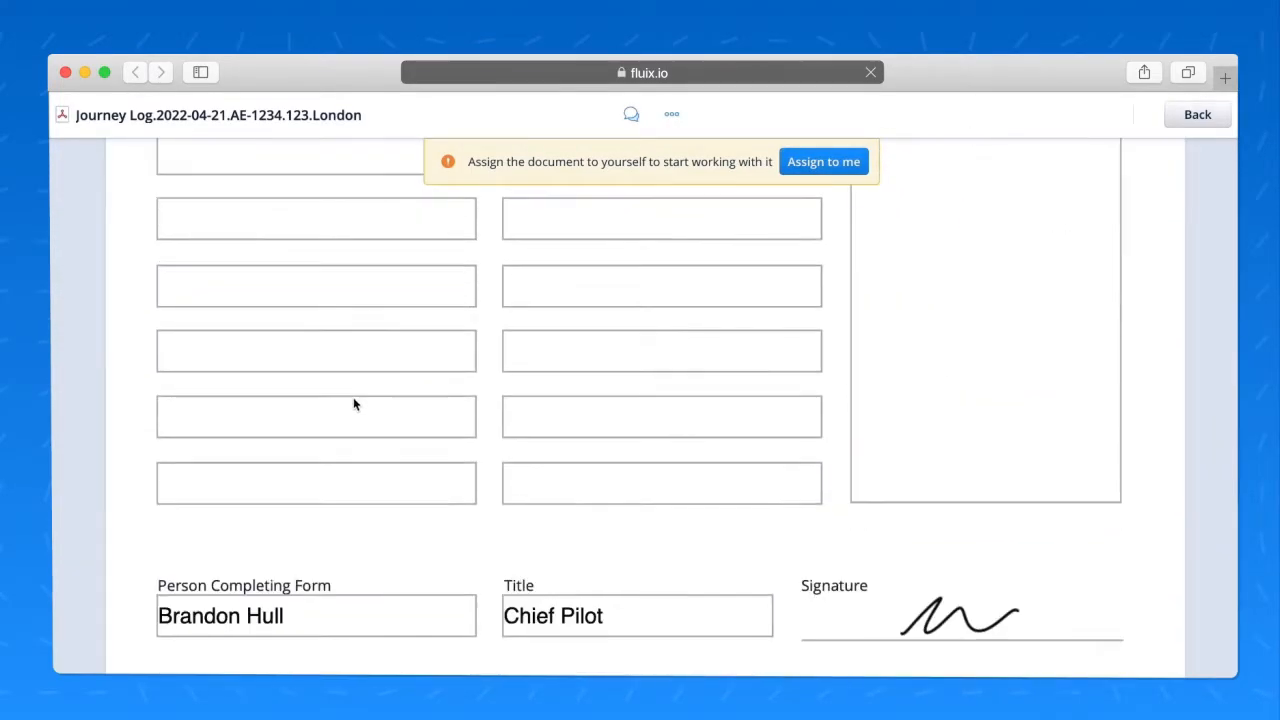
scroll("up", 3)
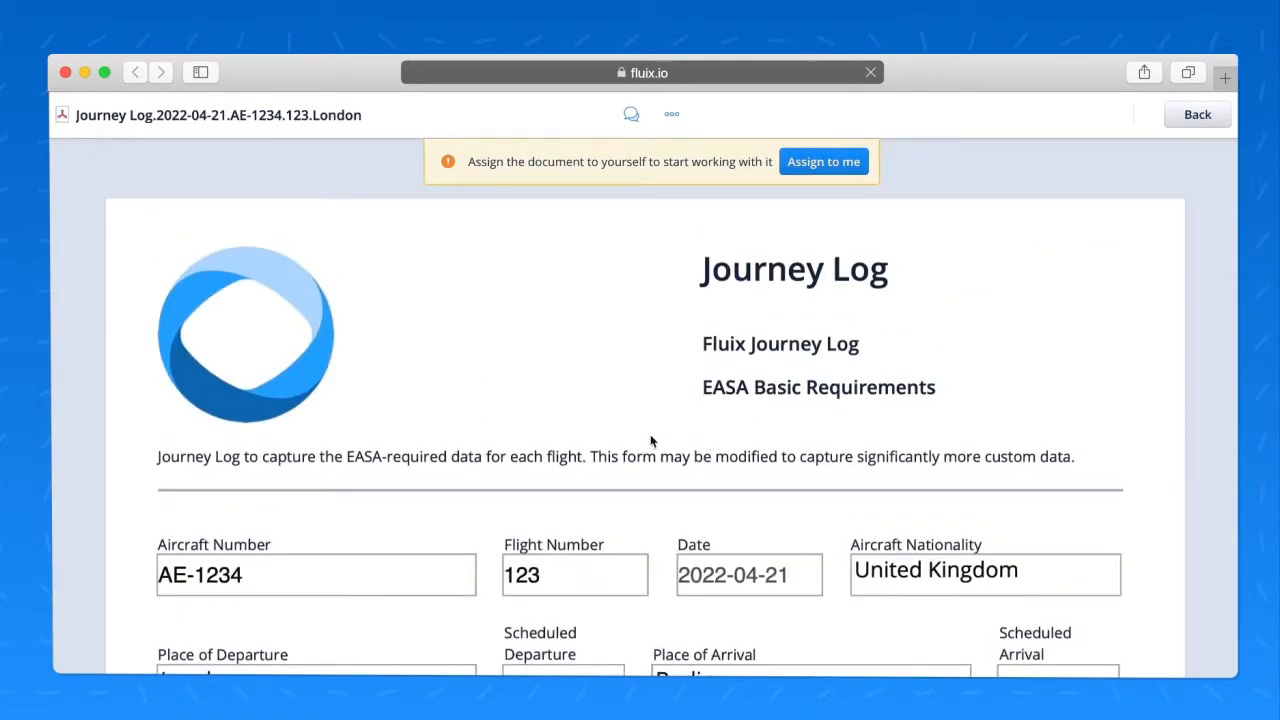
Step: Assign the AE-1234 London journey log to yourself and review its message history
left_click(823, 161)
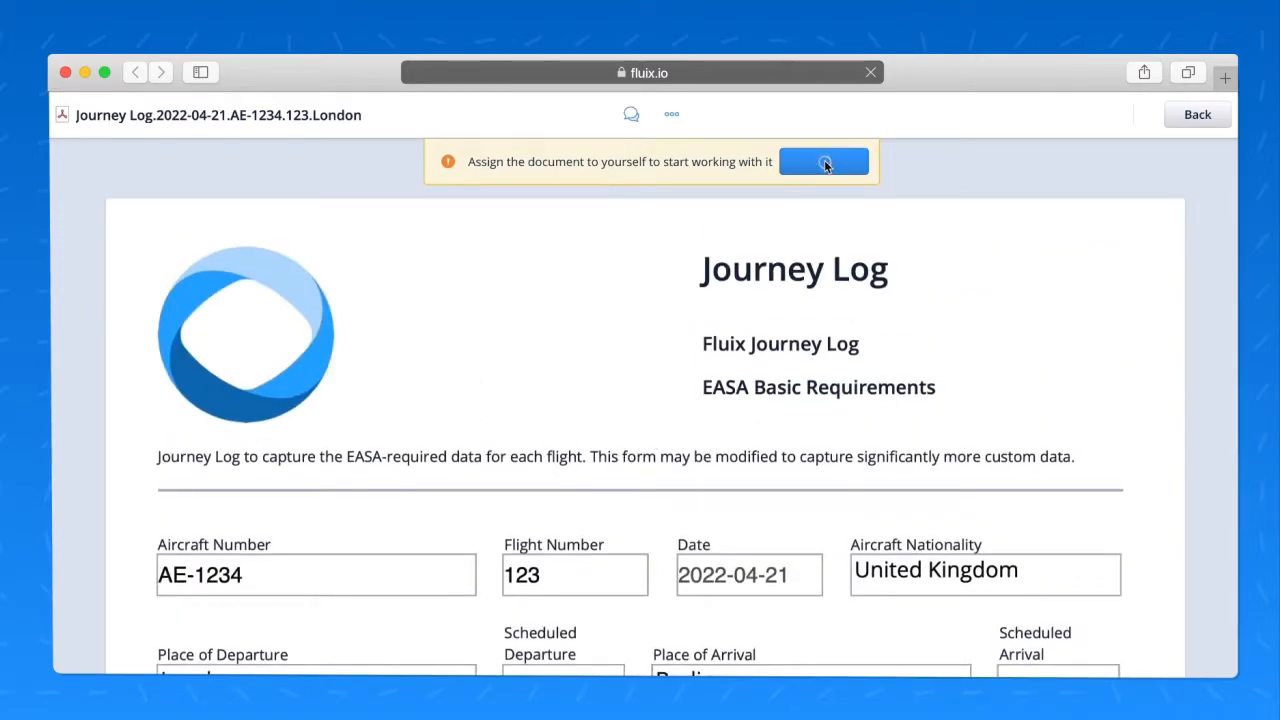
left_click(823, 161)
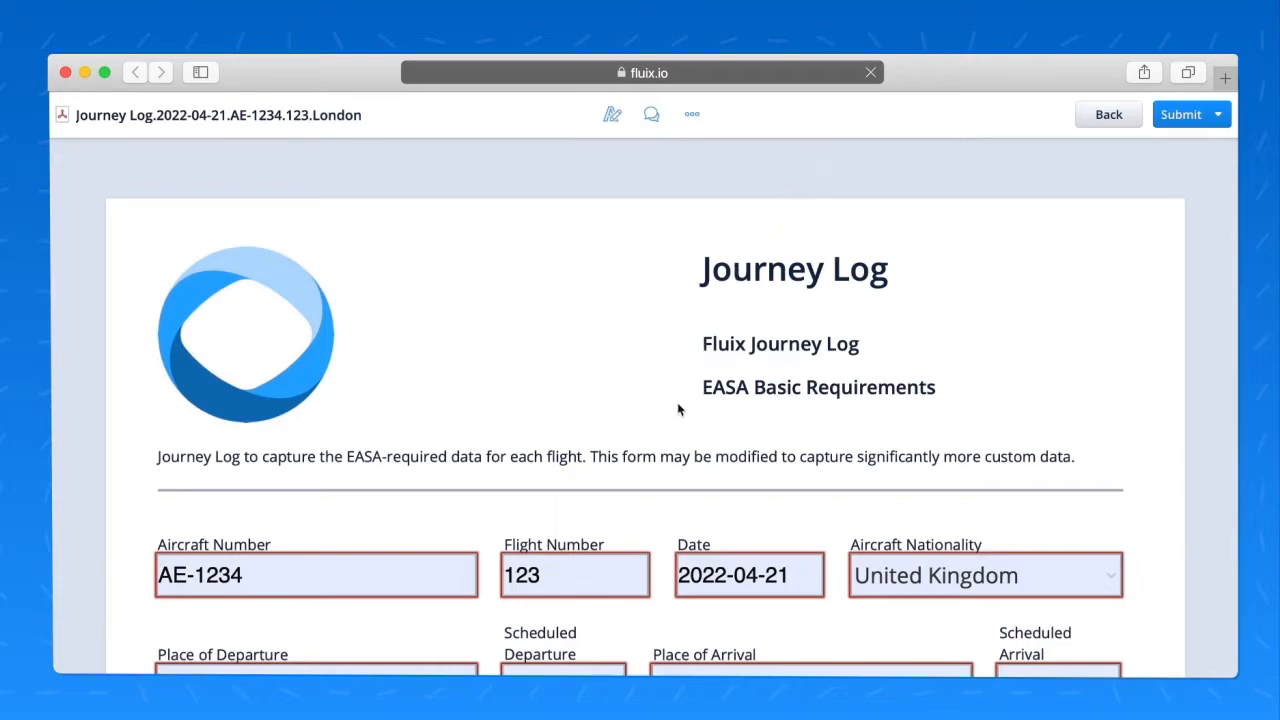
mouse_move(693, 357)
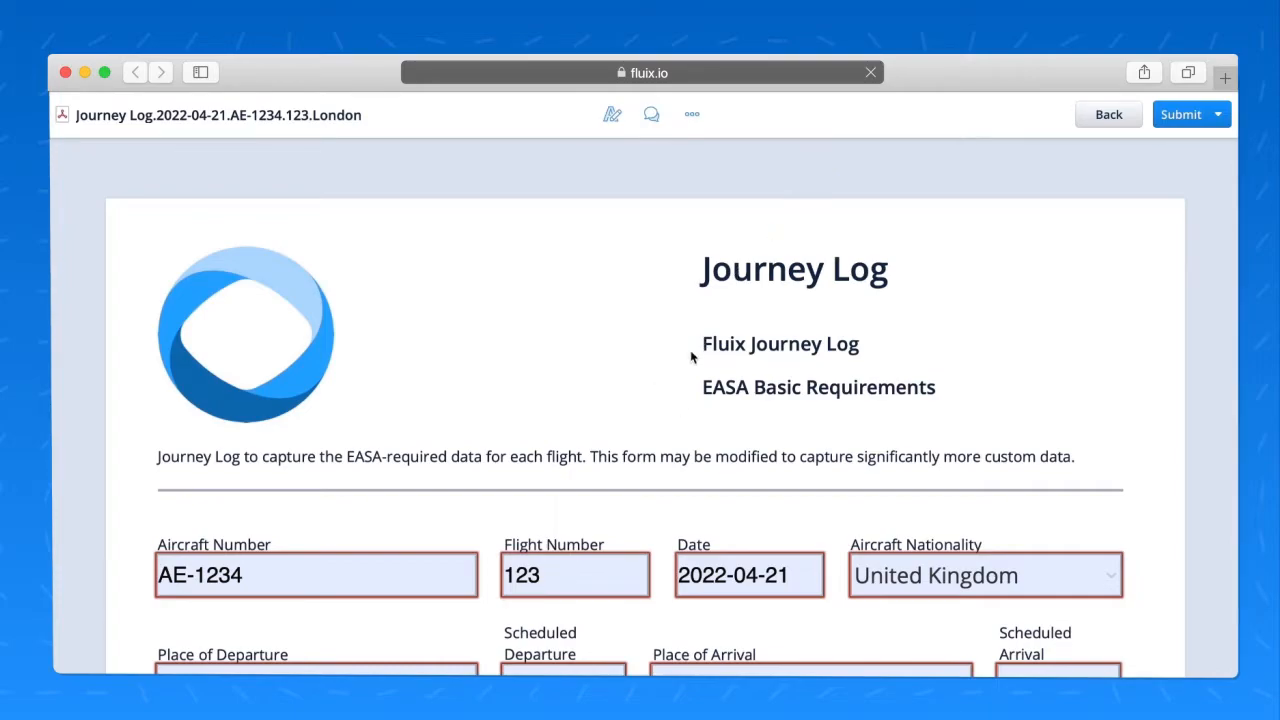
mouse_move(651, 114)
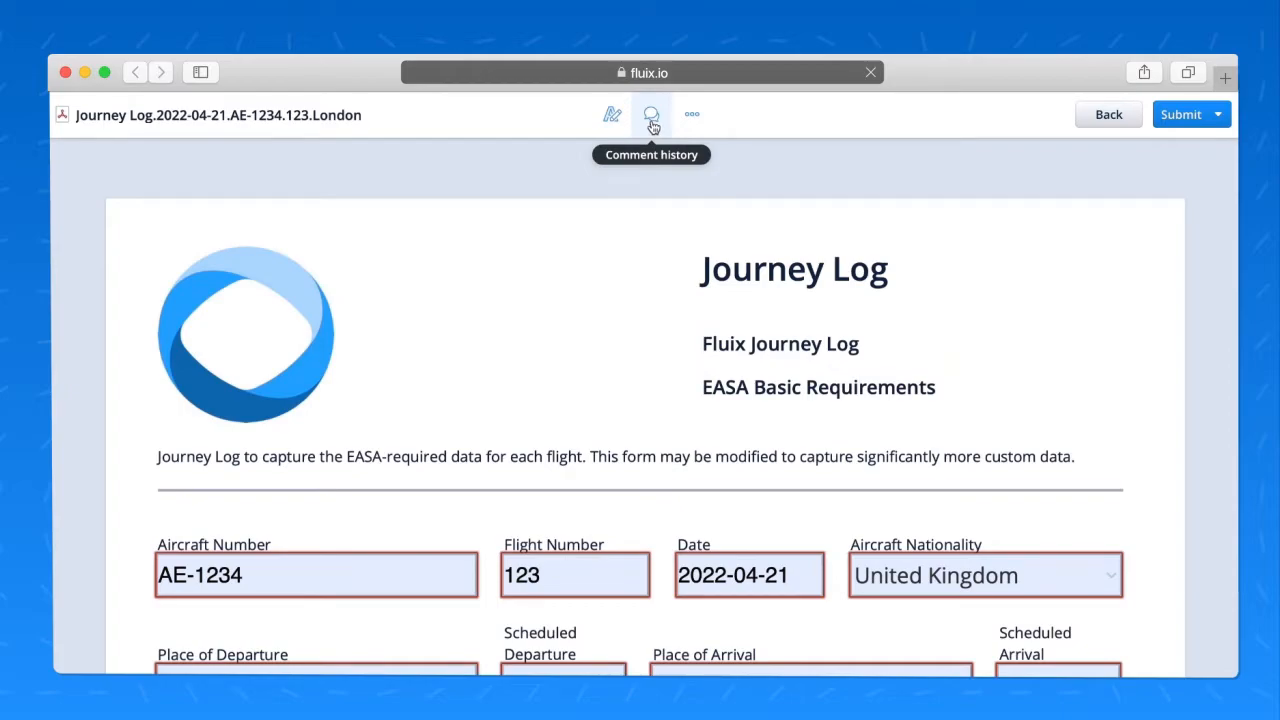
left_click(651, 114)
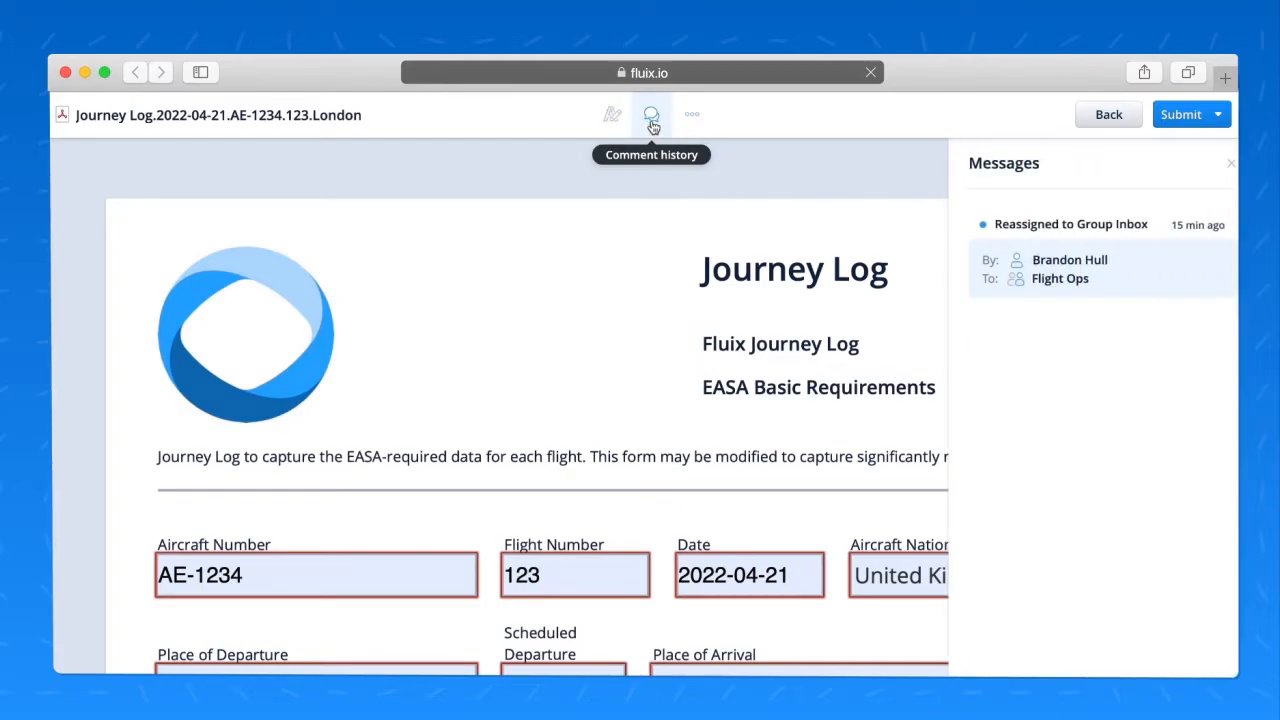
left_click(1231, 163)
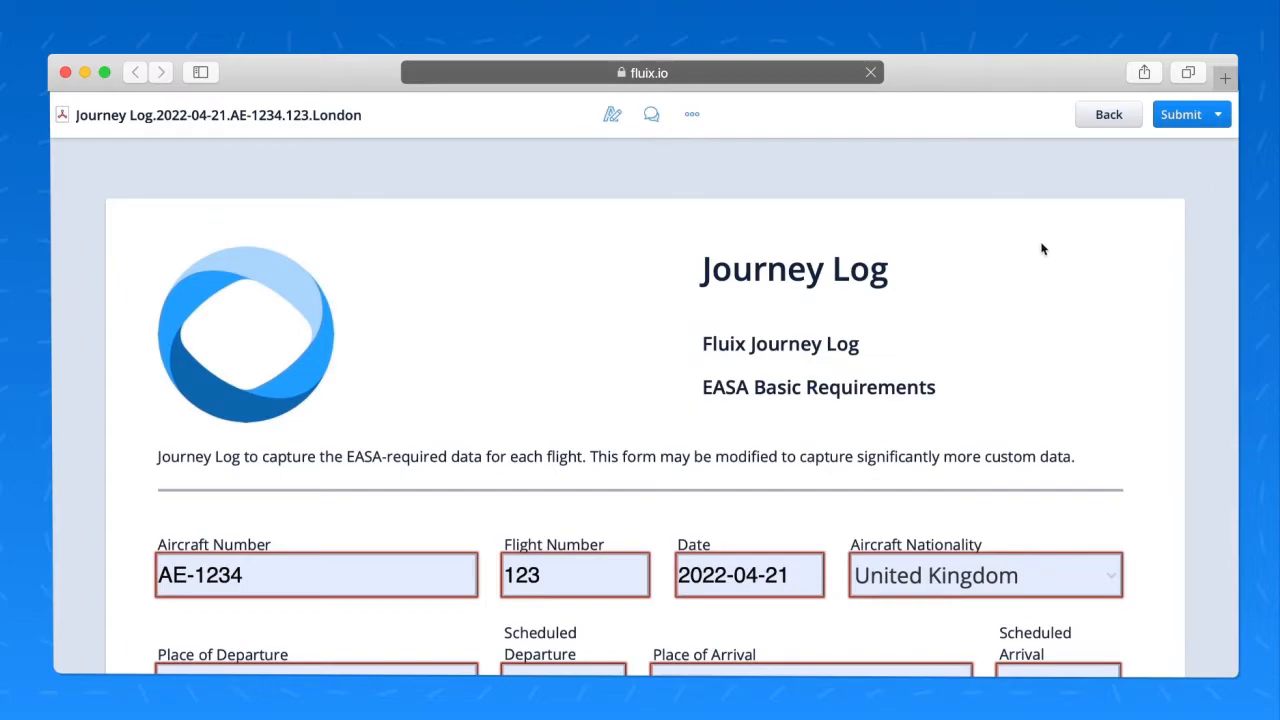
Step: Mark the AE-1234 London journey log as complete
left_click(1181, 114)
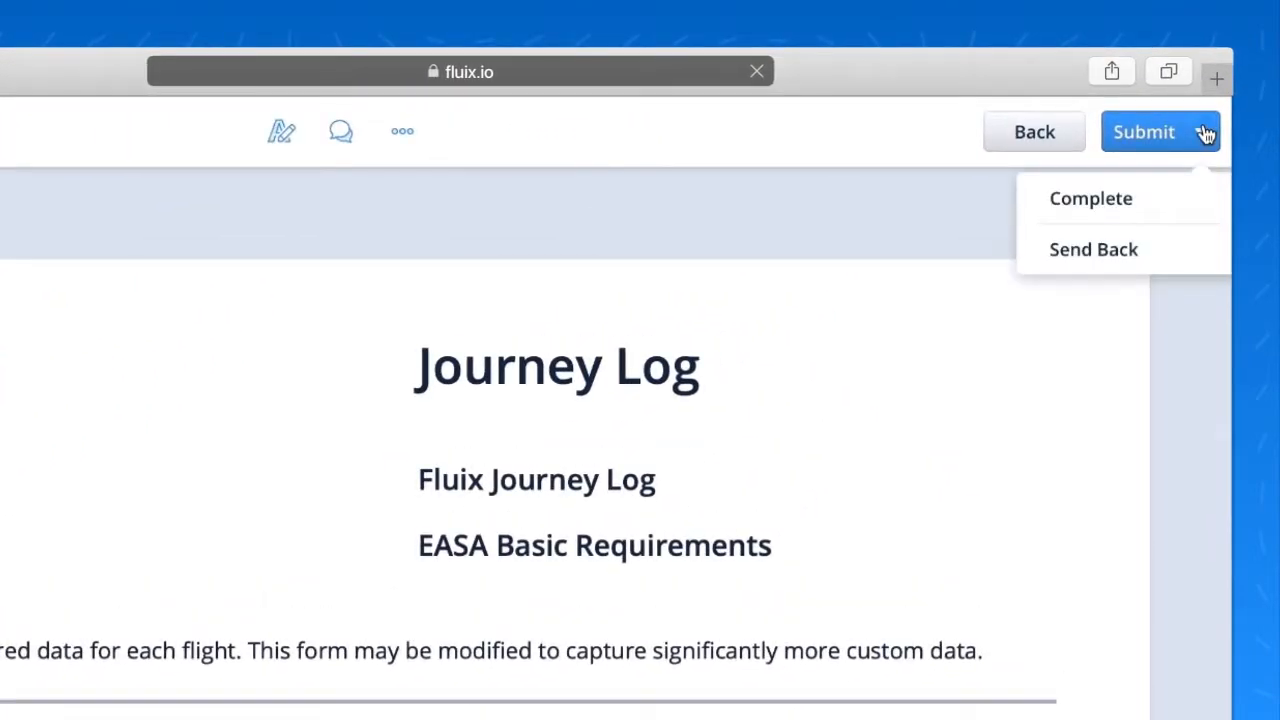
mouse_move(1093, 249)
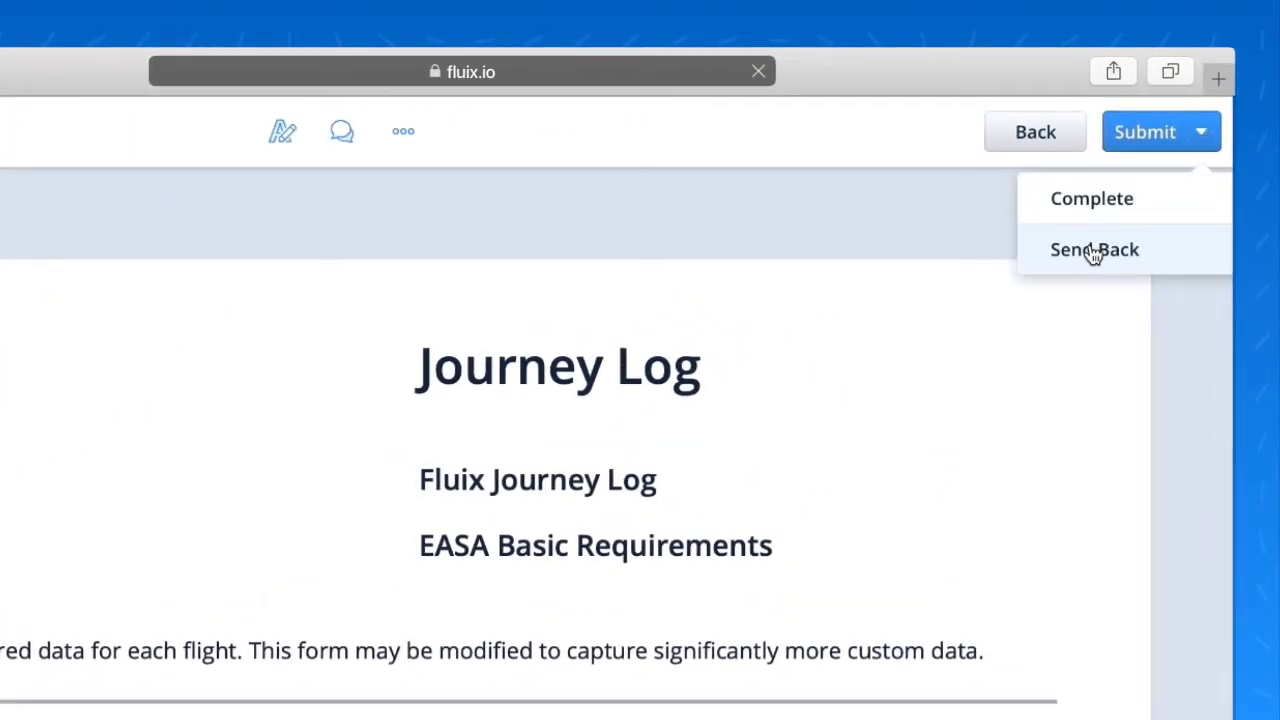
mouse_move(1092, 198)
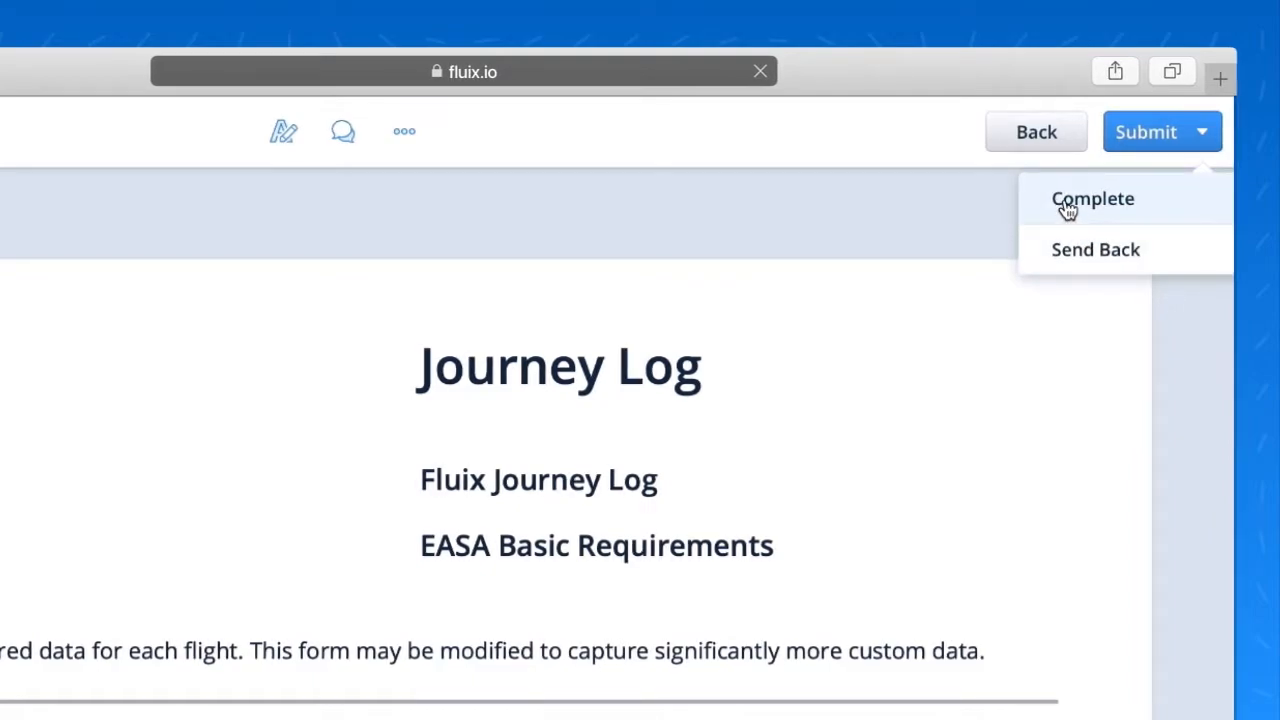
left_click(1093, 198)
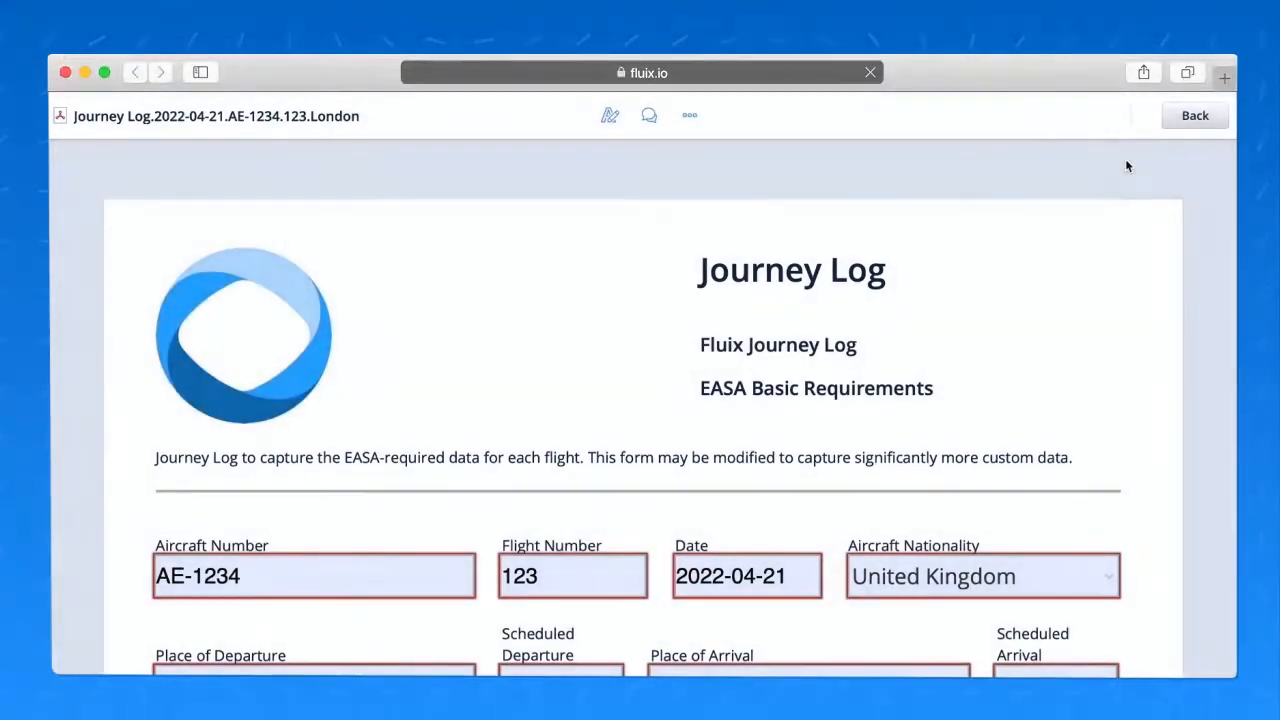
left_click(1195, 115)
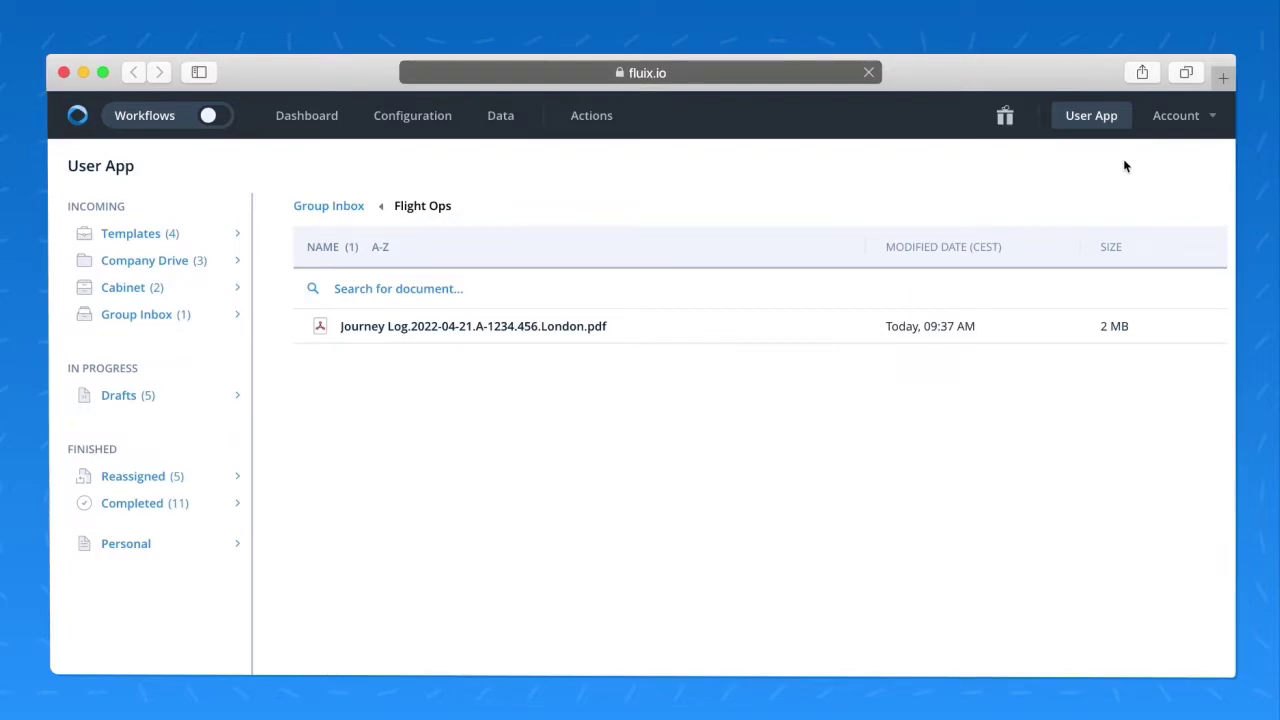
Step: Open the Journey Logs workflow configuration to view its overview
left_click(412, 115)
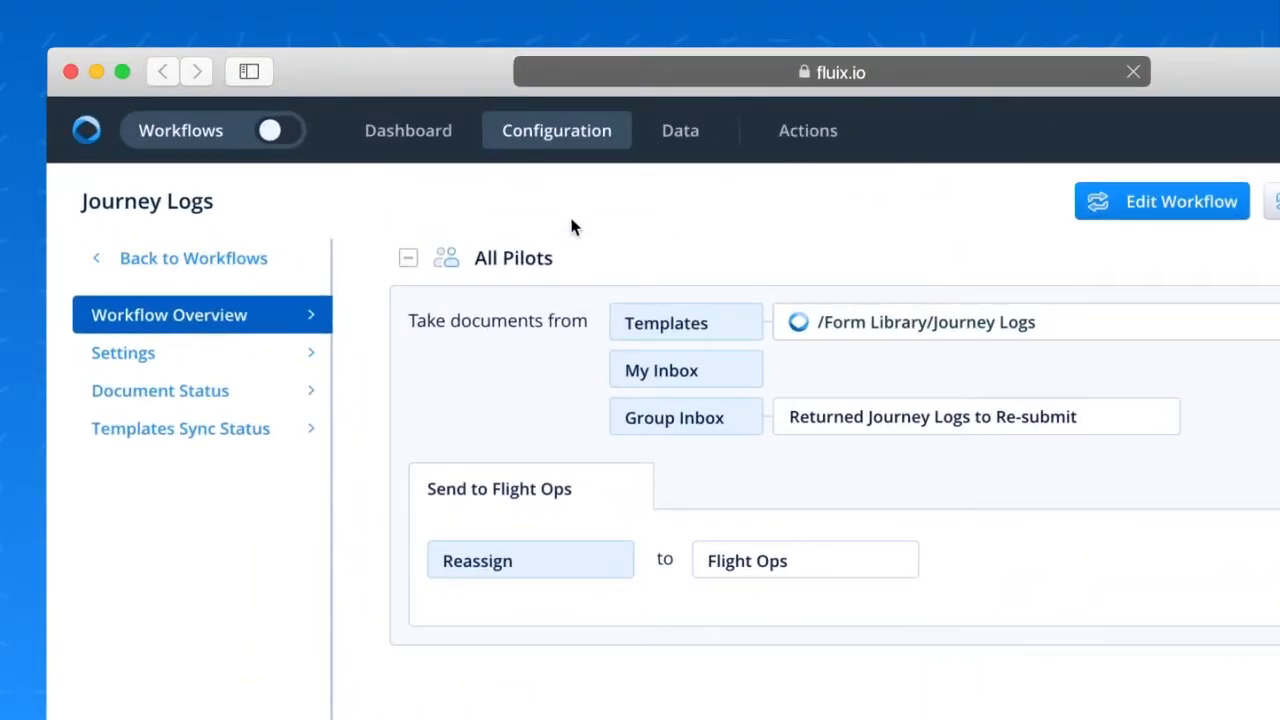
mouse_move(935, 330)
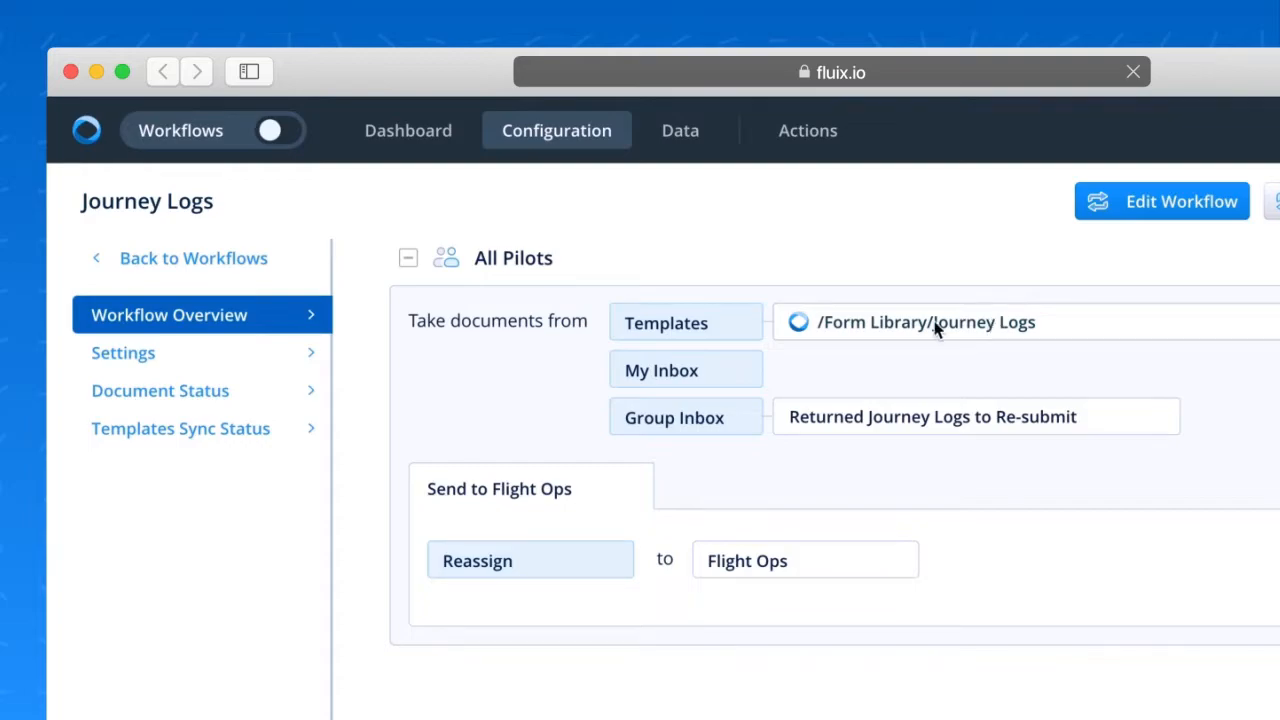
mouse_move(965, 332)
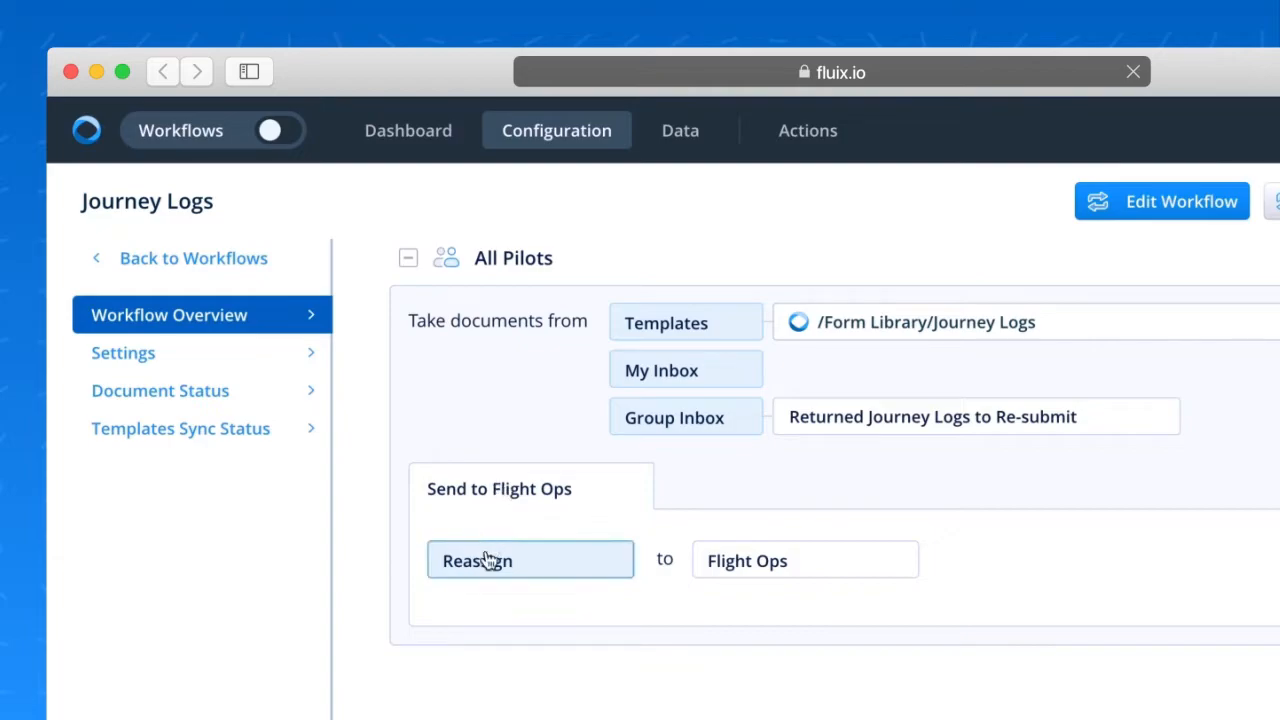
scroll("down", 3)
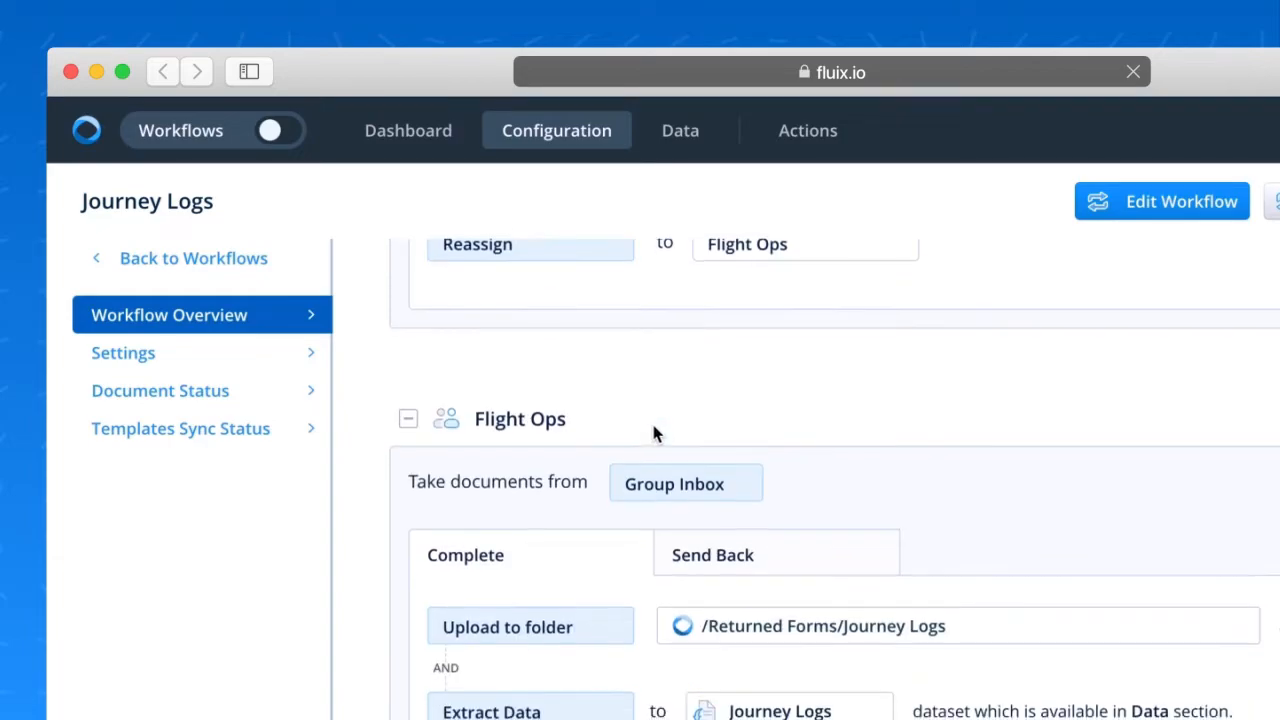
scroll("down", 3)
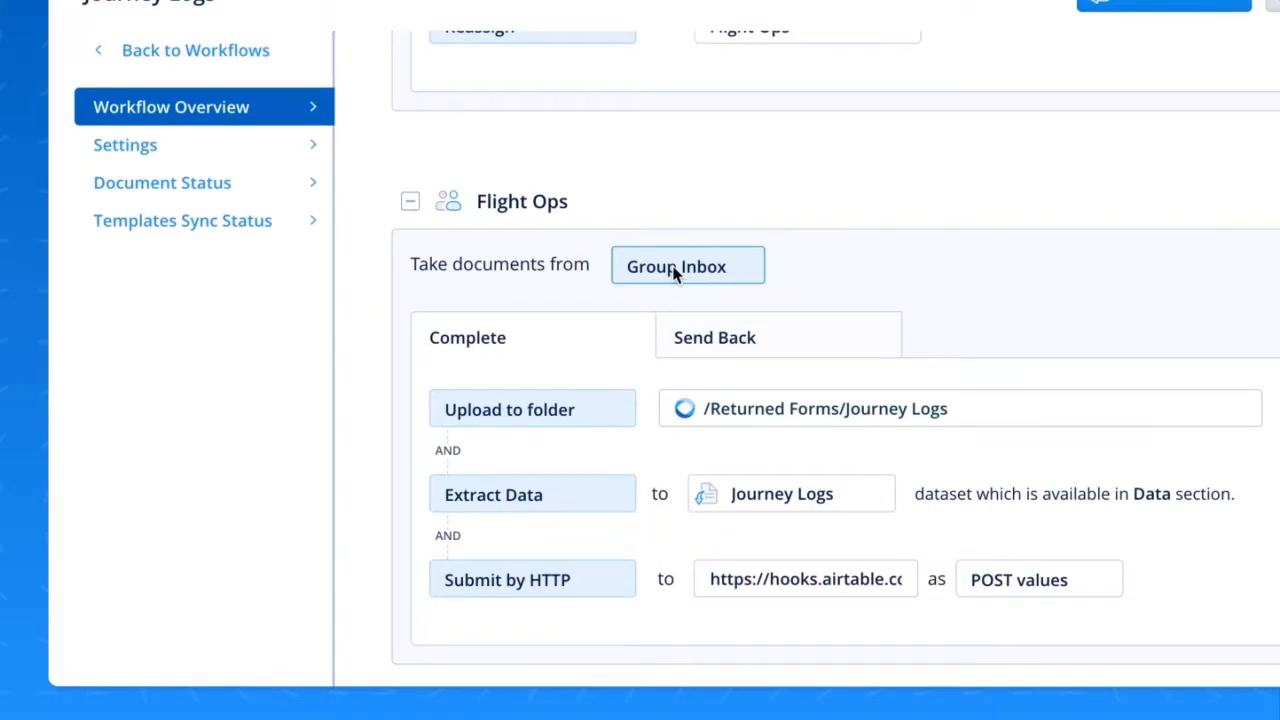
mouse_move(490, 338)
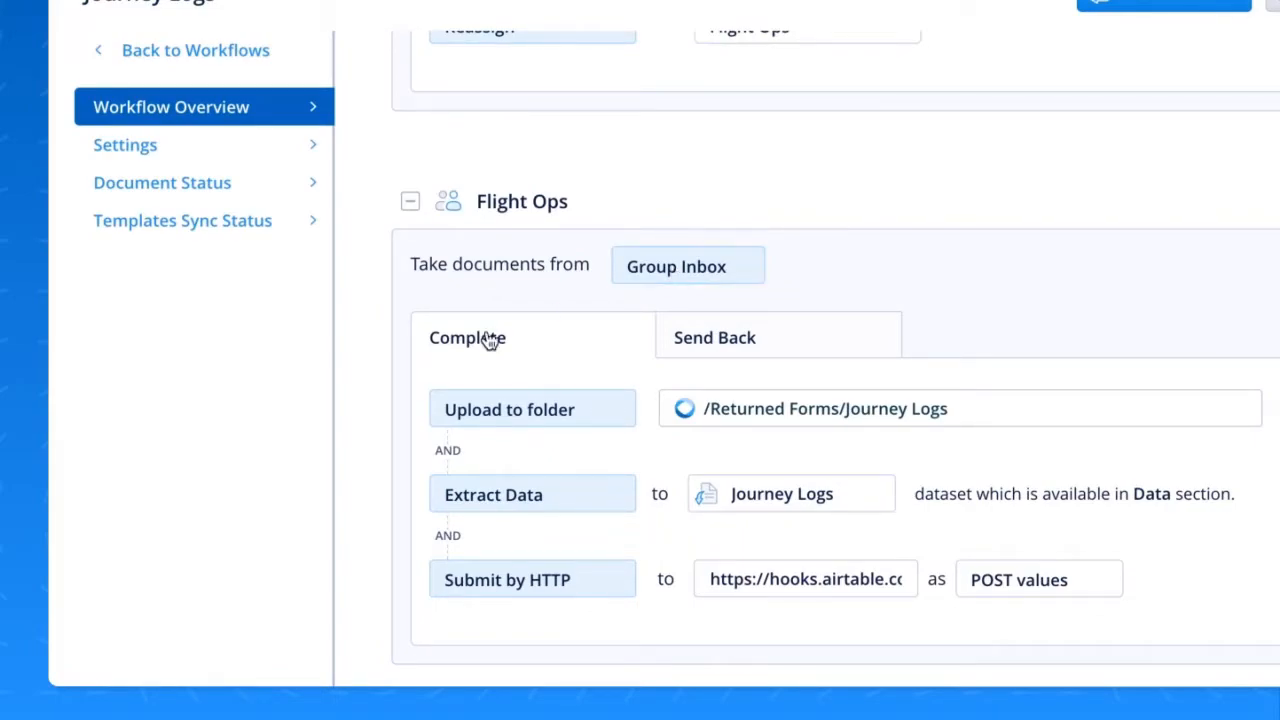
mouse_move(714, 337)
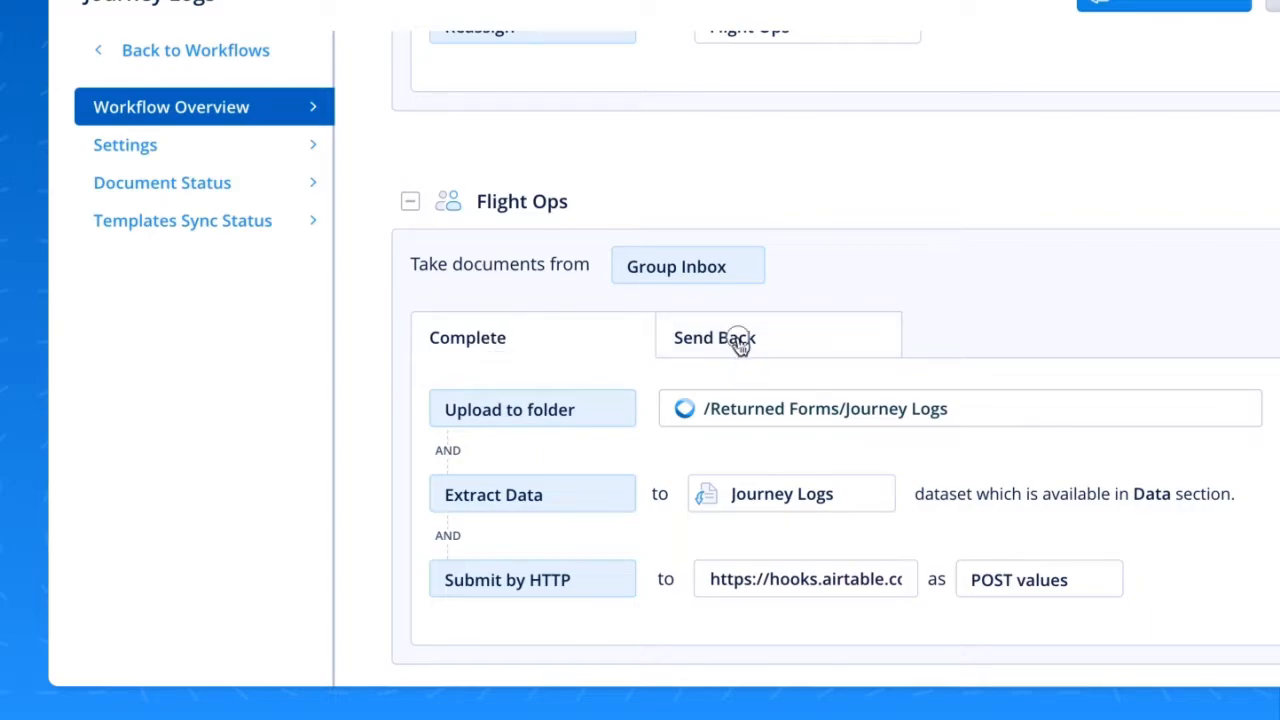
left_click(714, 337)
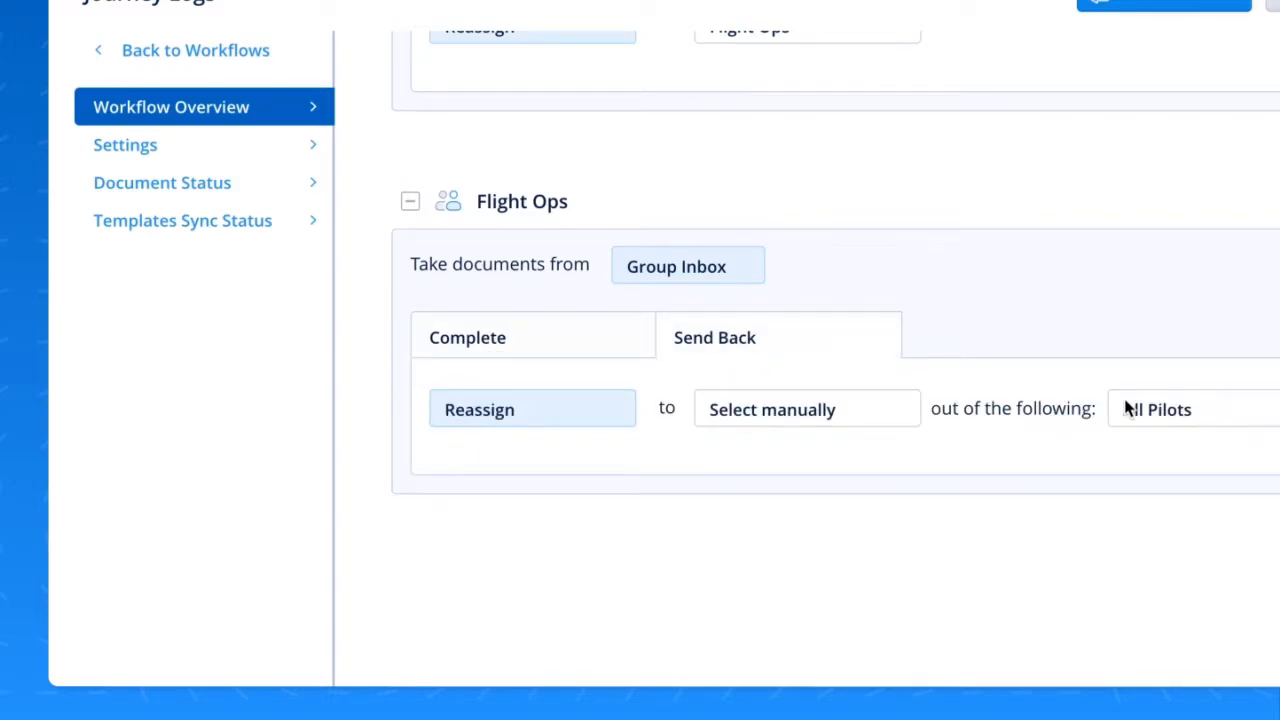
left_click(467, 337)
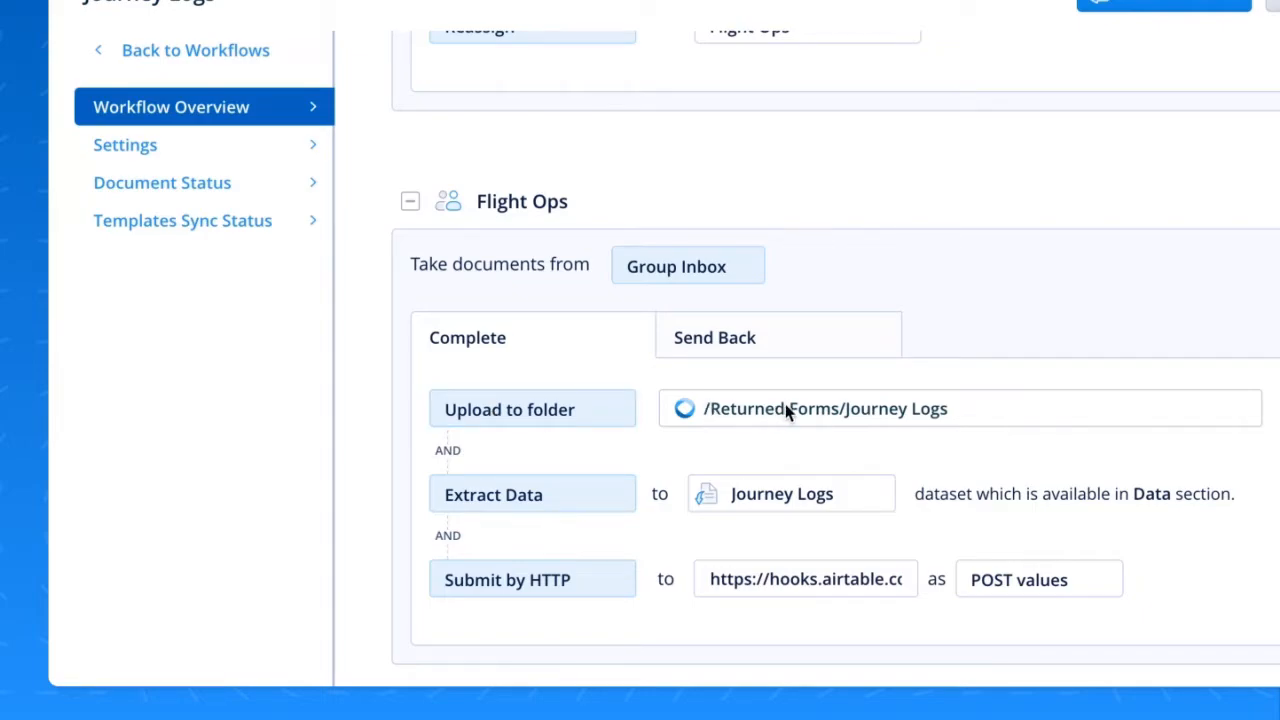
mouse_move(865, 418)
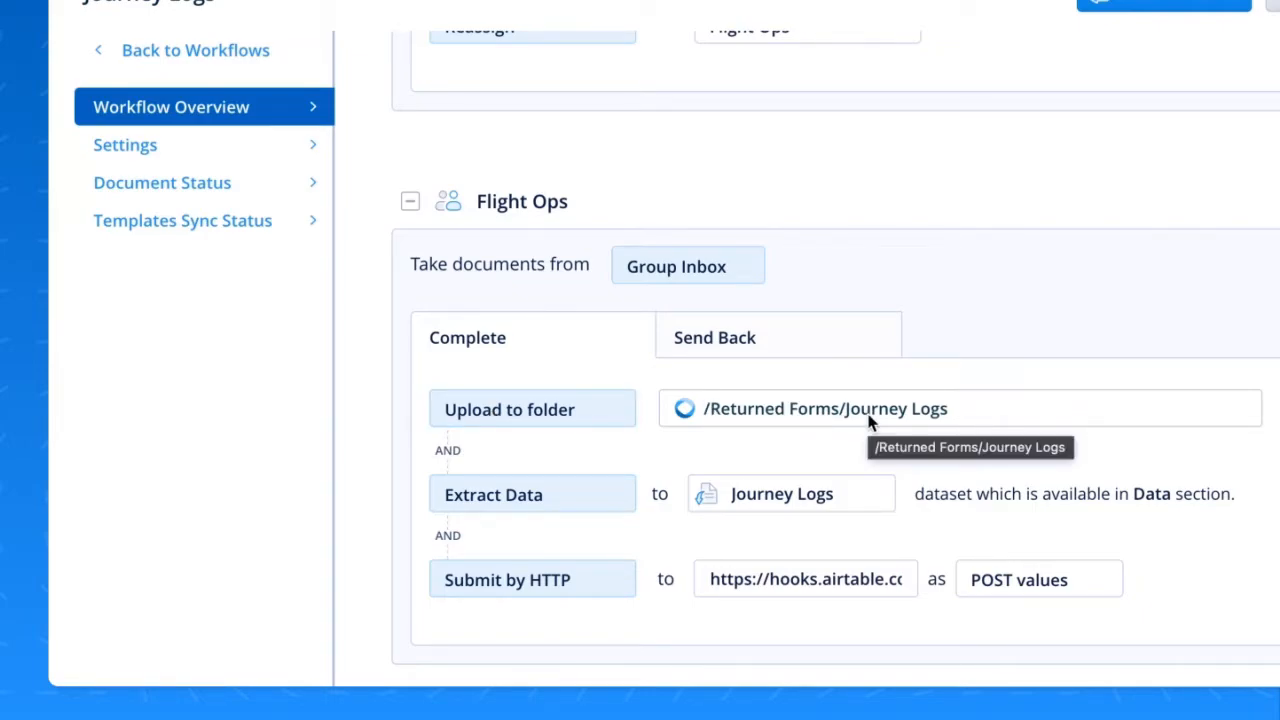
mouse_move(740, 499)
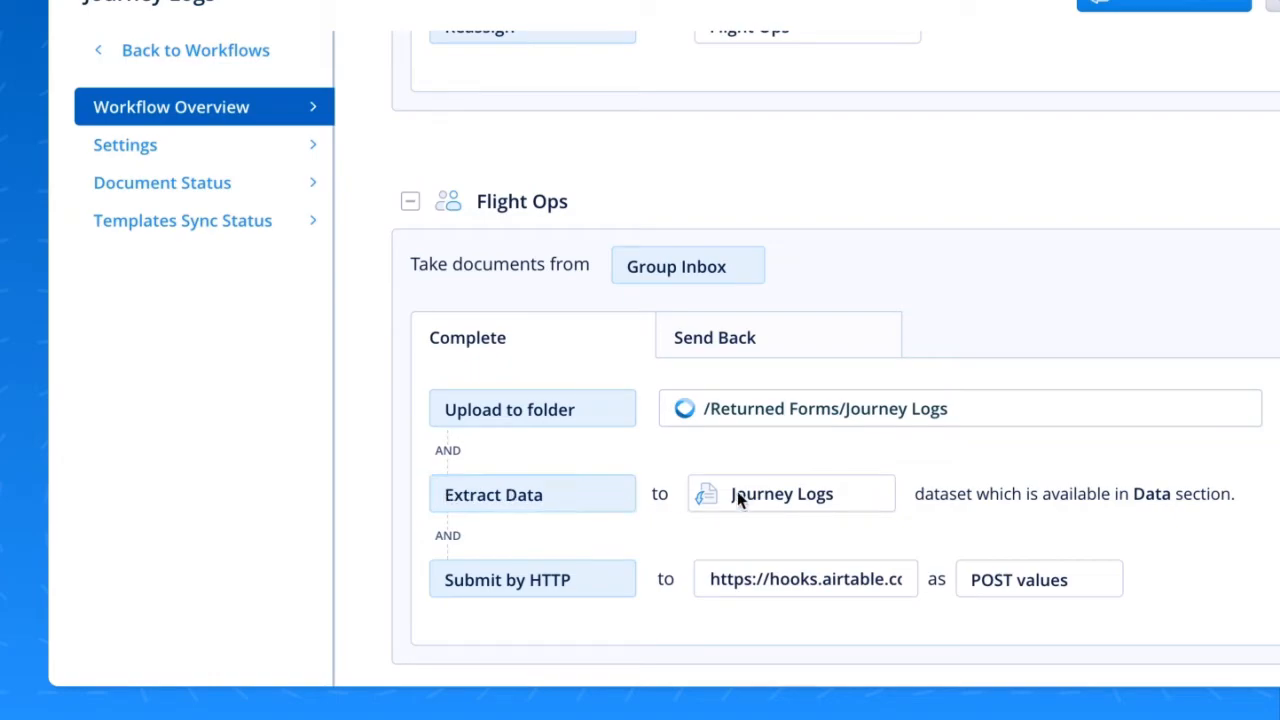
mouse_move(780, 494)
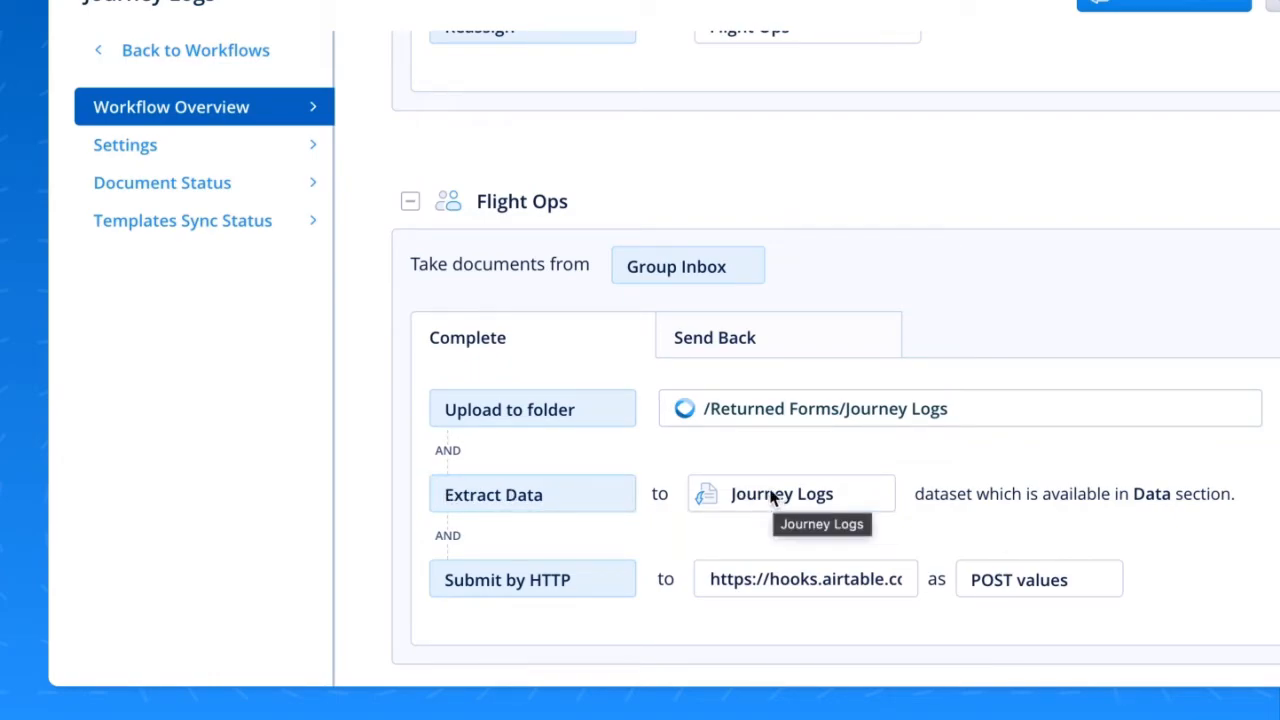
mouse_move(507, 579)
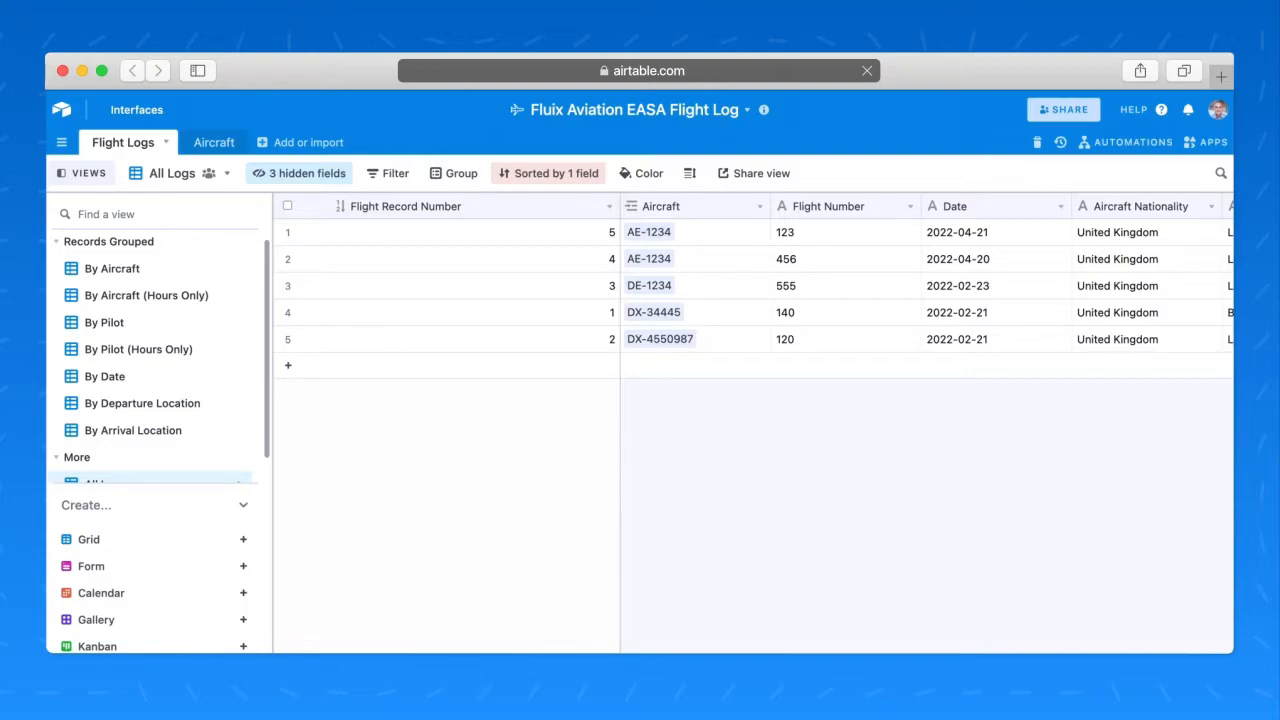
mouse_move(736, 453)
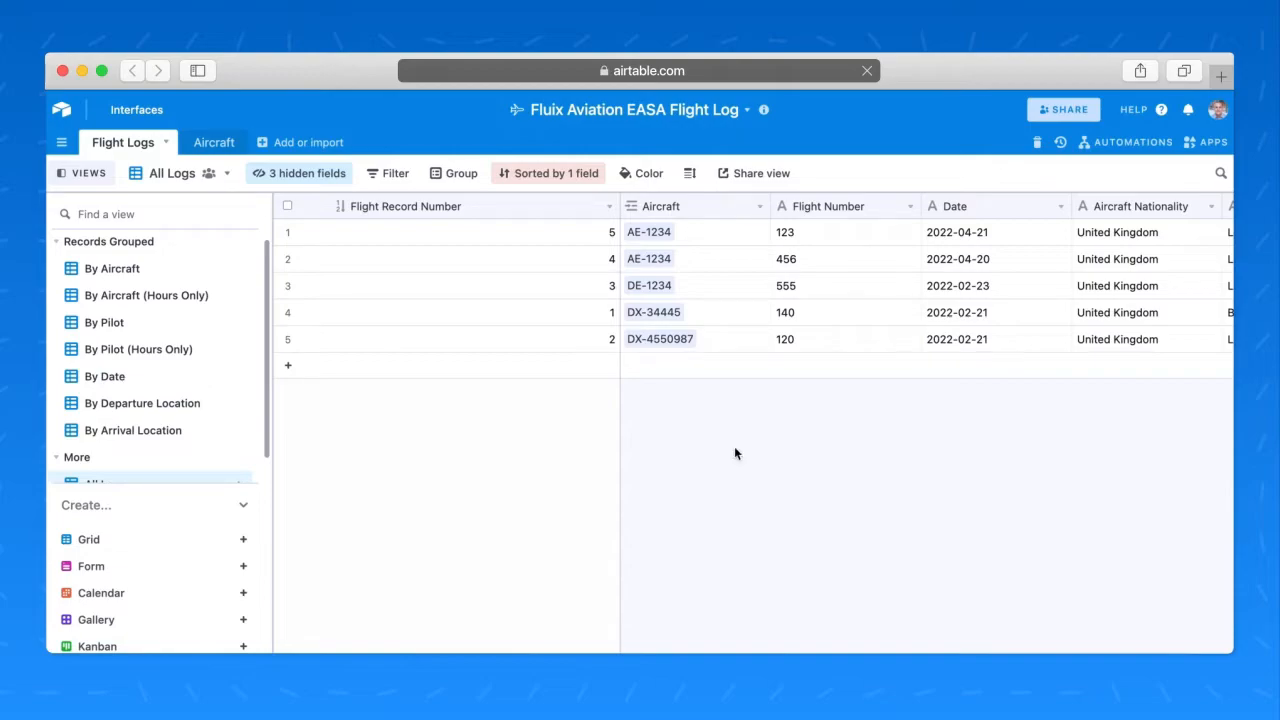
mouse_move(400, 246)
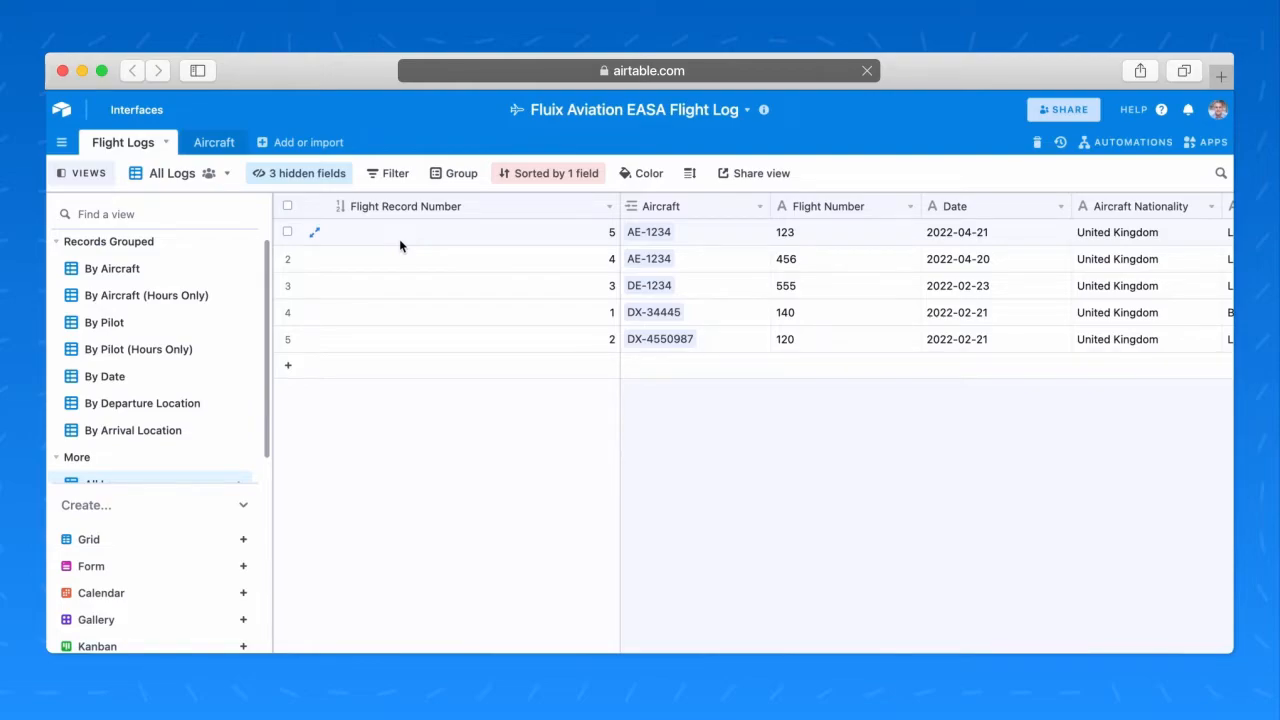
mouse_move(463, 243)
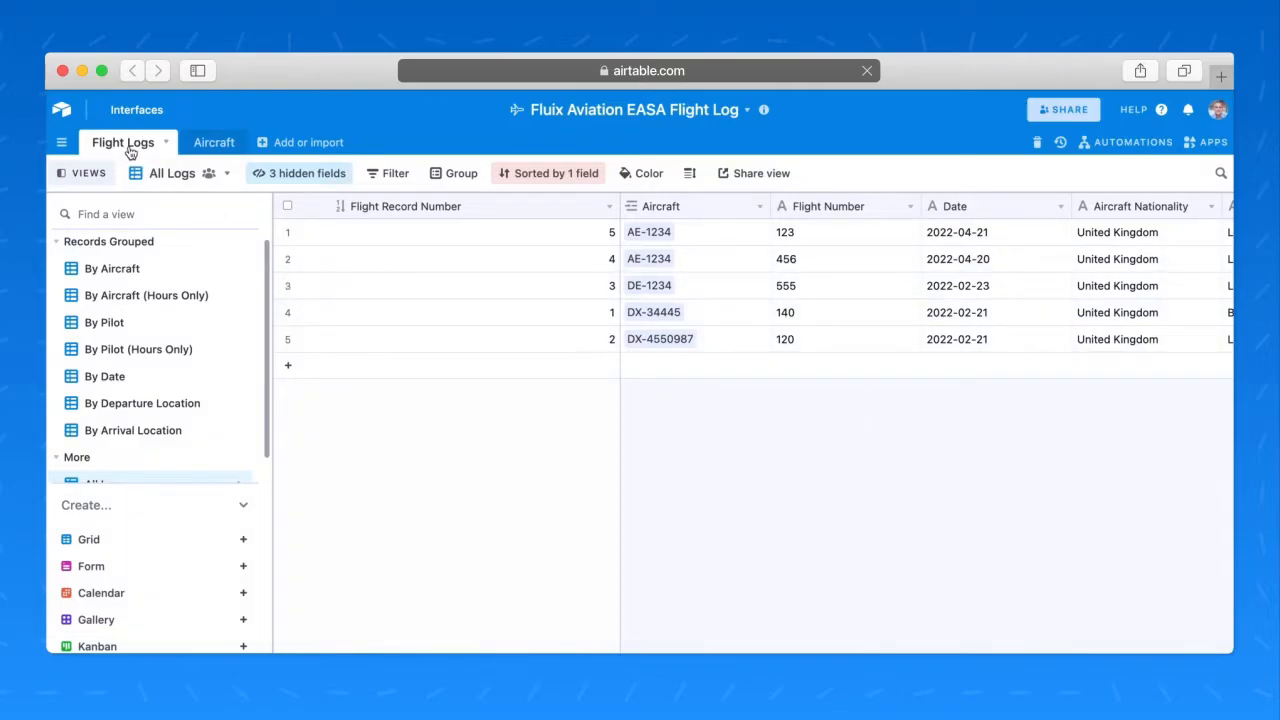
mouse_move(416, 237)
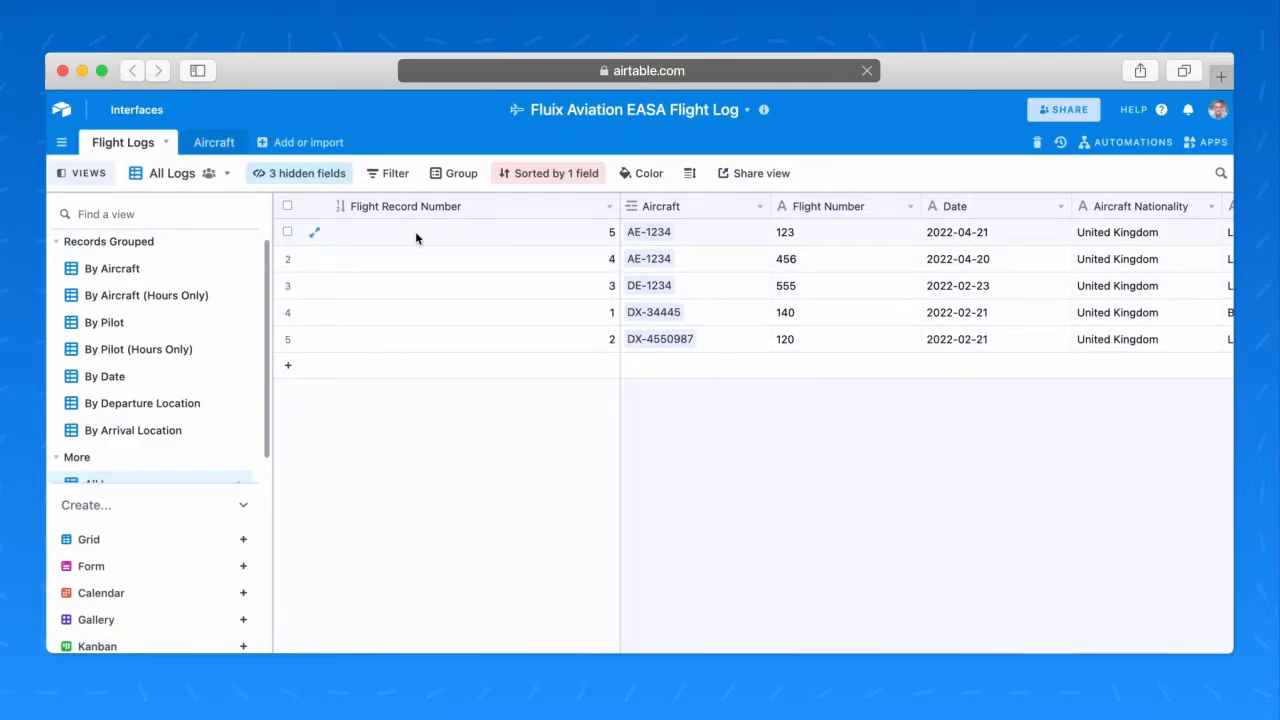
mouse_move(685, 242)
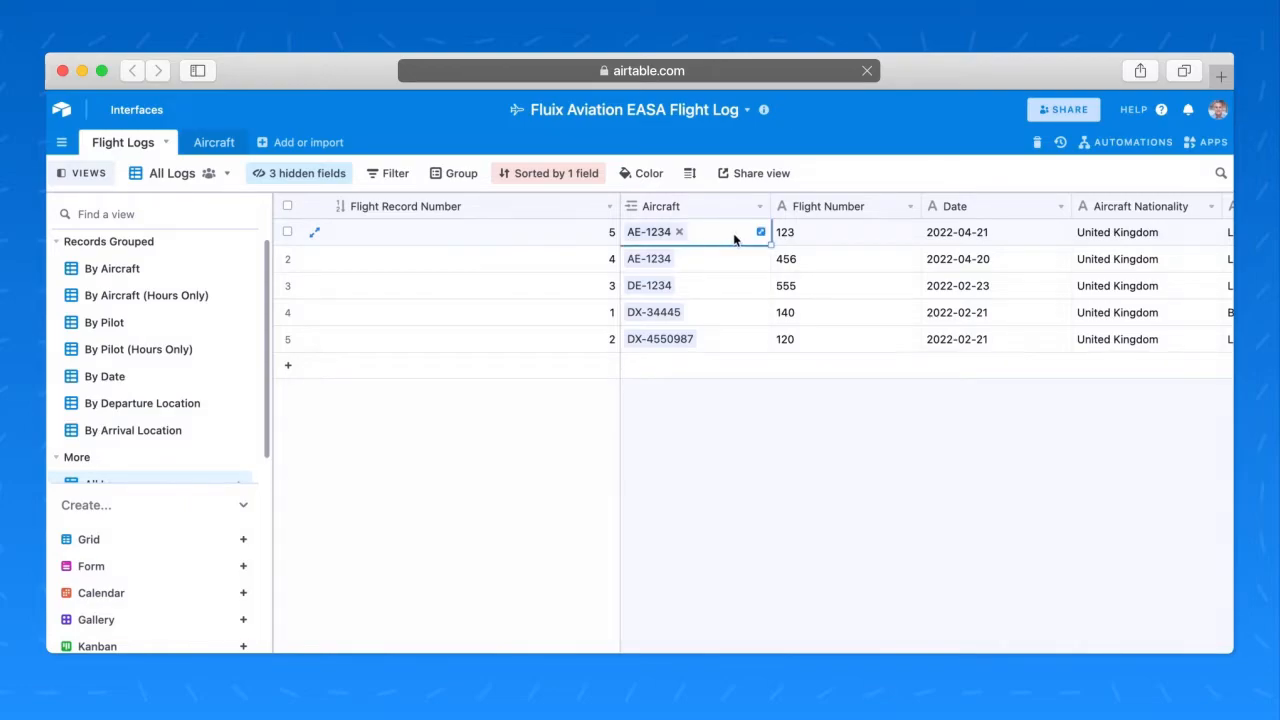
Step: Scroll right across the Flight Logs table to view record 5's fields
scroll("right", 3)
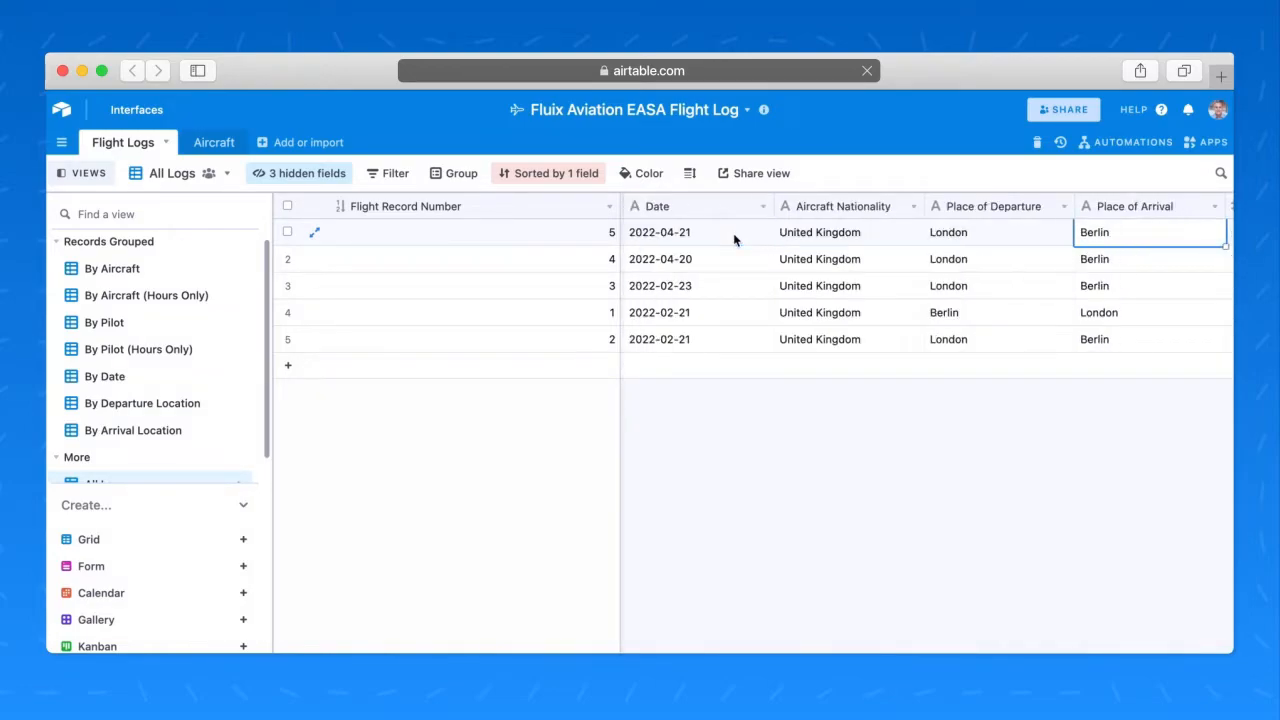
mouse_move(658, 478)
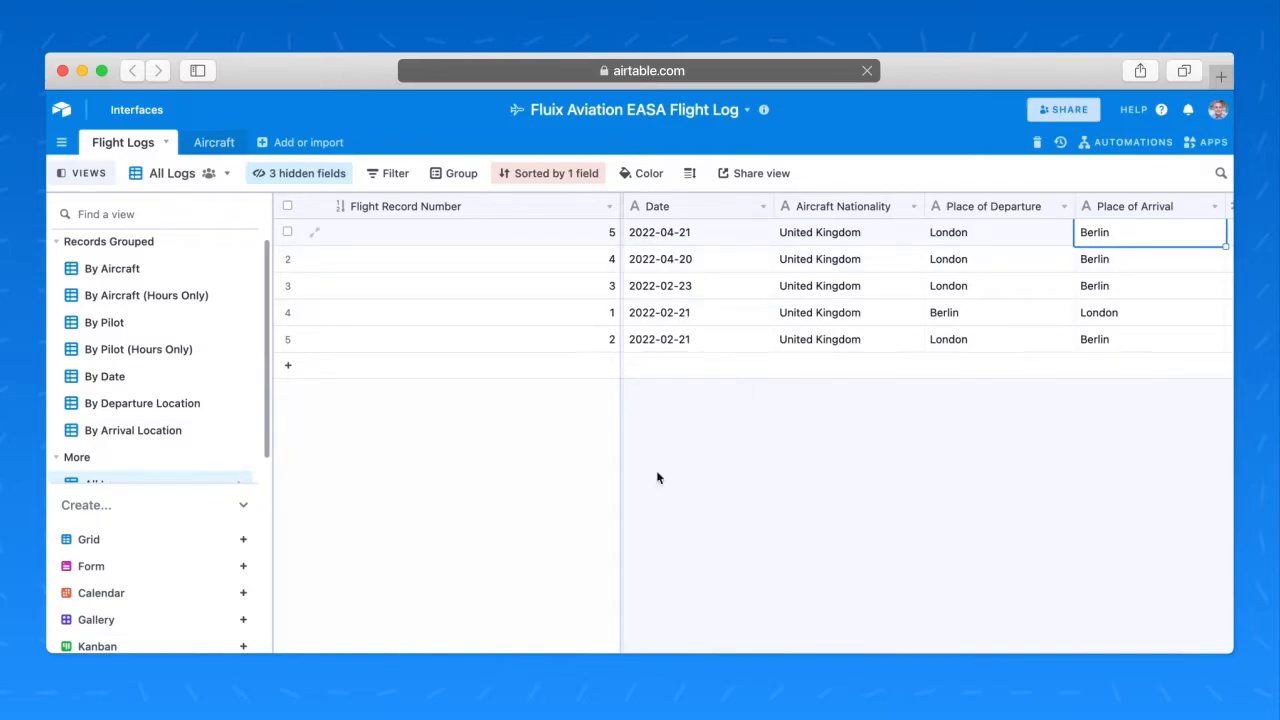
scroll("right", 3)
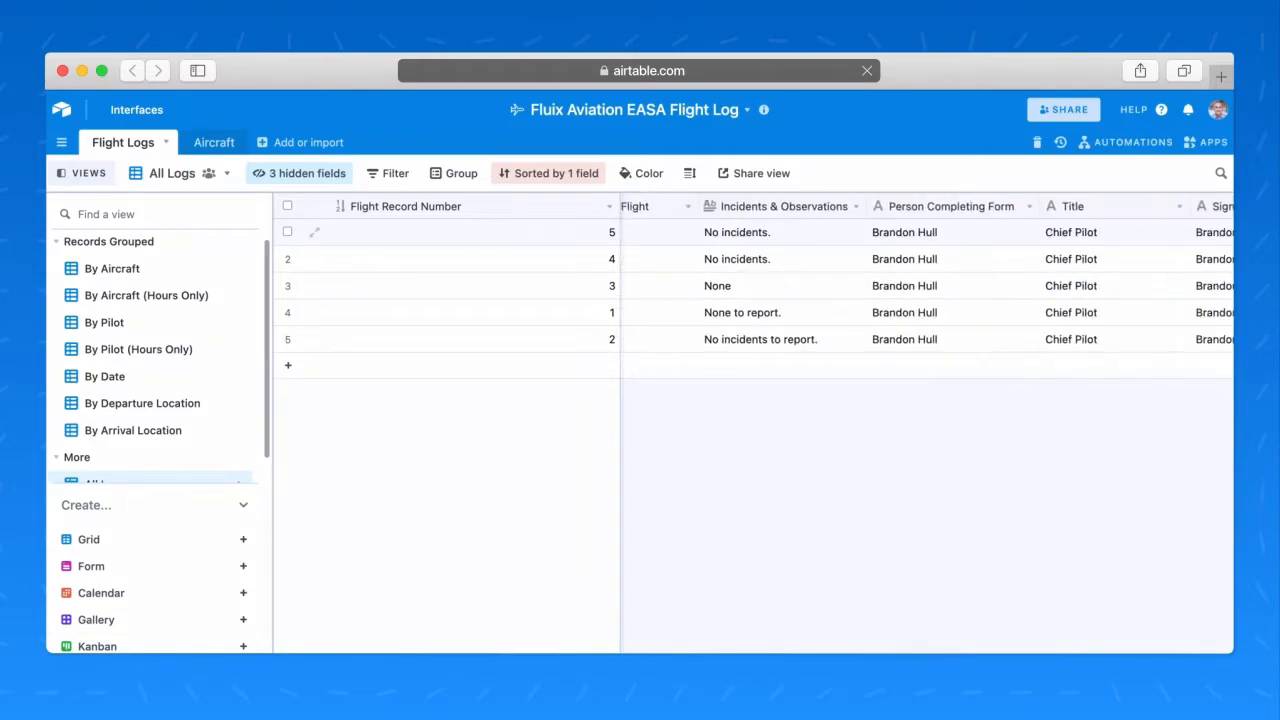
scroll("right", 3)
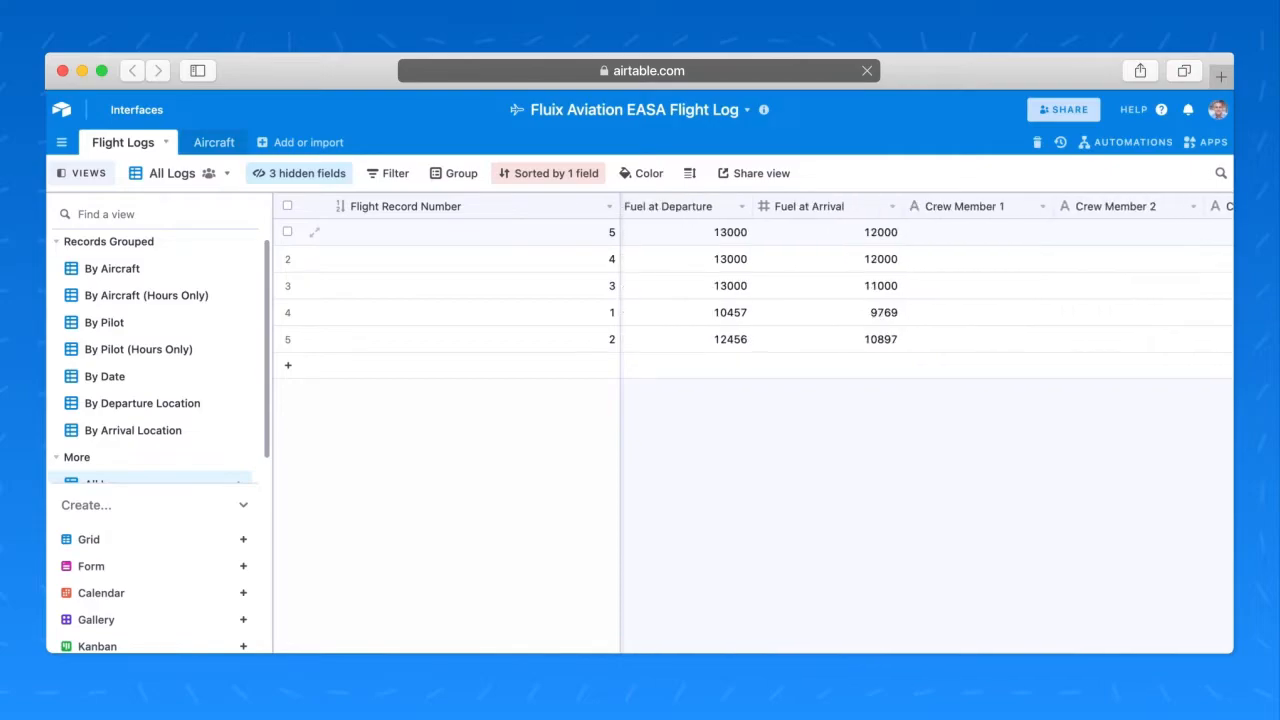
scroll("right", 3)
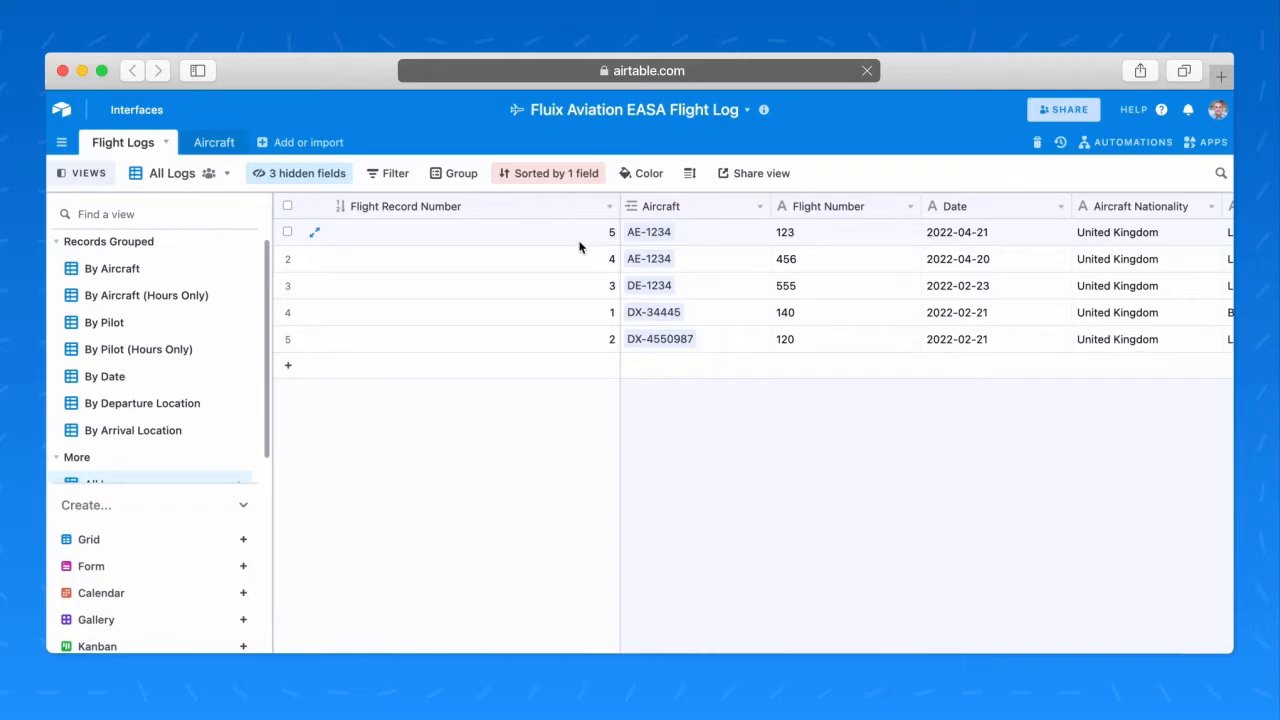
mouse_move(443, 258)
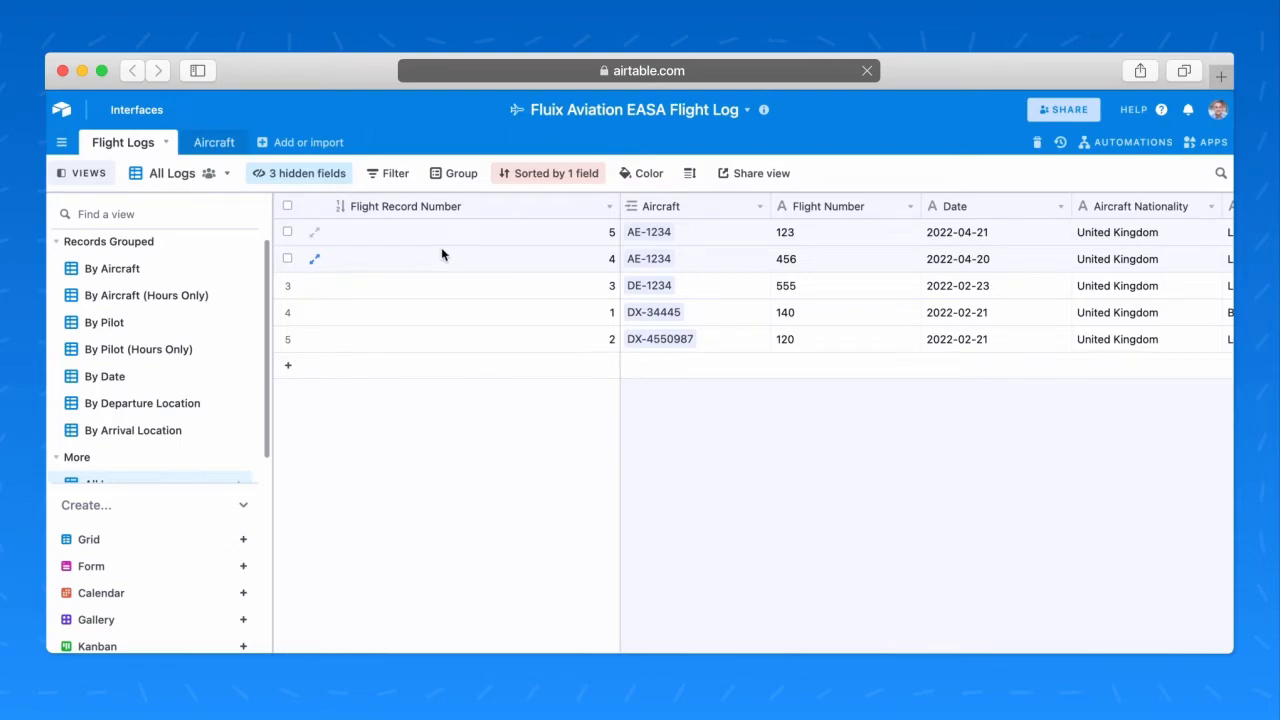
mouse_move(112, 268)
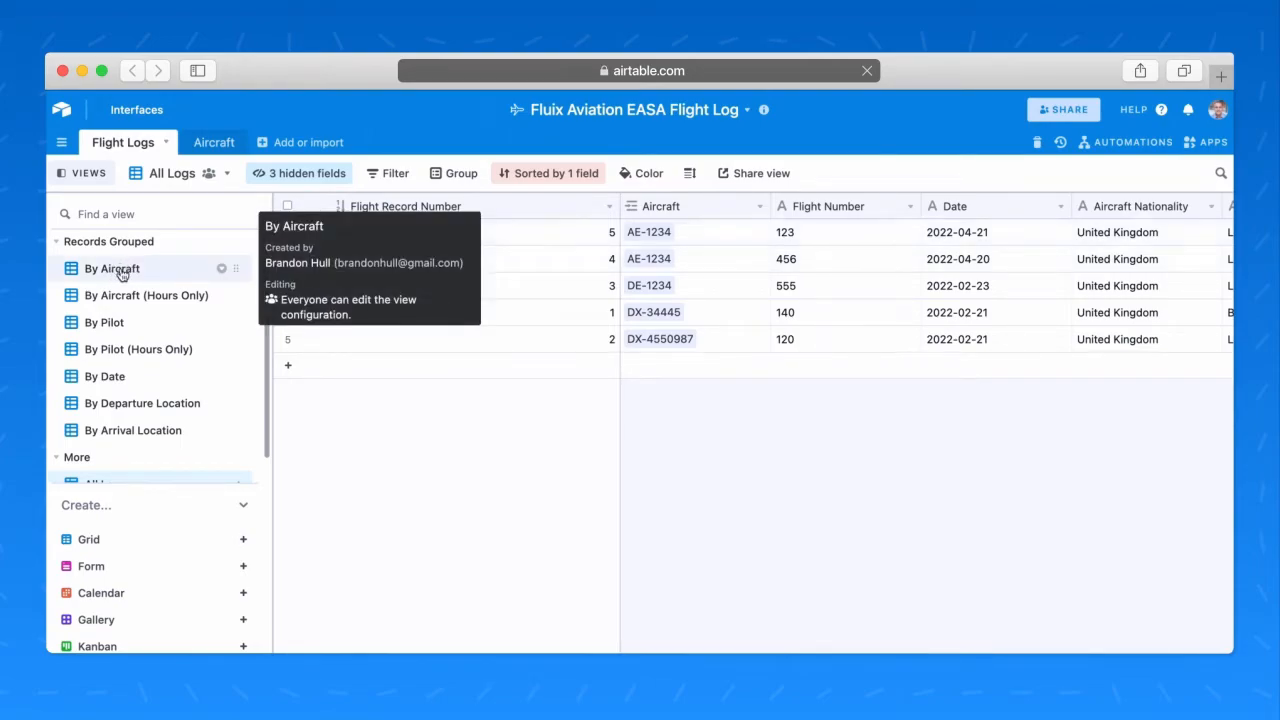
left_click(112, 268)
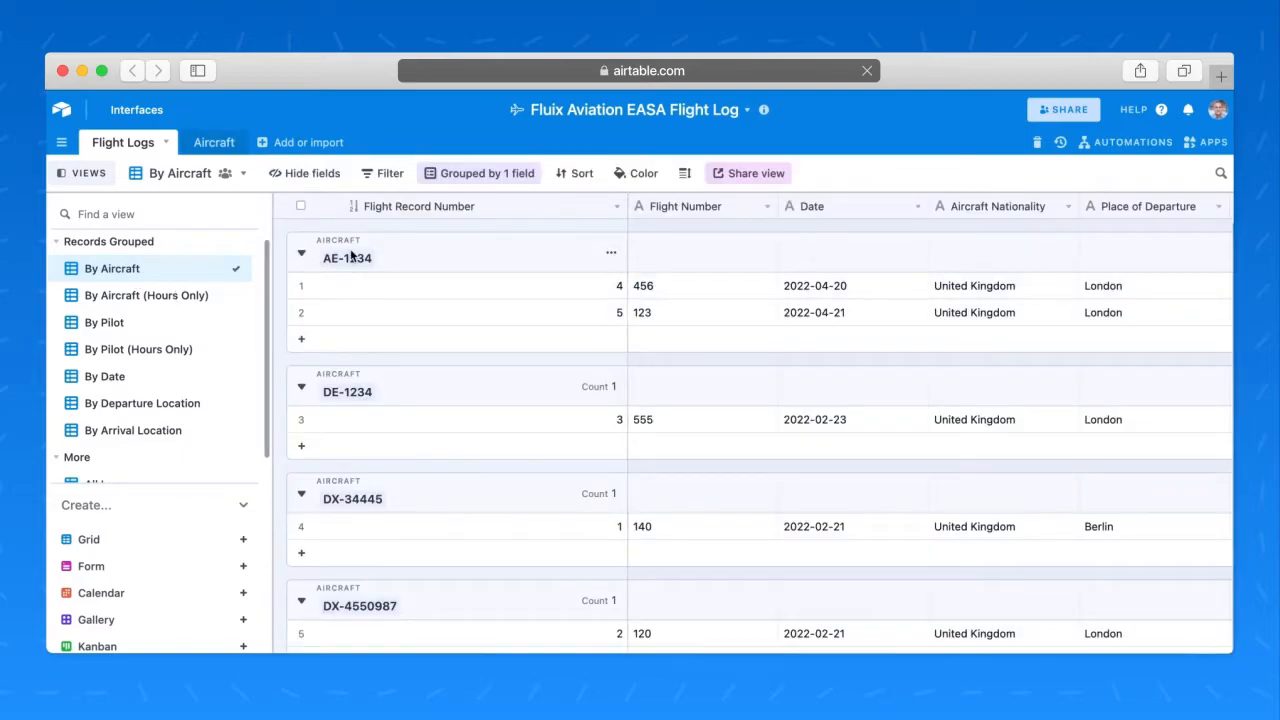
left_click(146, 295)
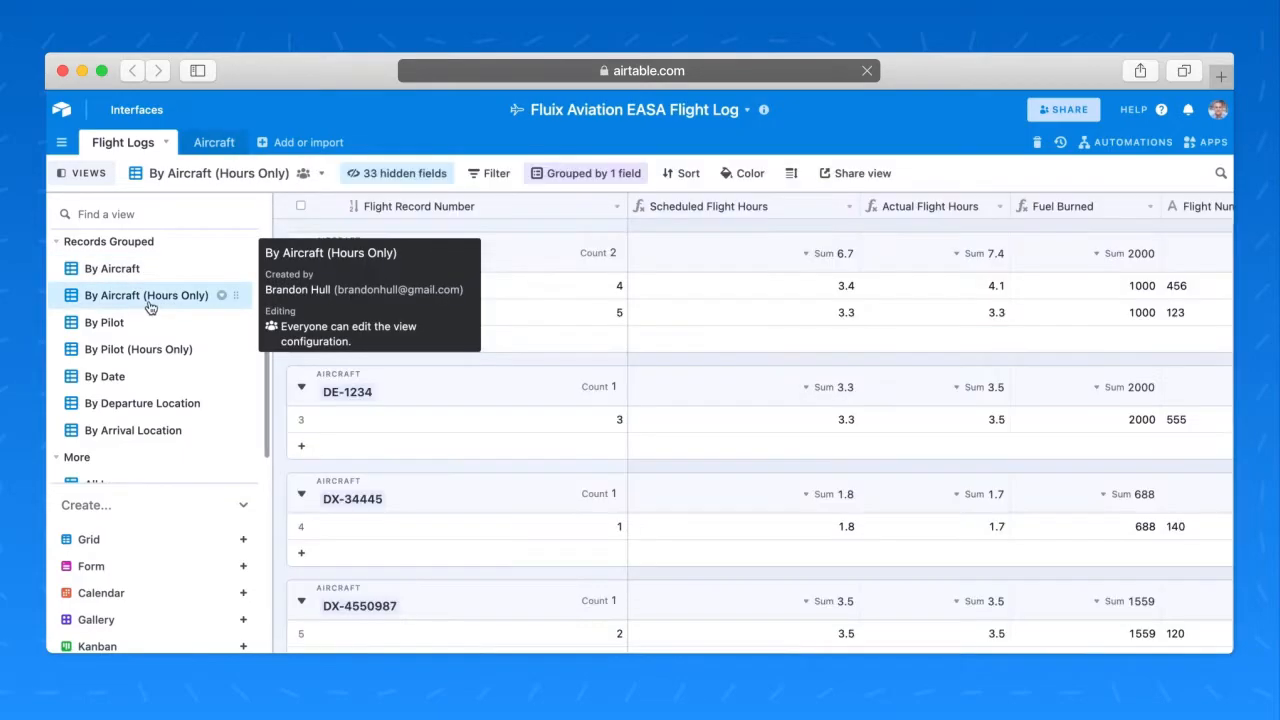
left_click(146, 294)
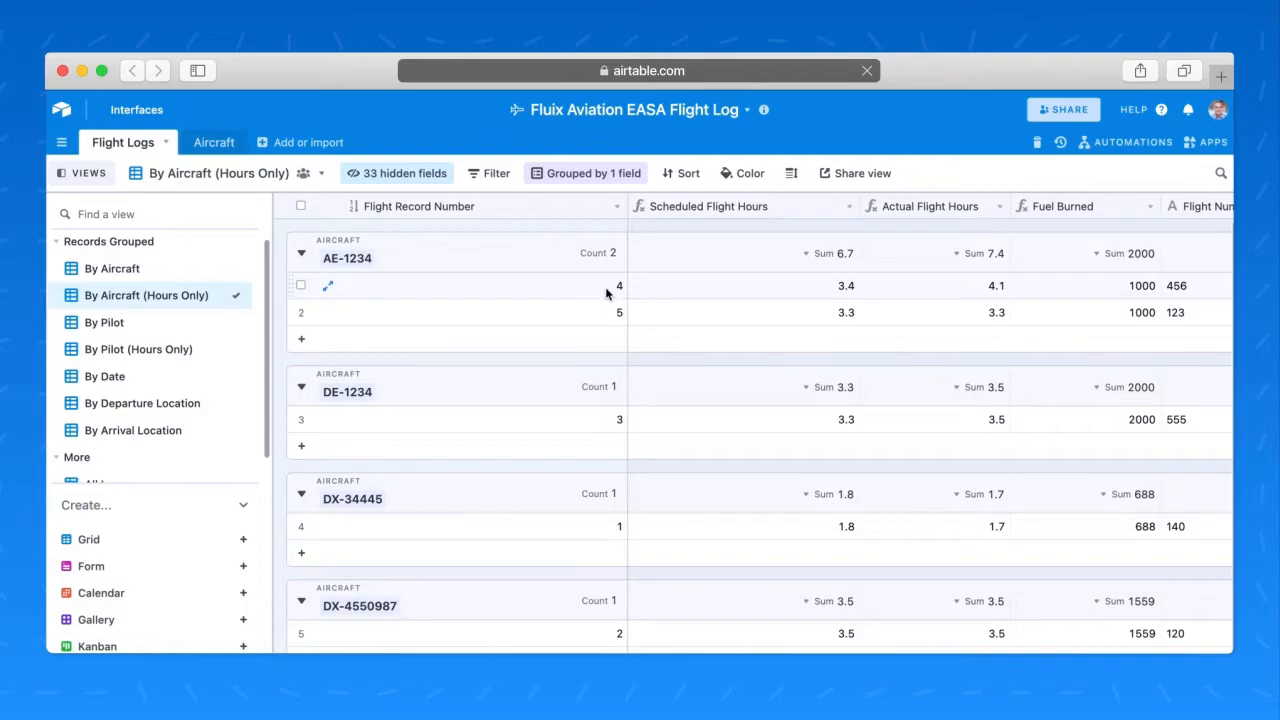
mouse_move(713, 227)
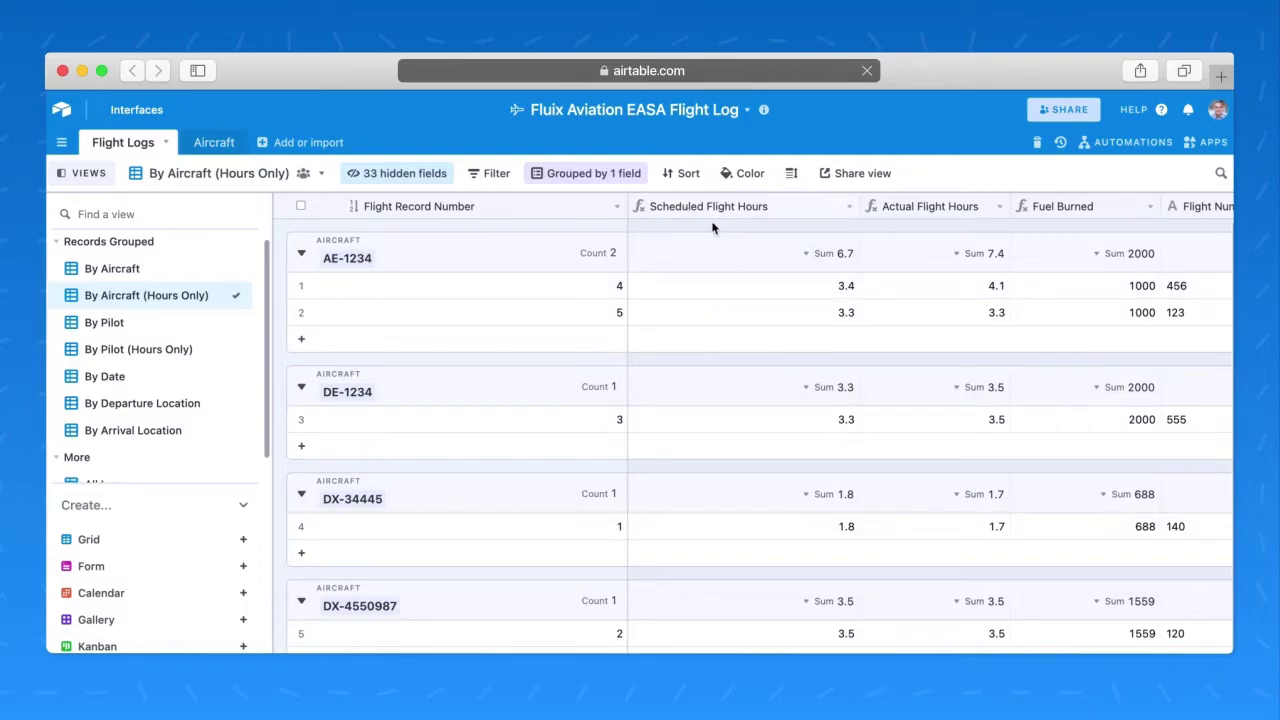
mouse_move(955, 302)
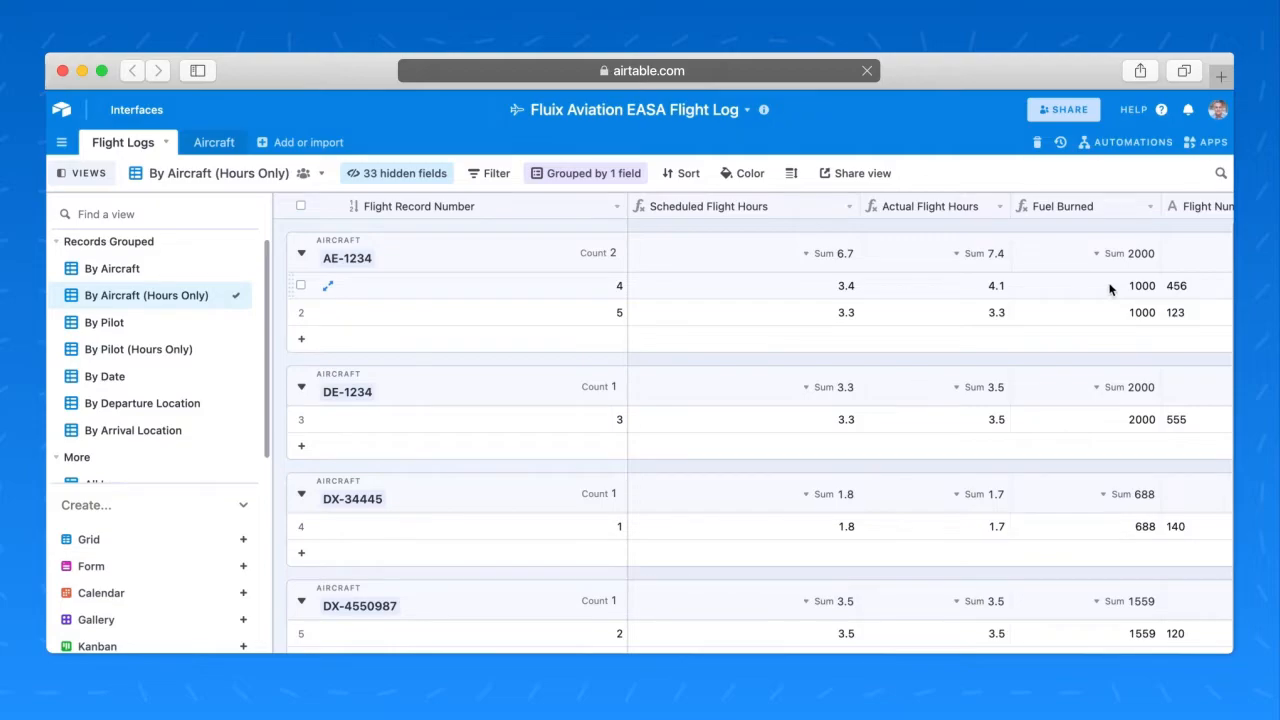
mouse_move(380, 299)
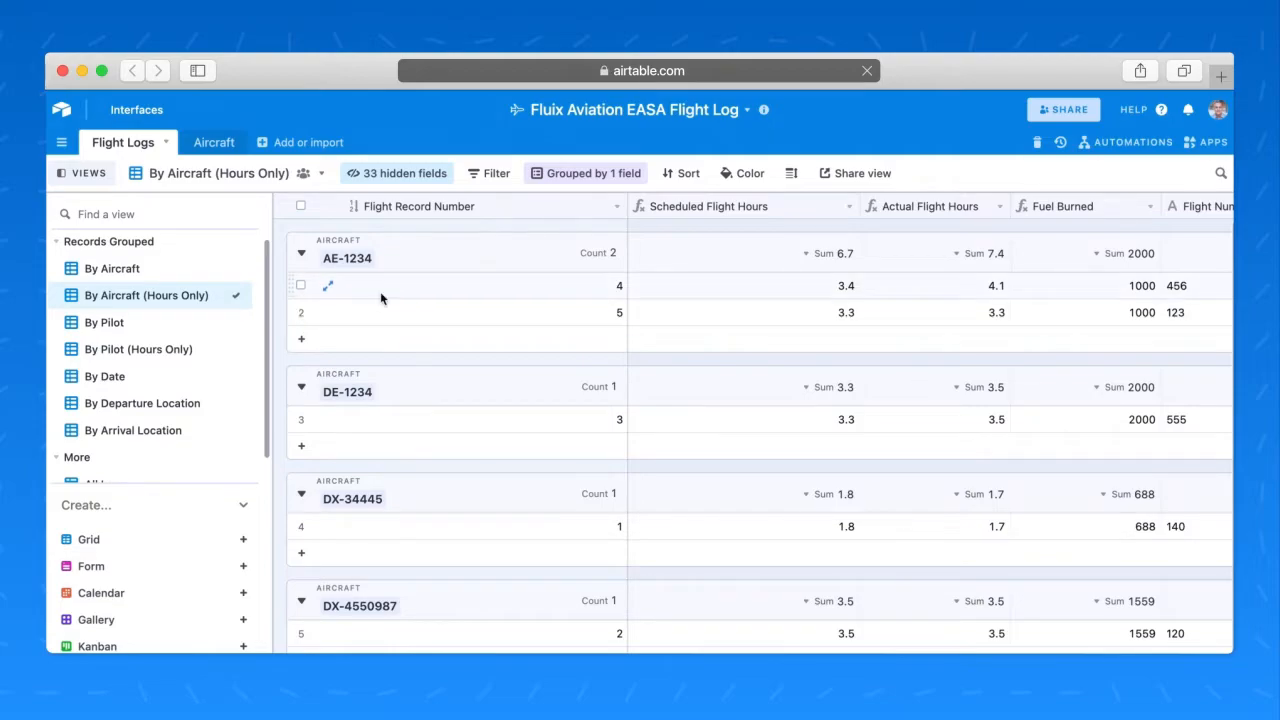
left_click(104, 322)
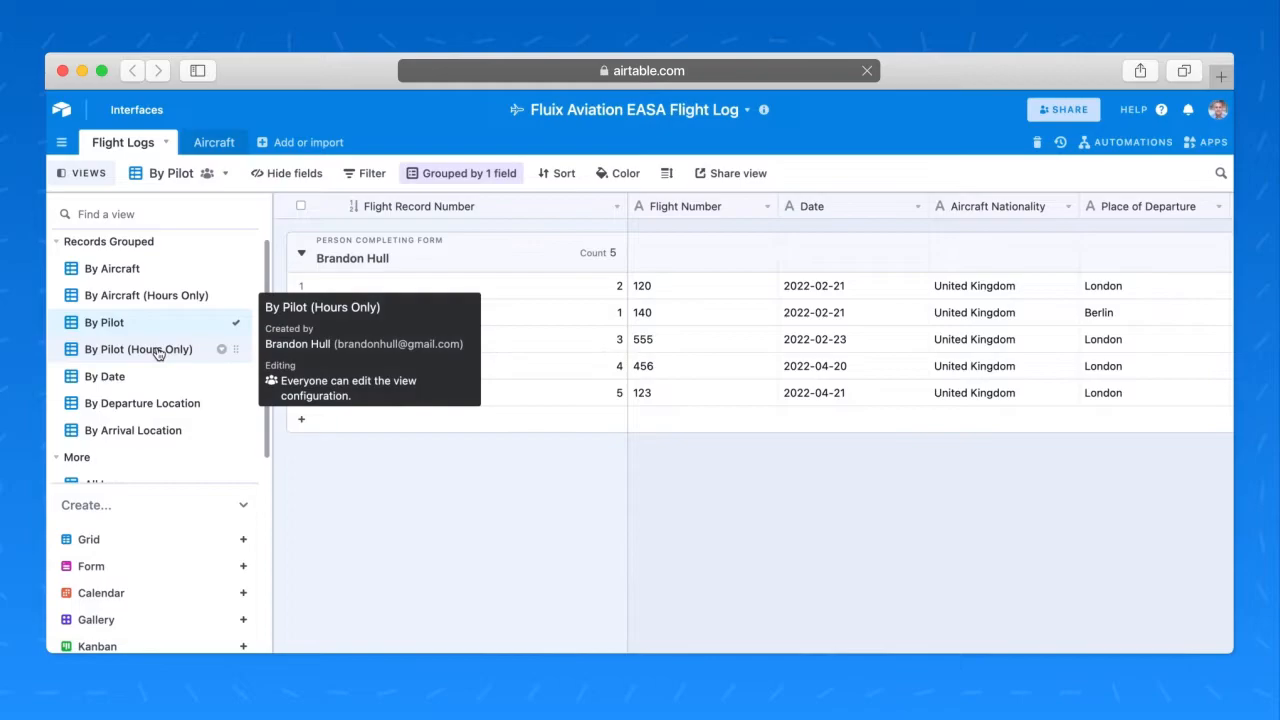
left_click(138, 349)
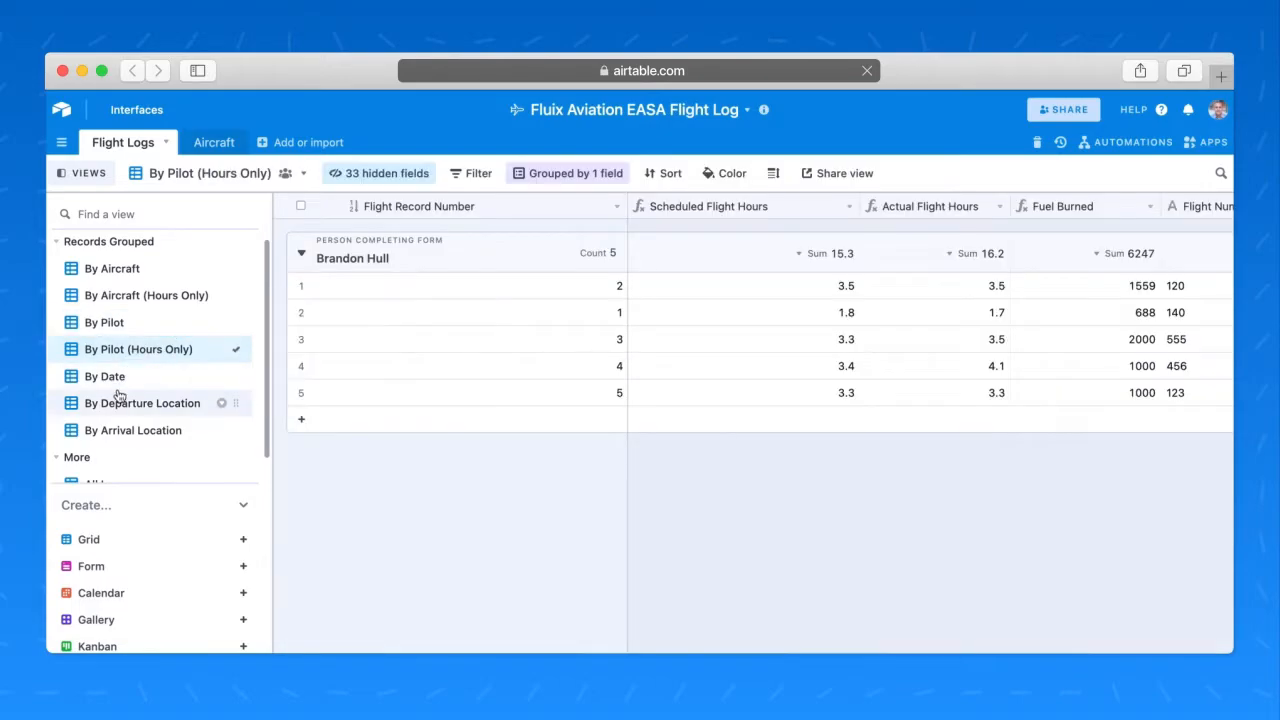
left_click(105, 376)
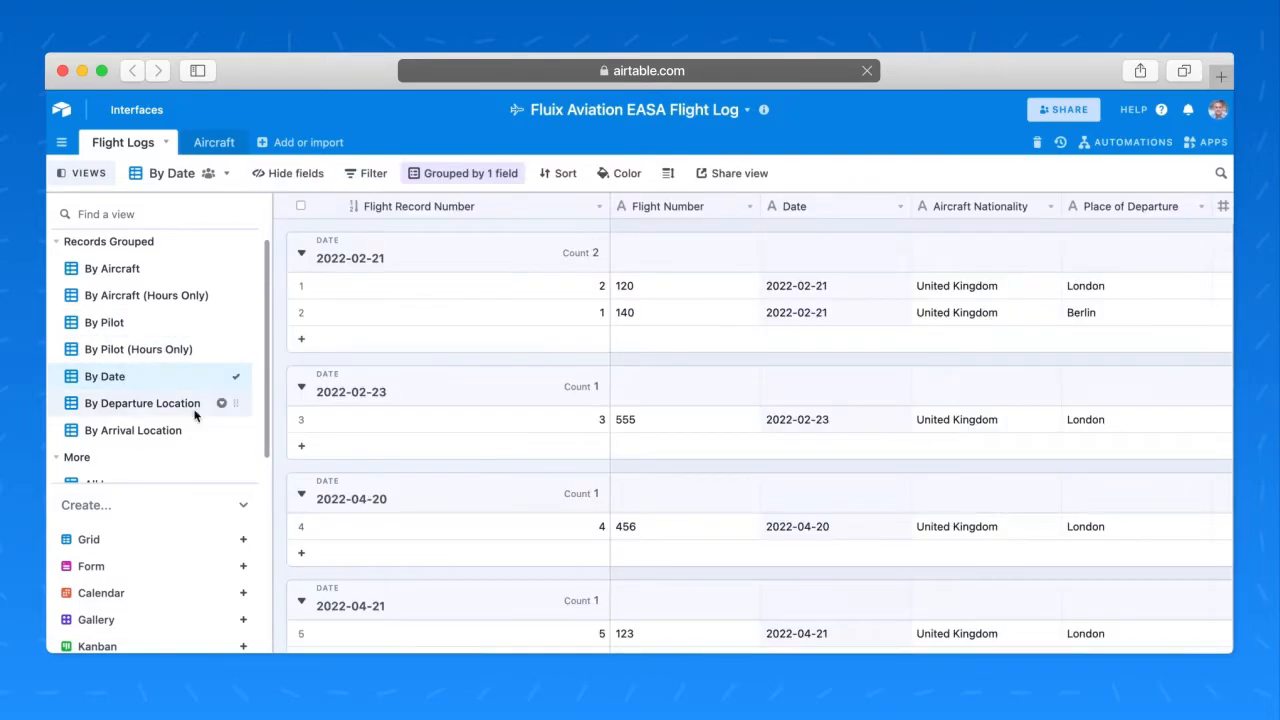
left_click(141, 402)
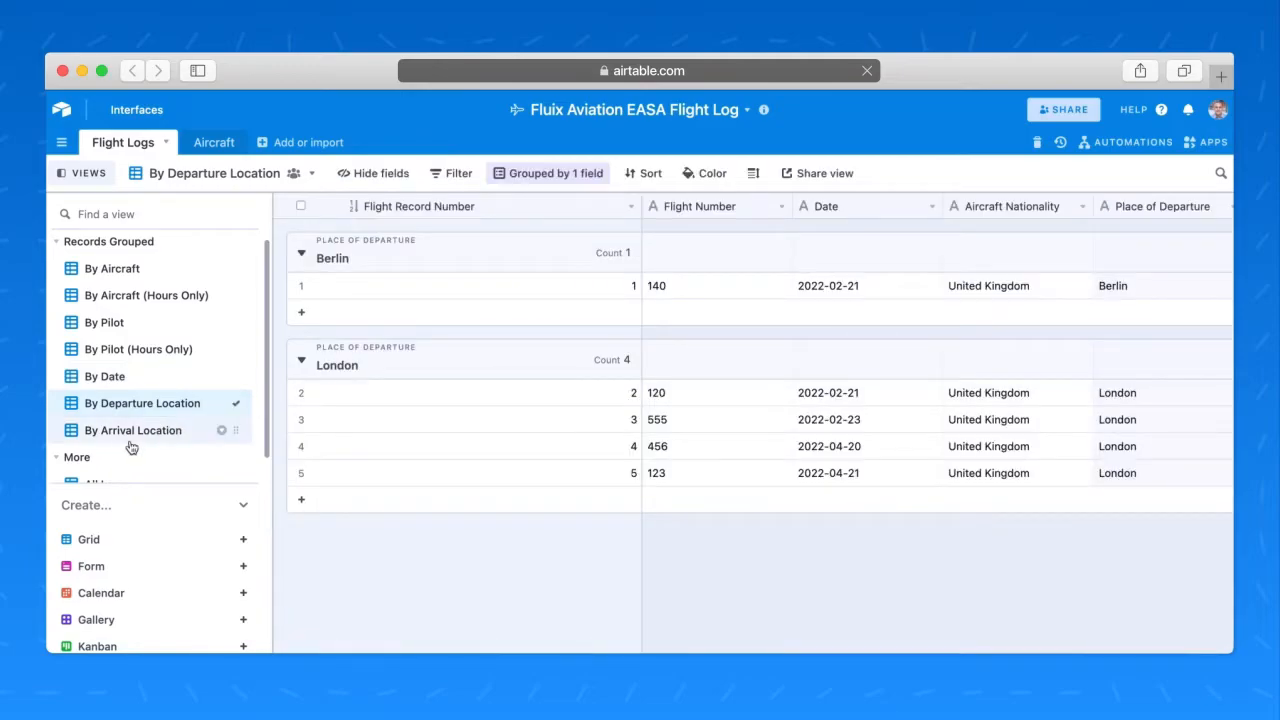
left_click(133, 430)
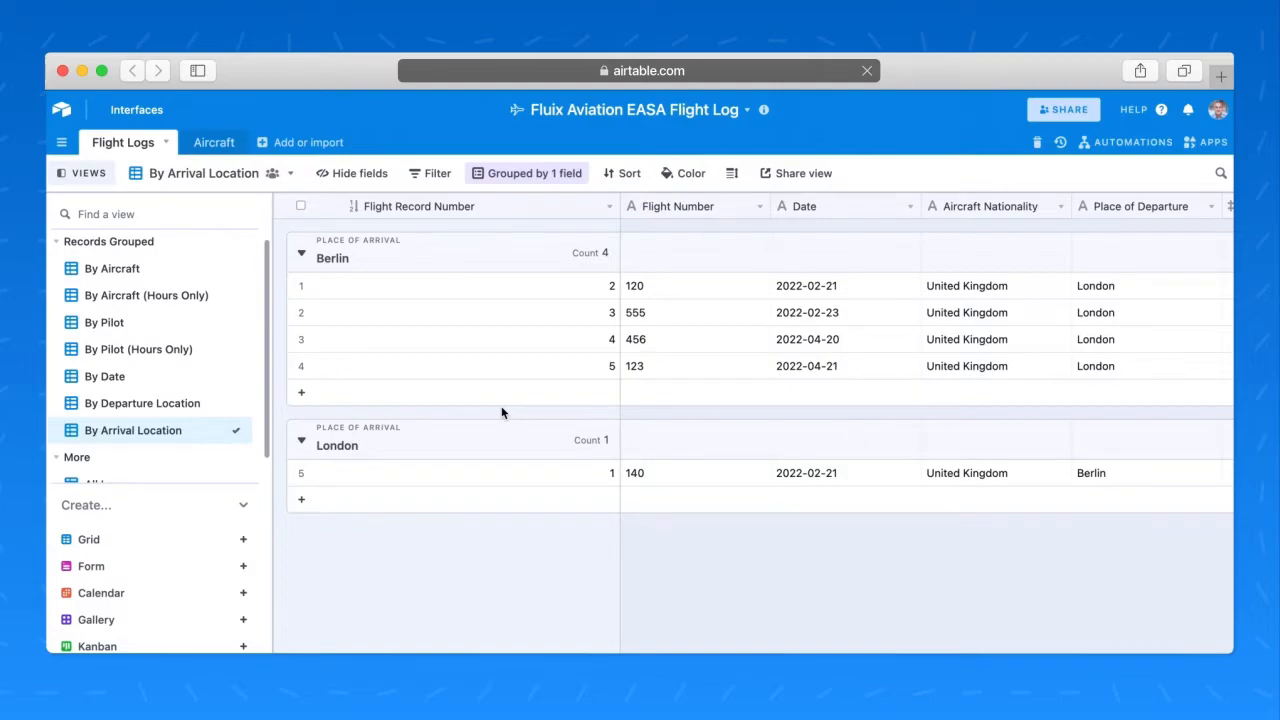
left_click(112, 268)
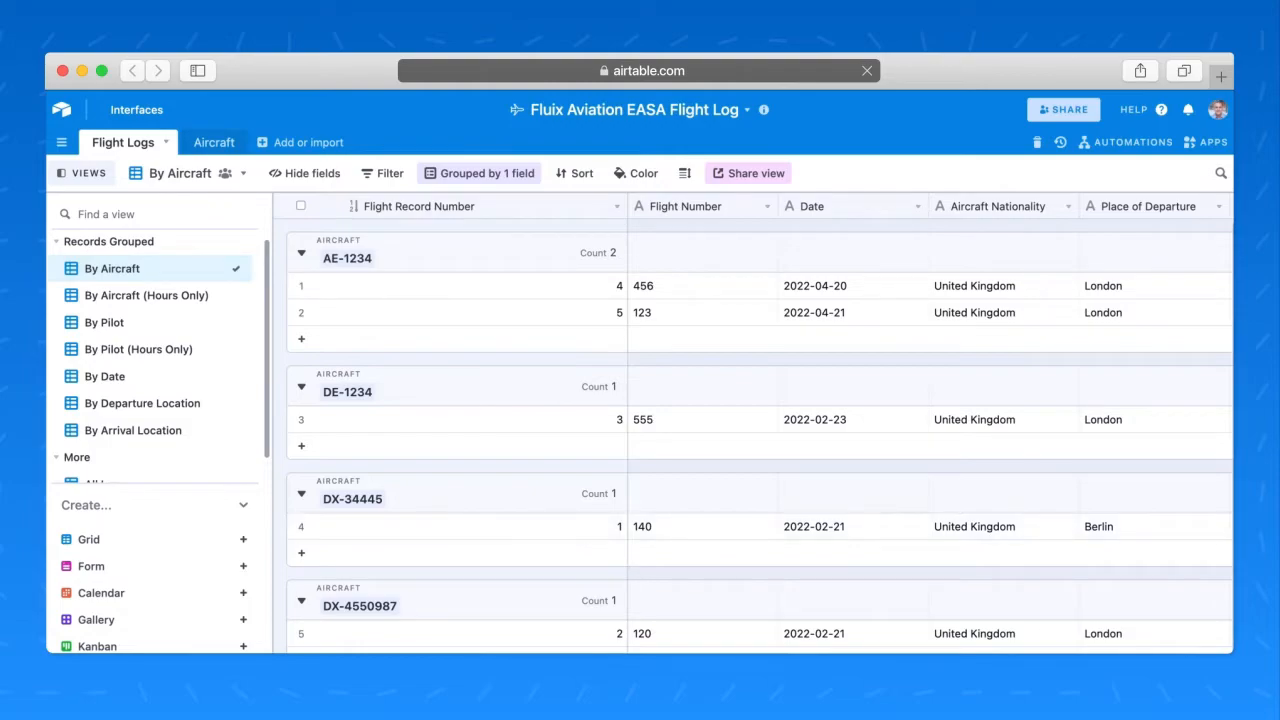
mouse_move(146, 295)
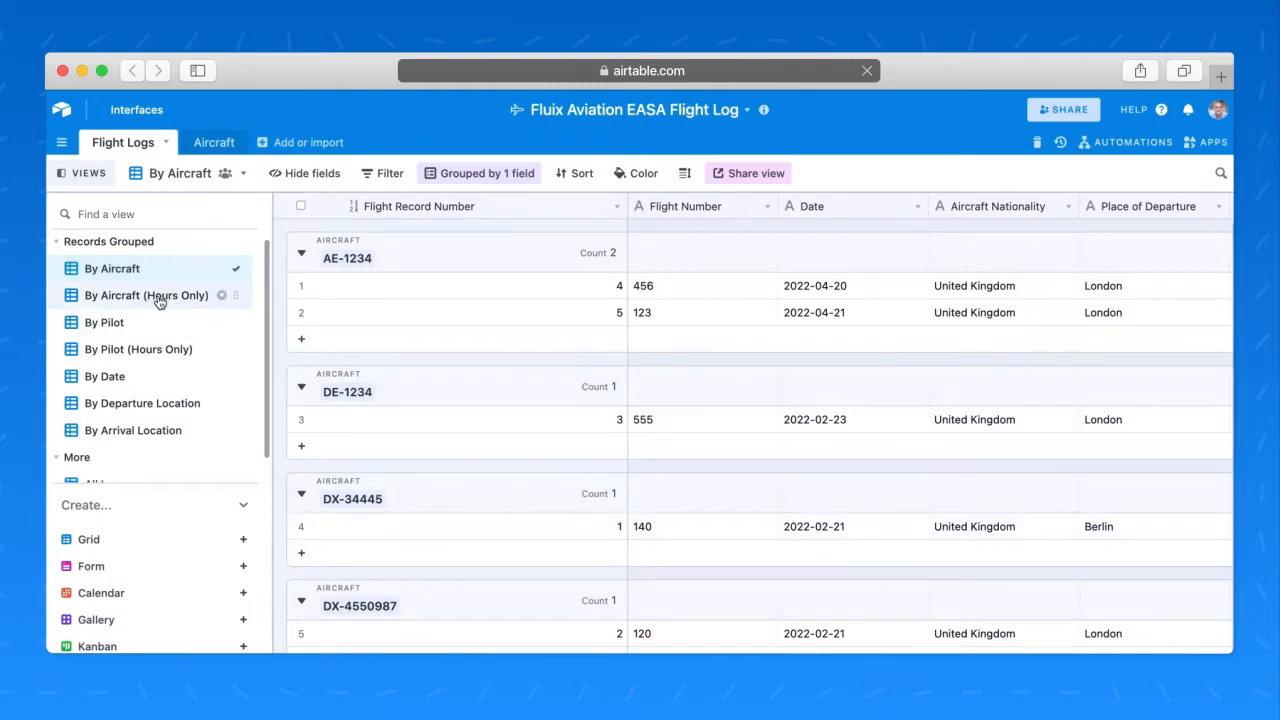
left_click(146, 295)
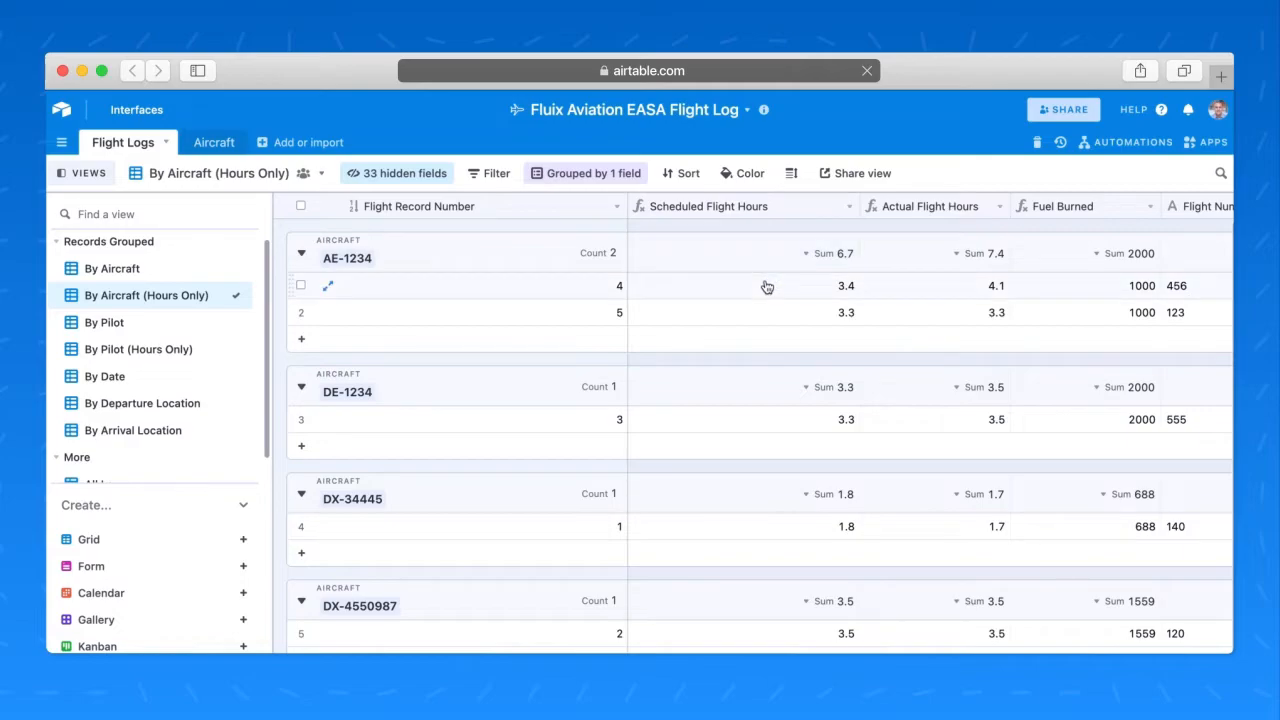
mouse_move(823, 288)
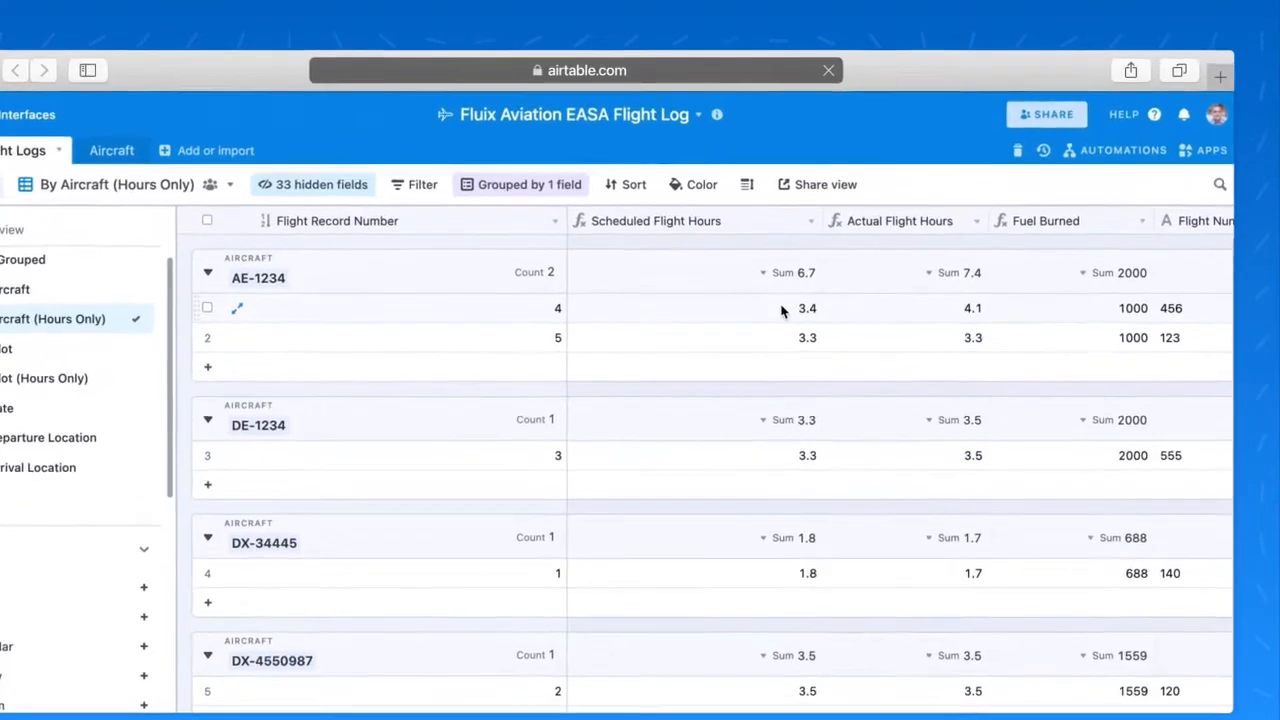
Step: Open the Receive Log from Fluix automation and review its webhook trigger and test results
left_click(1122, 150)
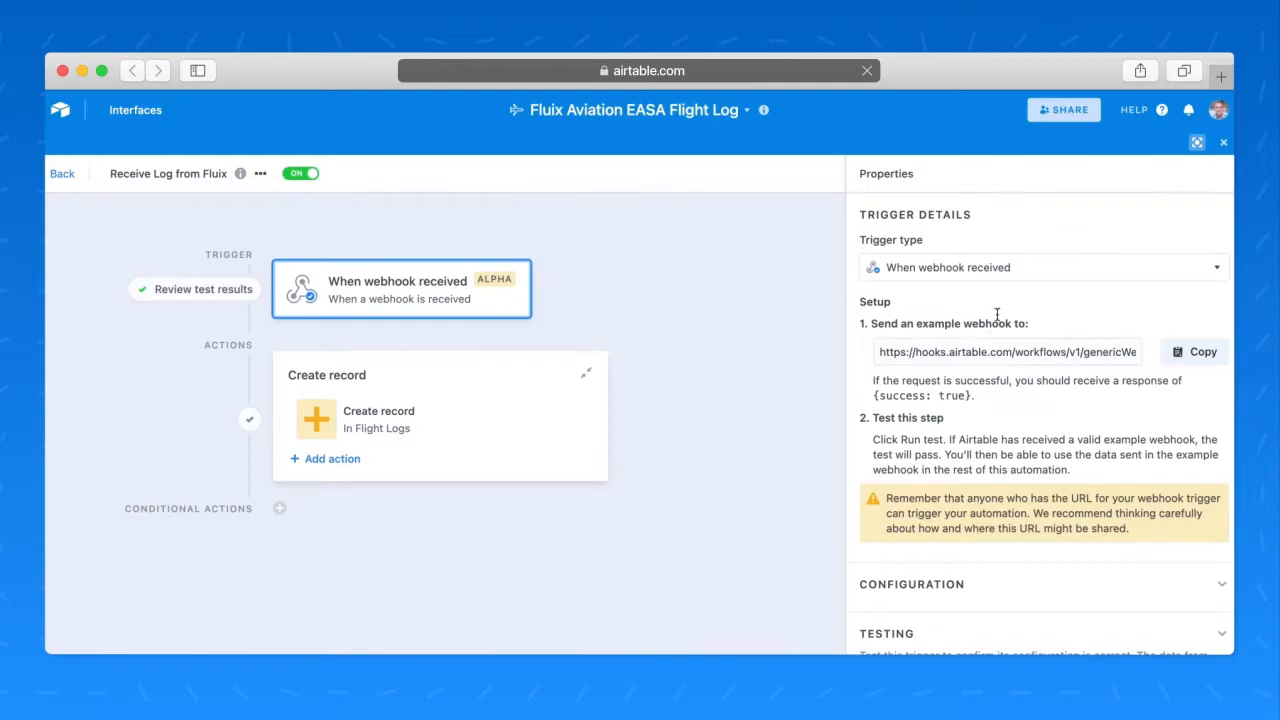
scroll("down", 3)
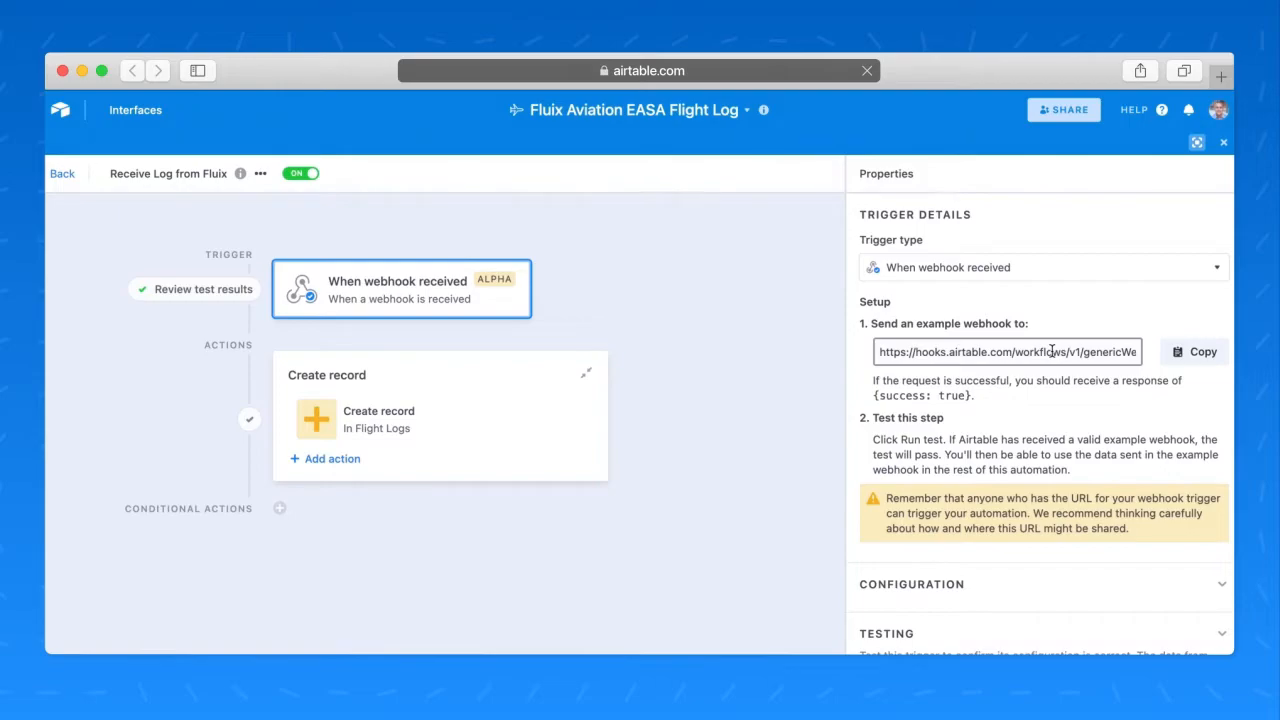
scroll("down", 3)
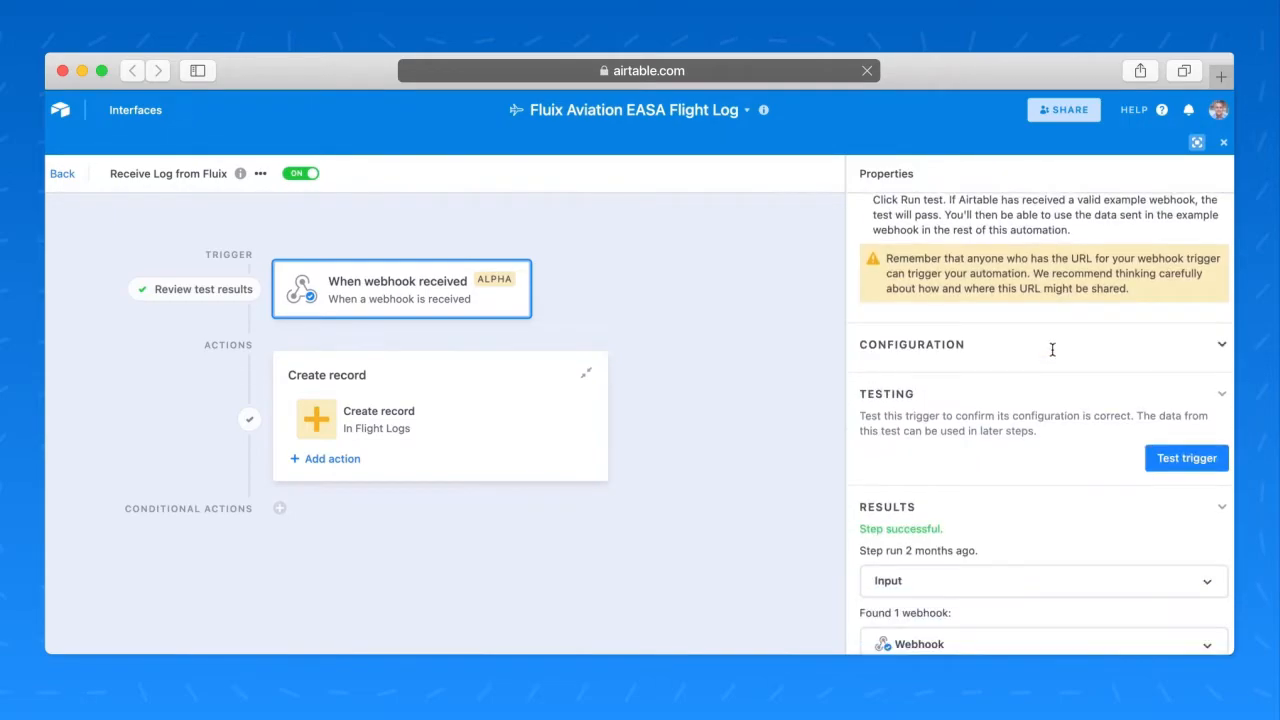
mouse_move(1052, 352)
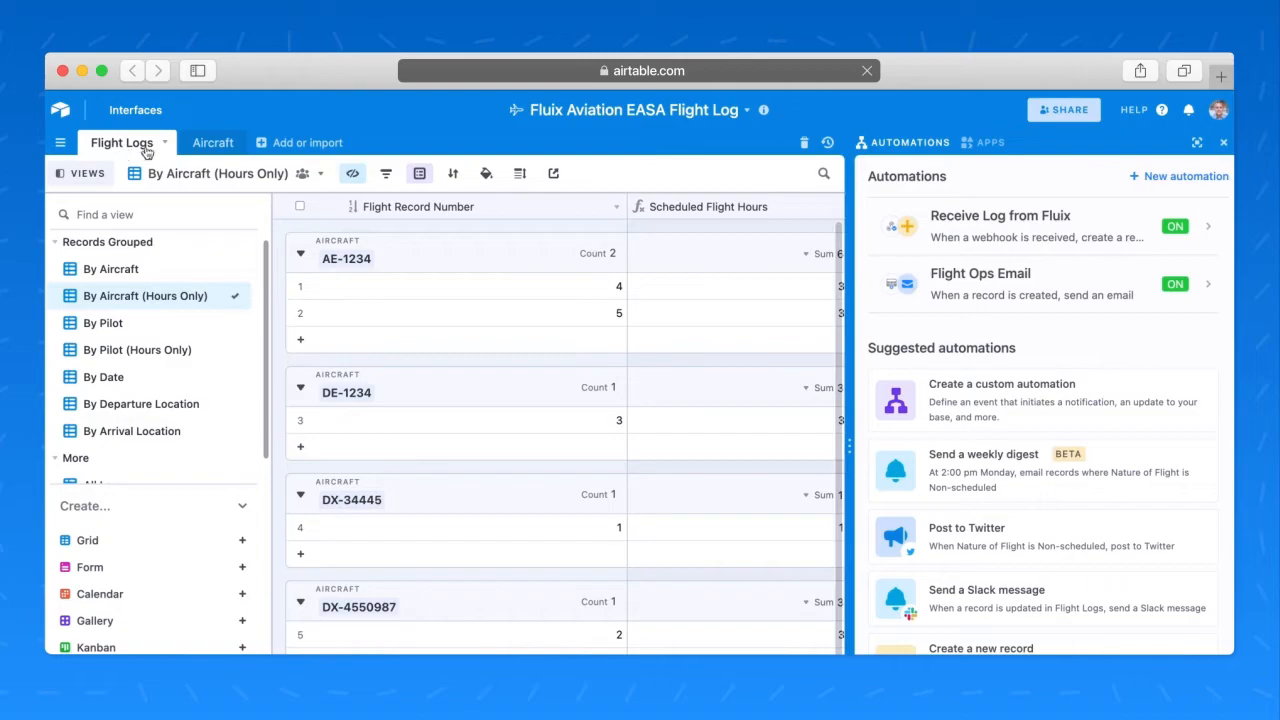
mouse_move(1158, 188)
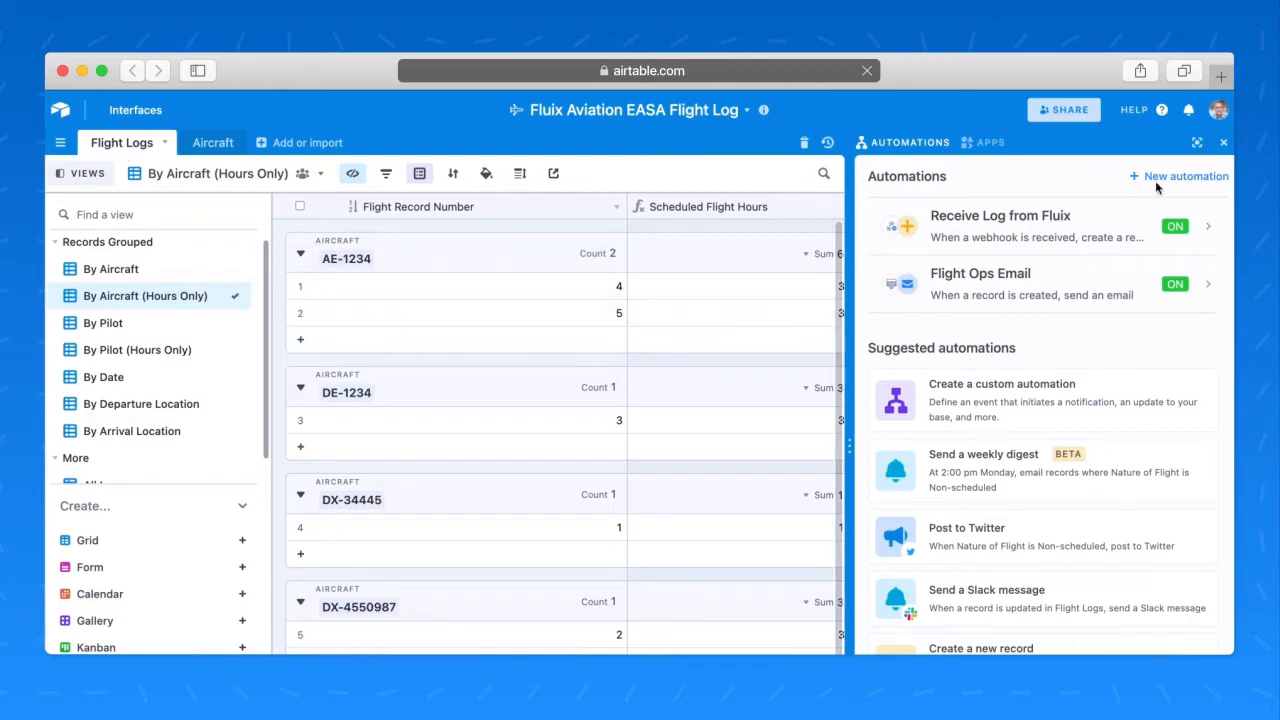
Step: Hide and restore the automations list, then open the Flight Ops Email automation
left_click(1223, 142)
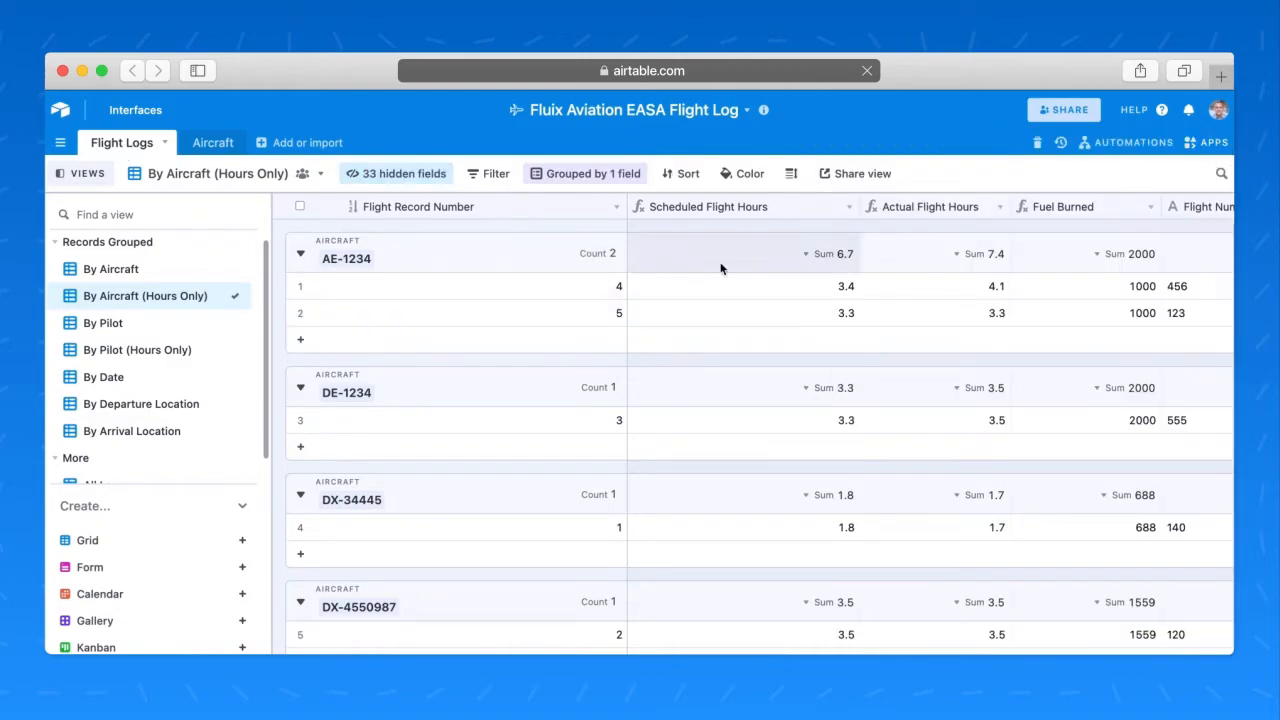
left_click(1133, 142)
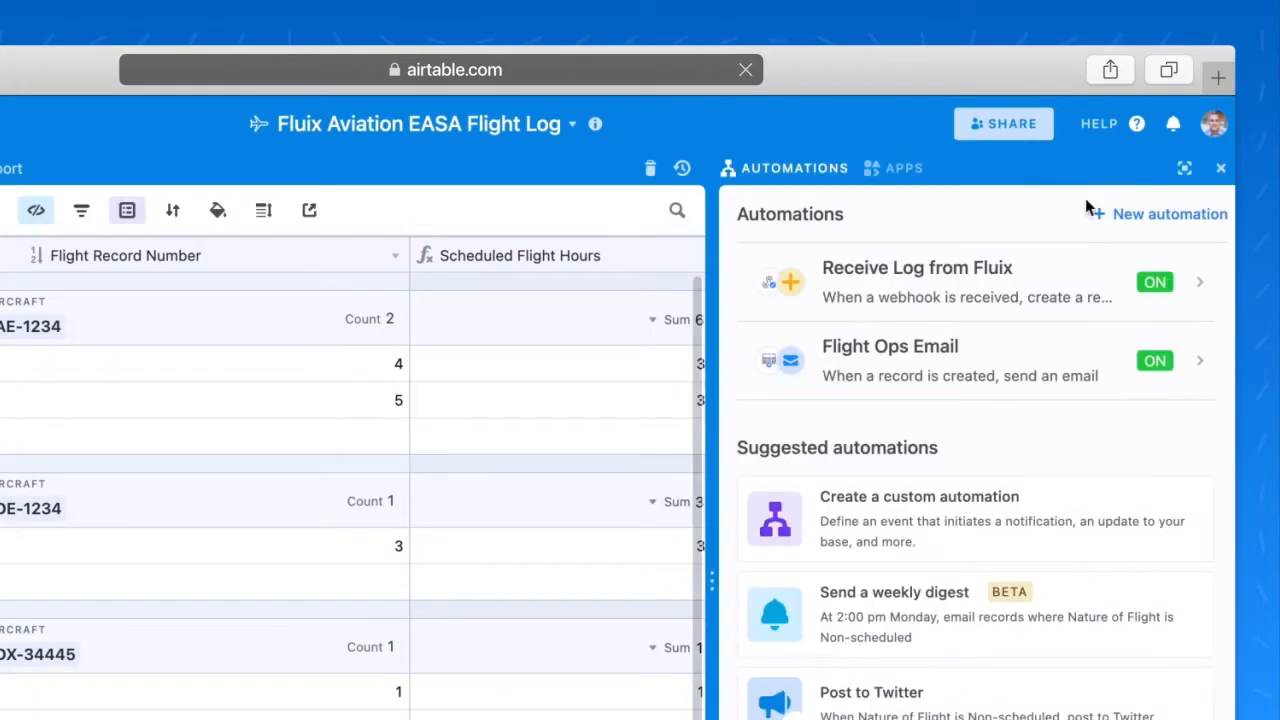
mouse_move(907, 372)
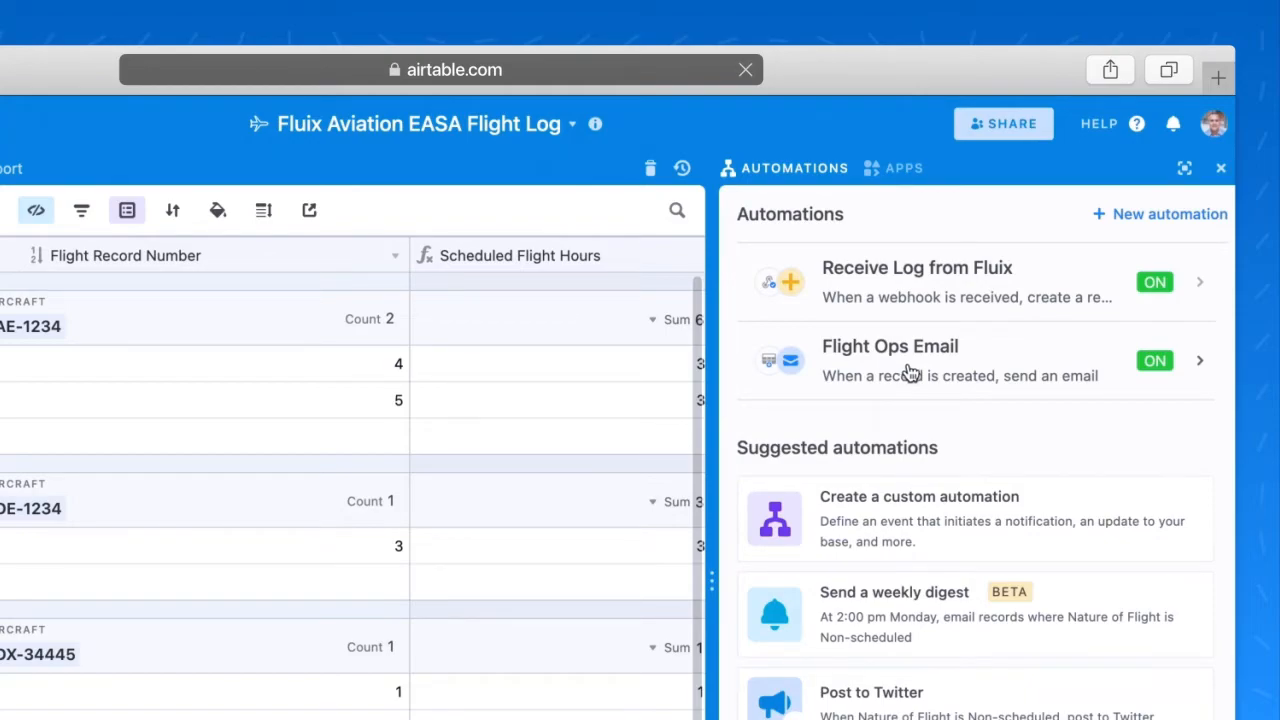
left_click(889, 360)
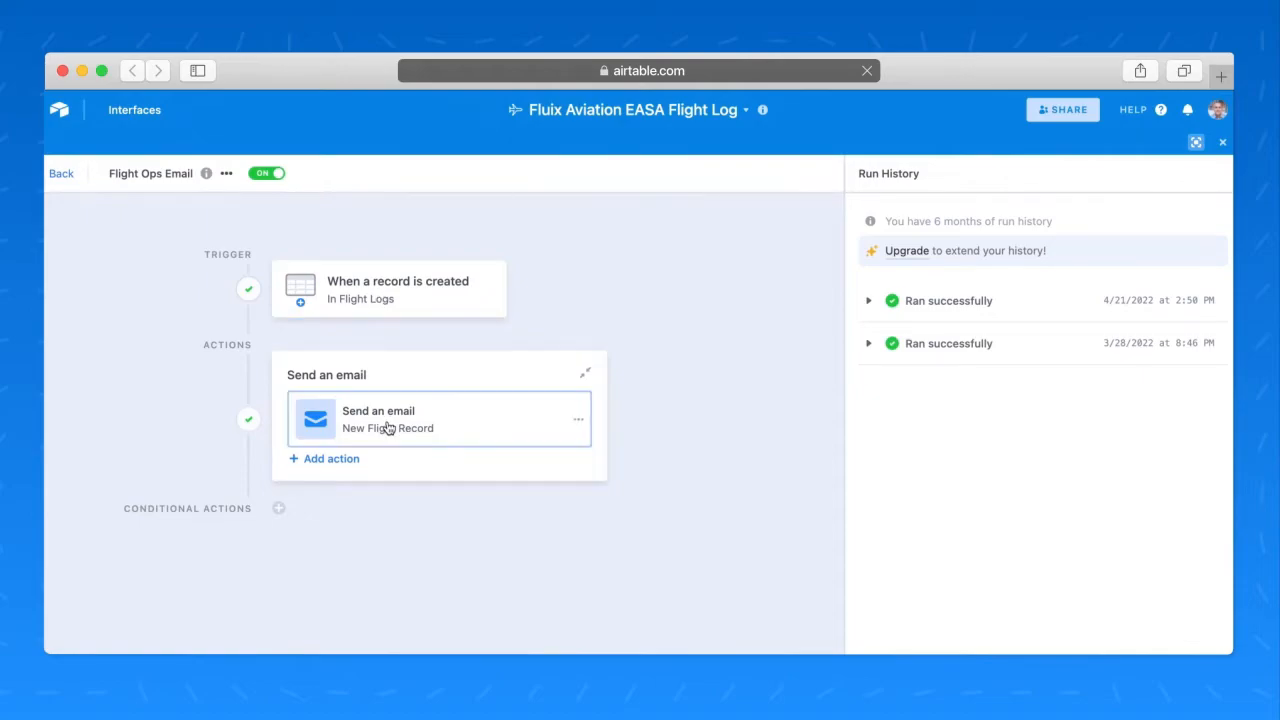
Step: Review the Send an email action's flight-field subject and message, then return to Flight Logs
left_click(440, 419)
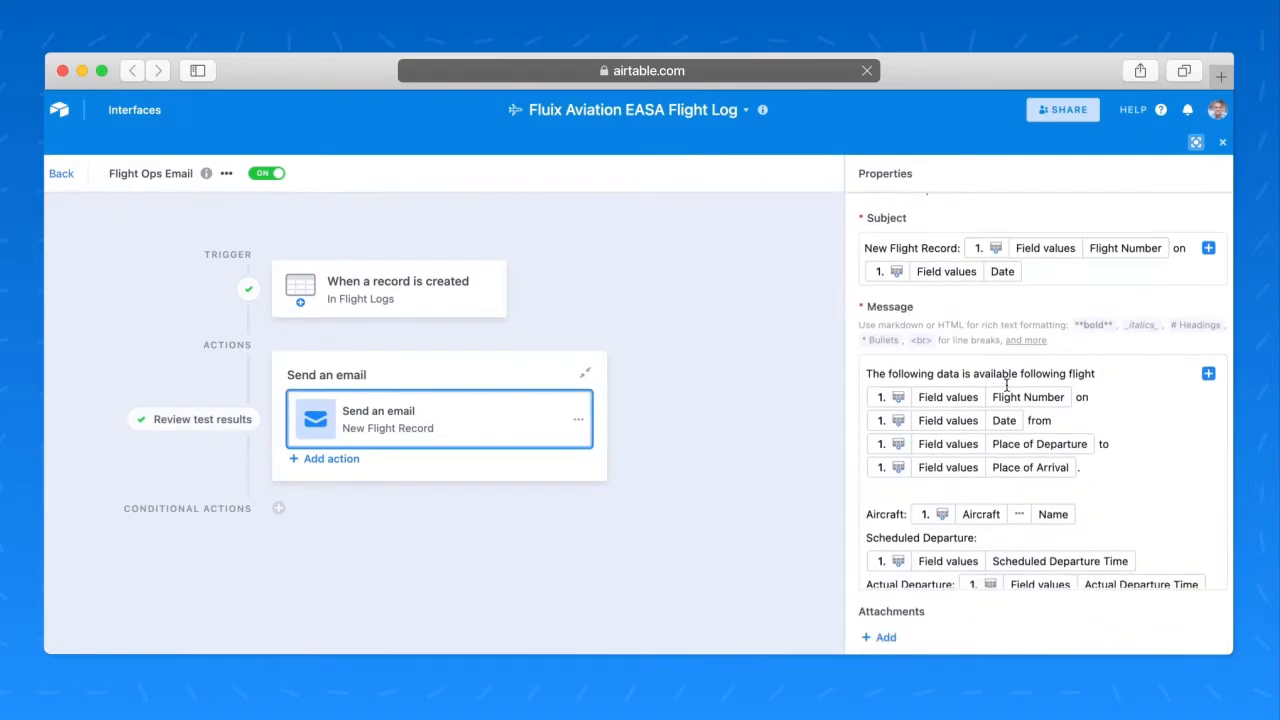
scroll("down", 3)
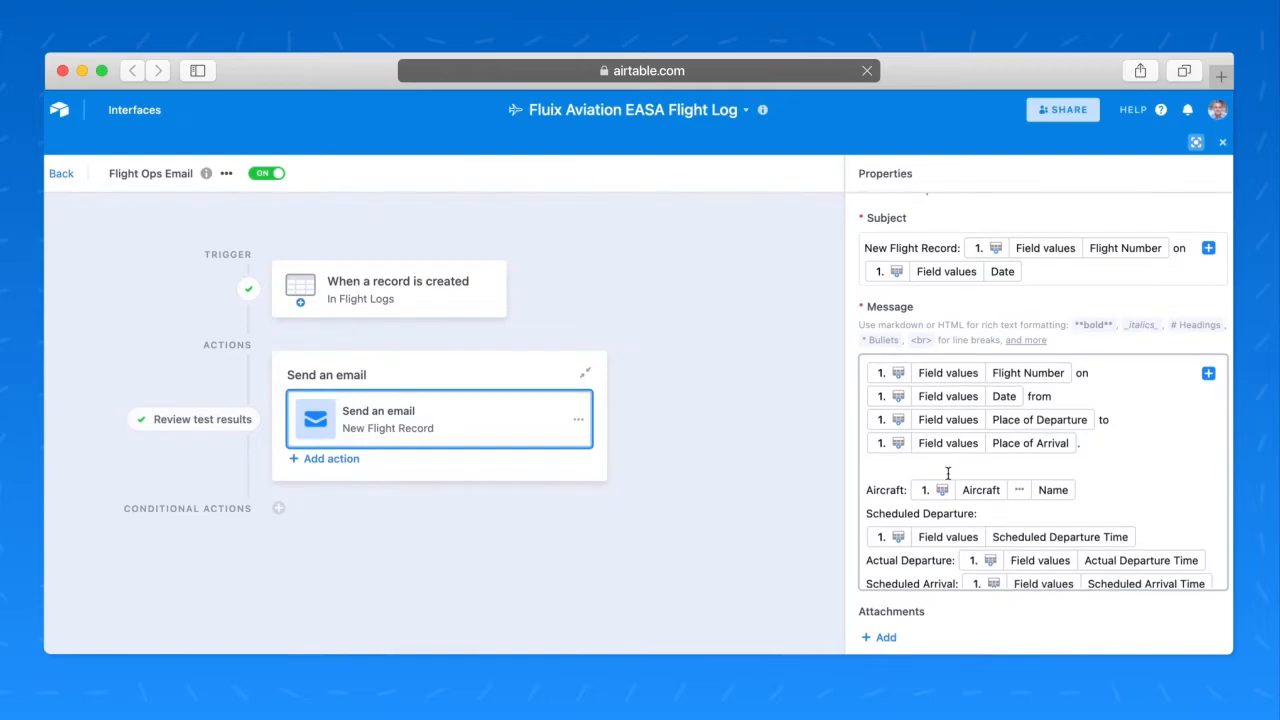
scroll("down", 3)
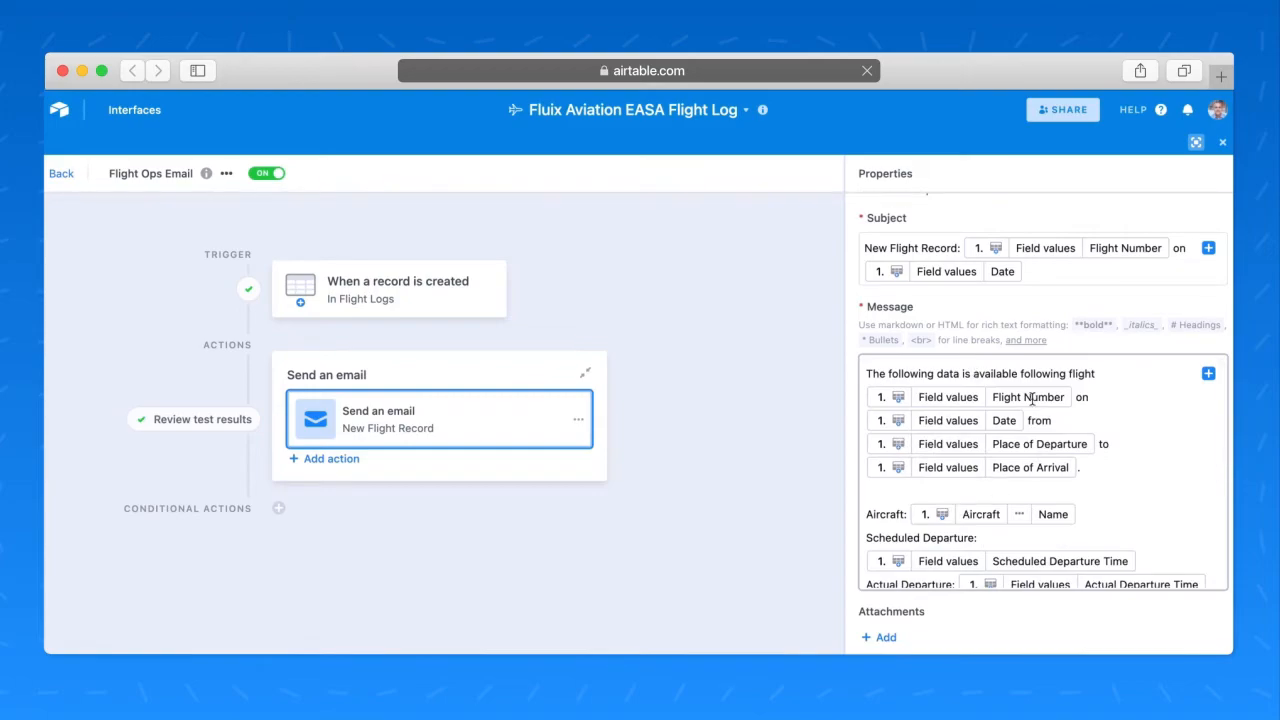
mouse_move(970, 466)
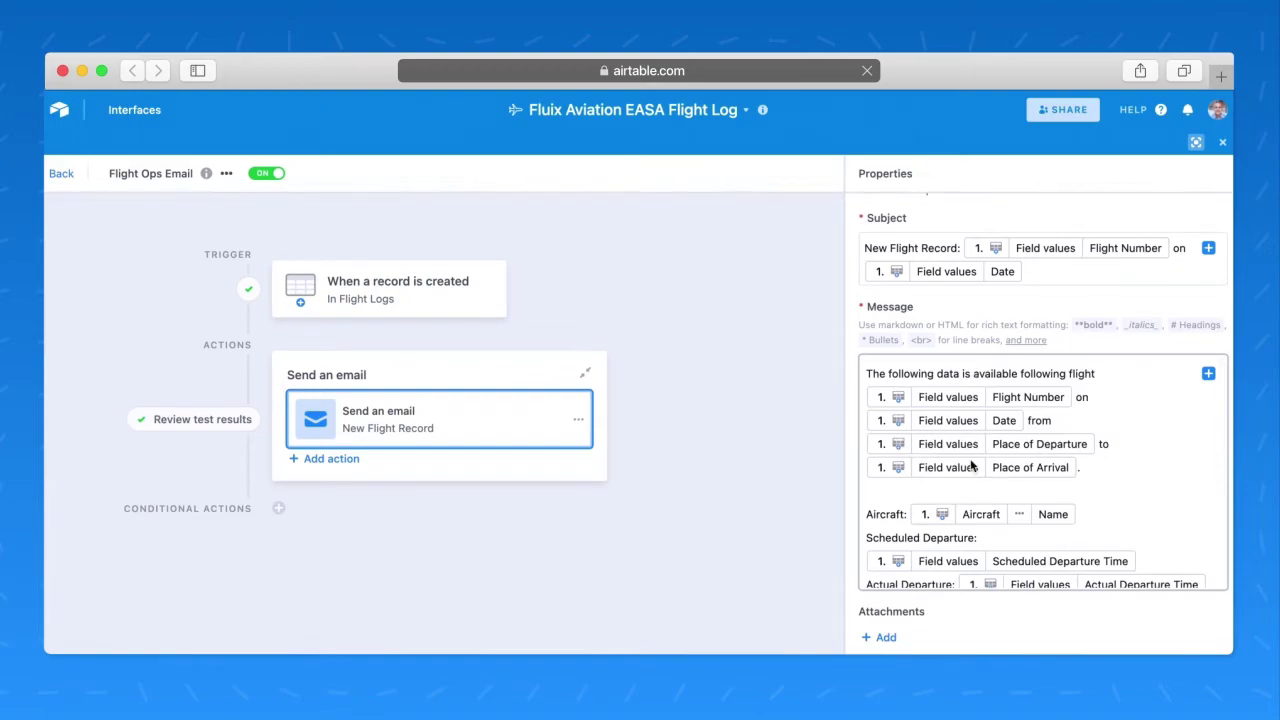
mouse_move(385, 333)
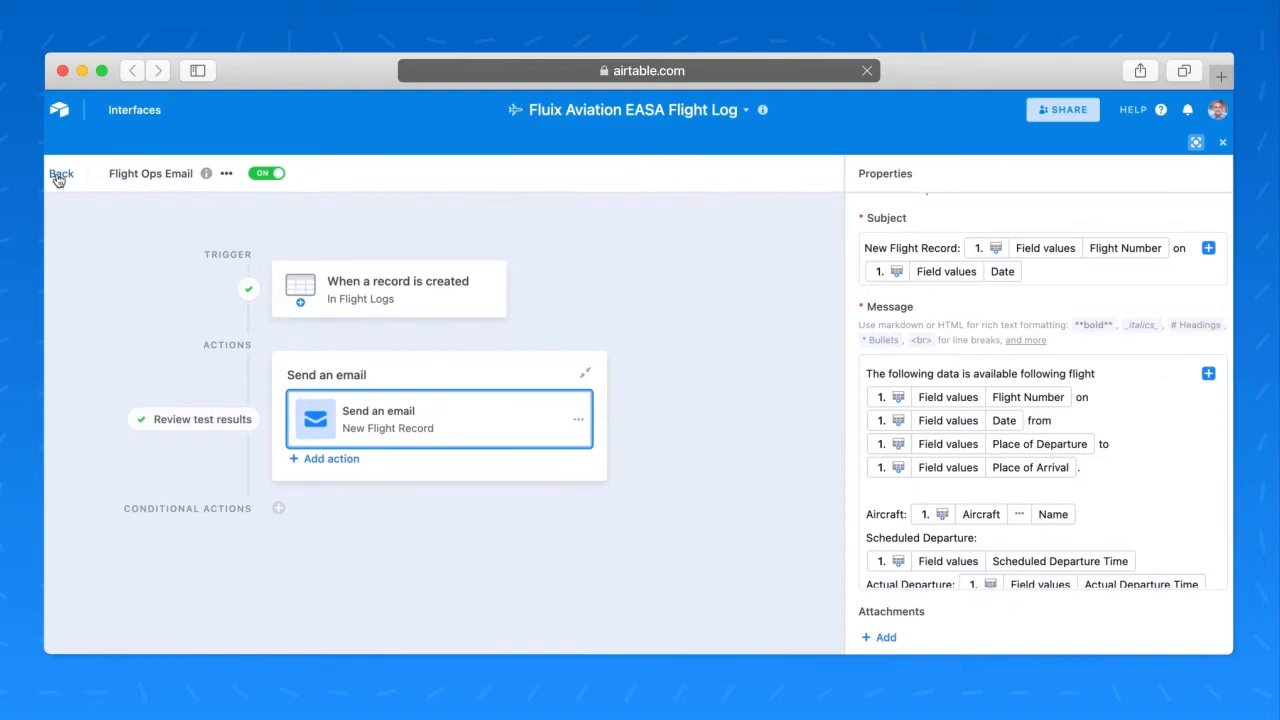
left_click(61, 173)
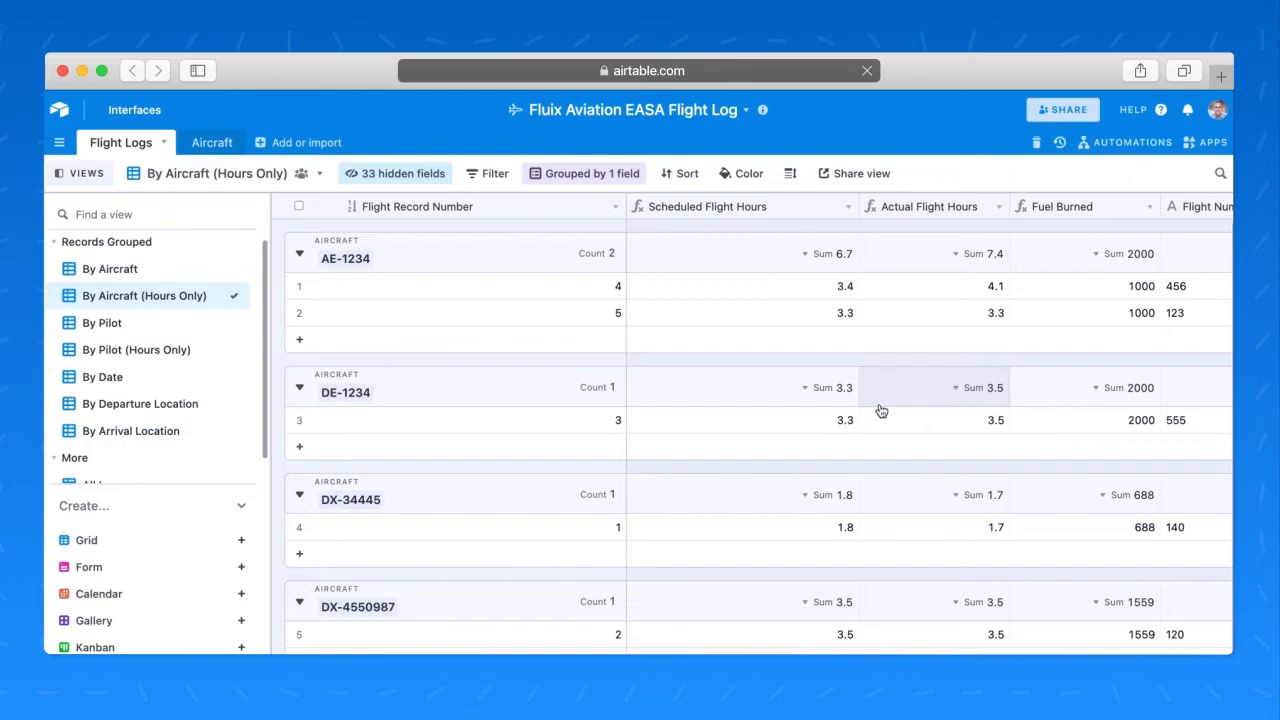
mouse_move(423, 305)
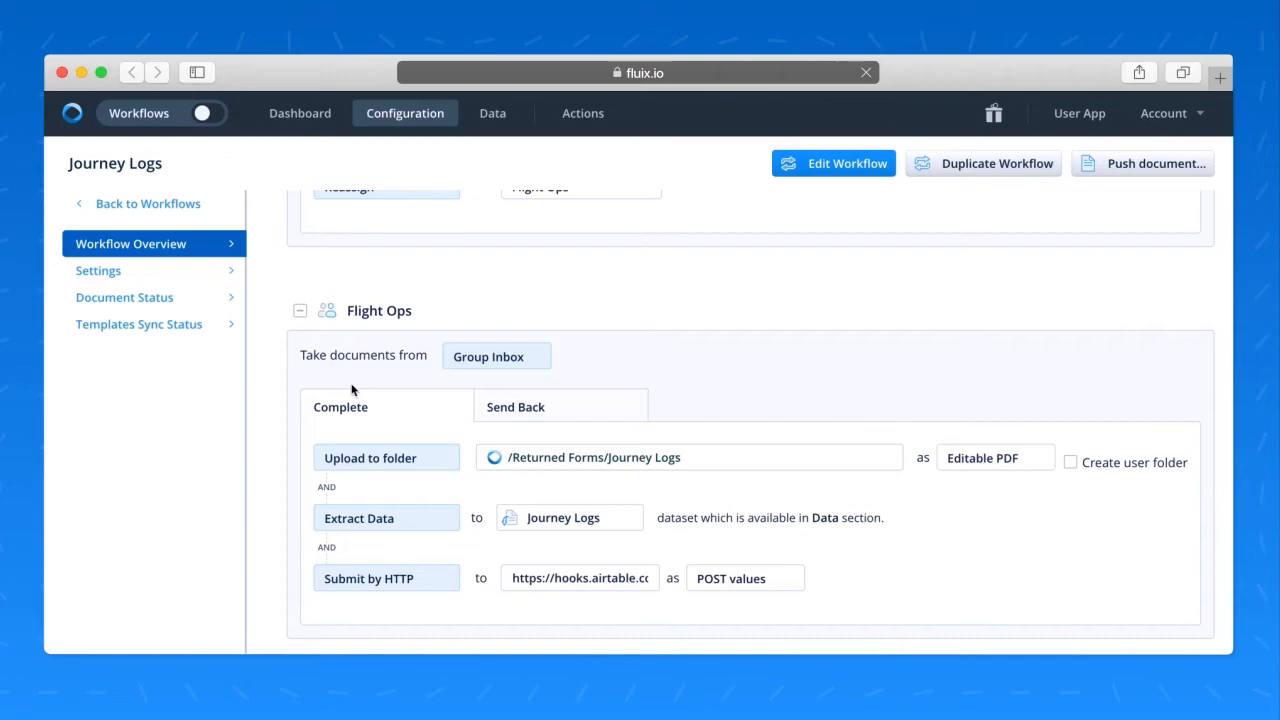
mouse_move(407, 589)
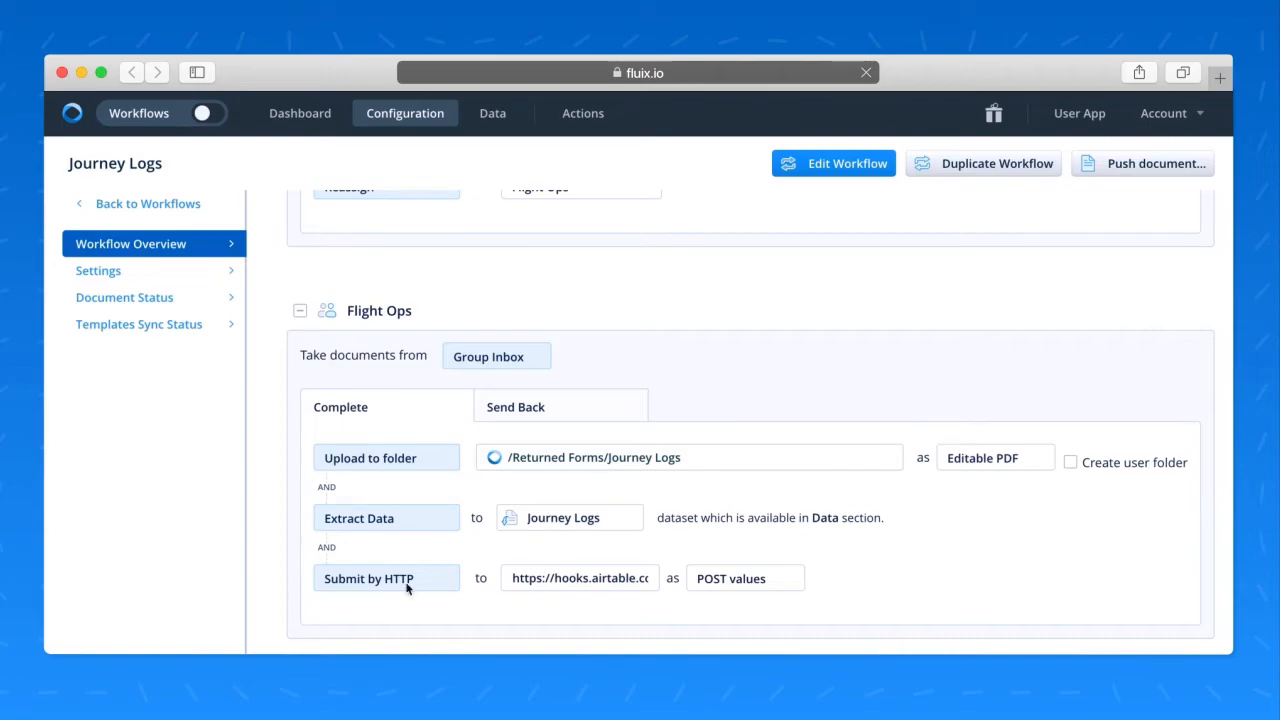
mouse_move(375, 543)
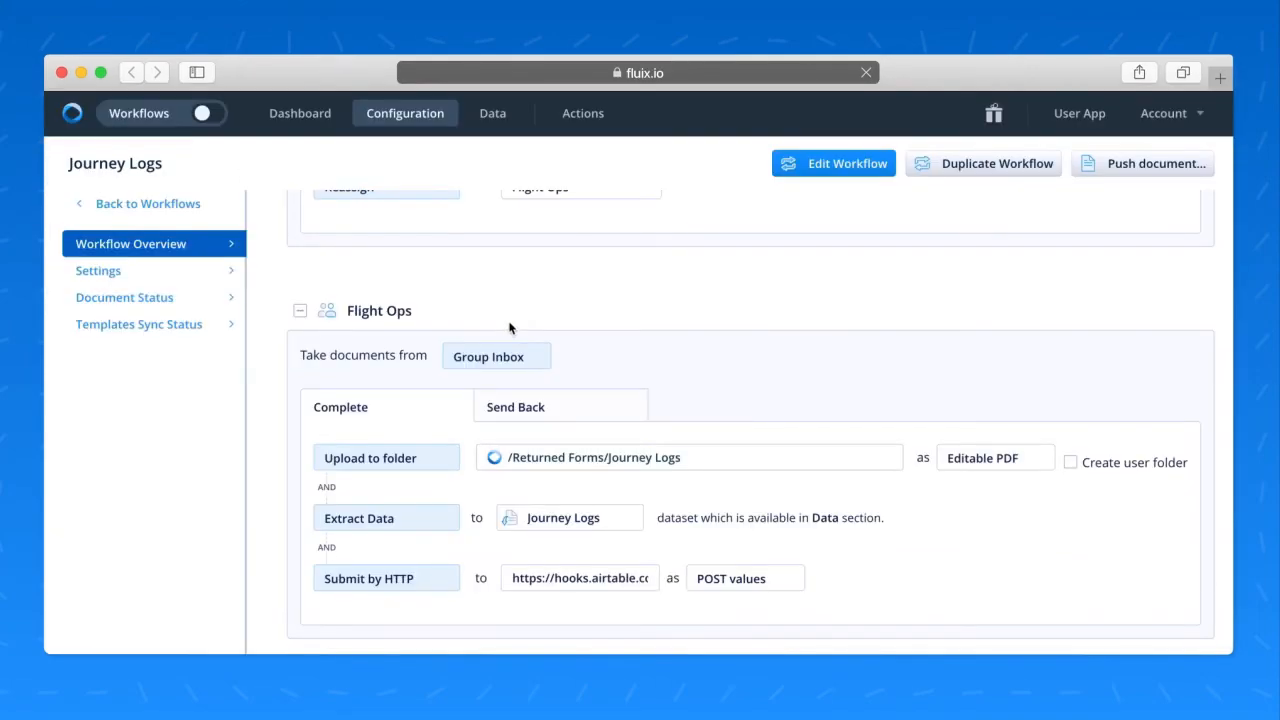
scroll("up", 3)
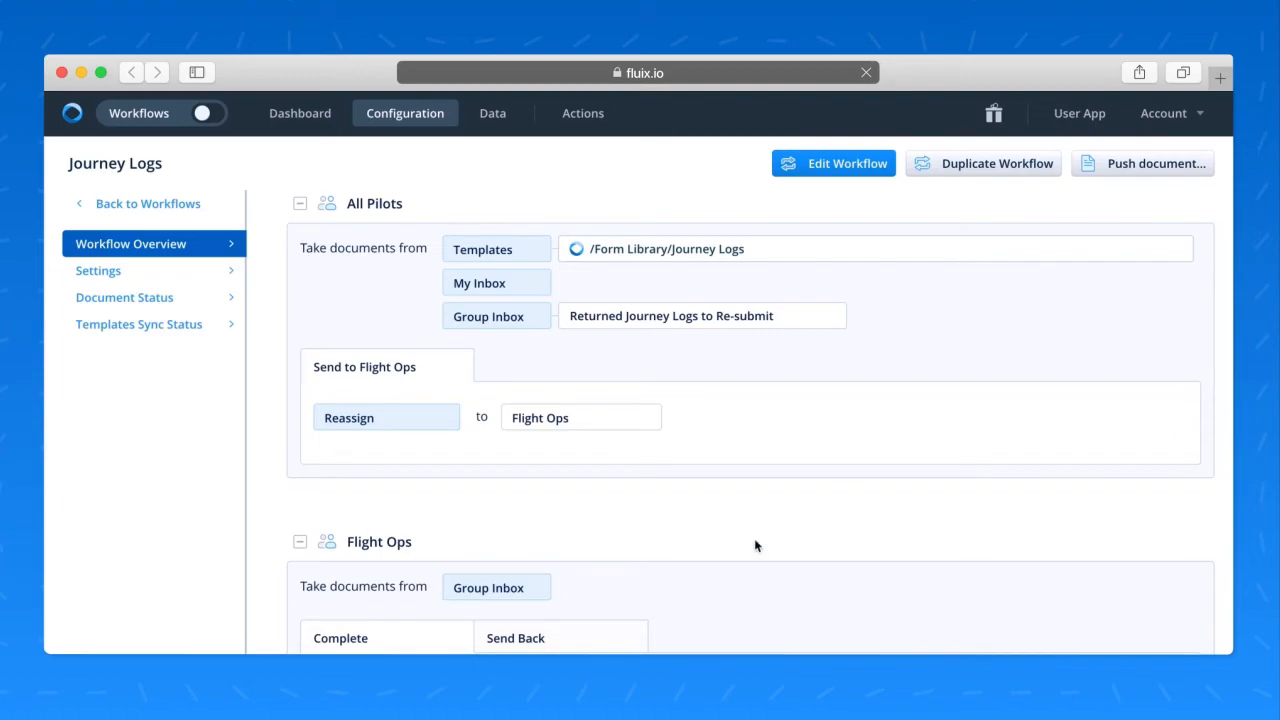